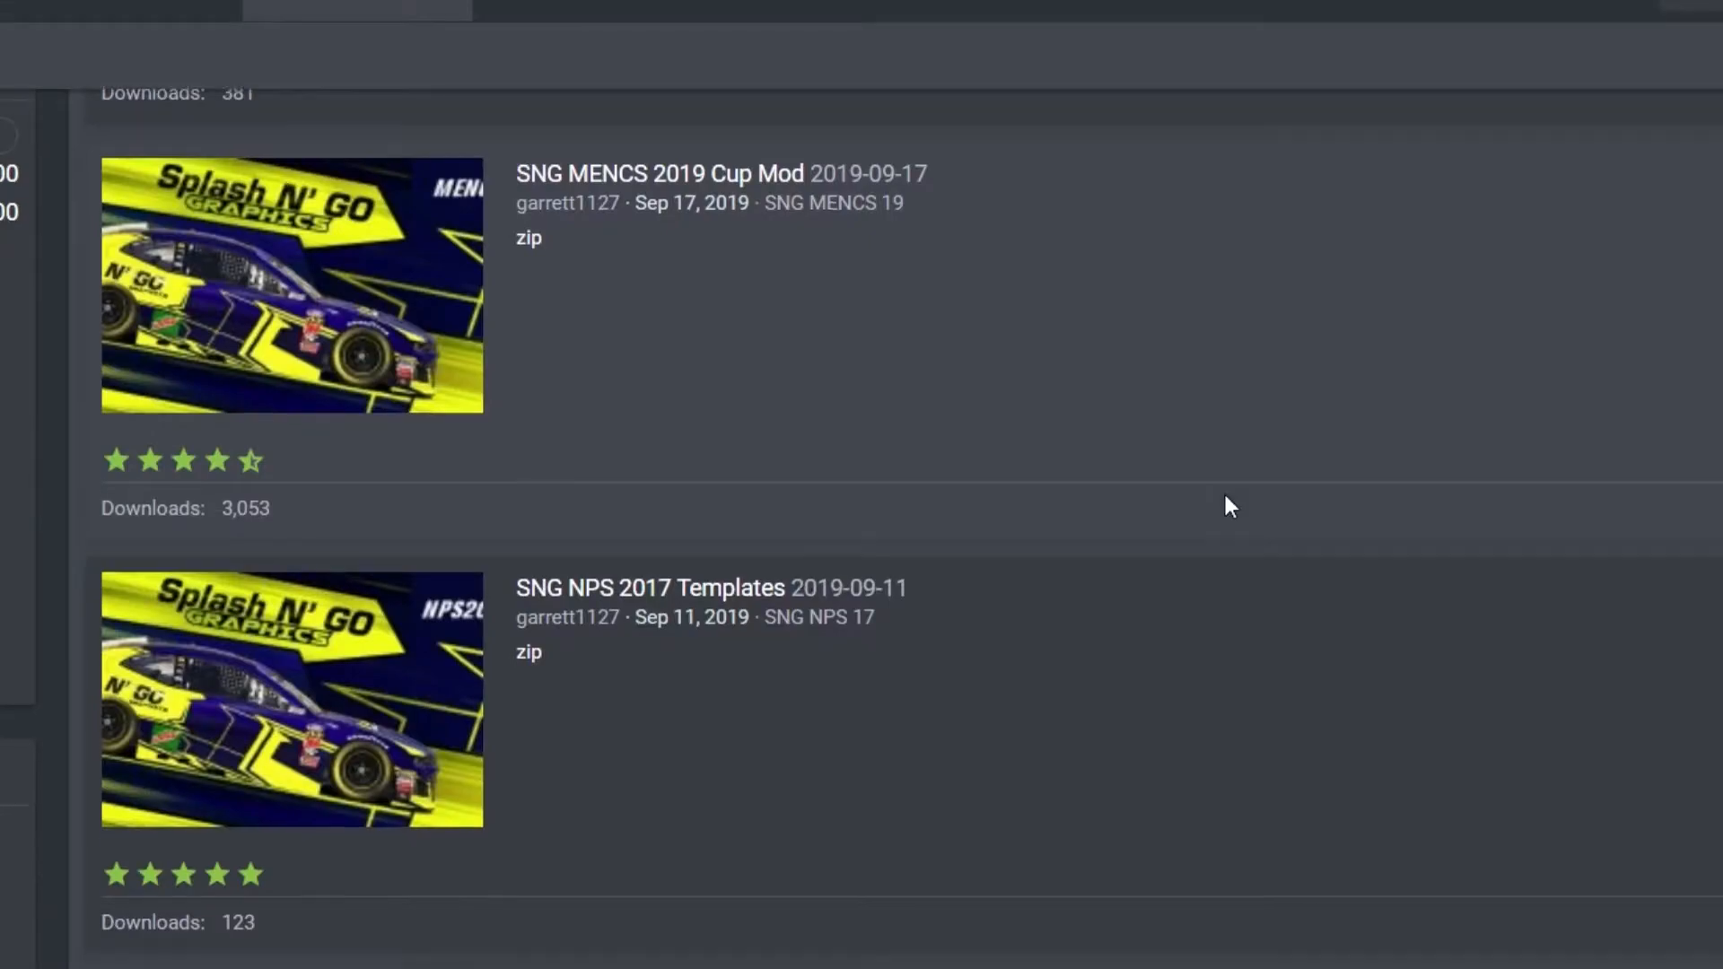
# Step: Browse the NR2003 mod listings, then choose an output format on meshconvert.com
pyautogui.scroll(-3)
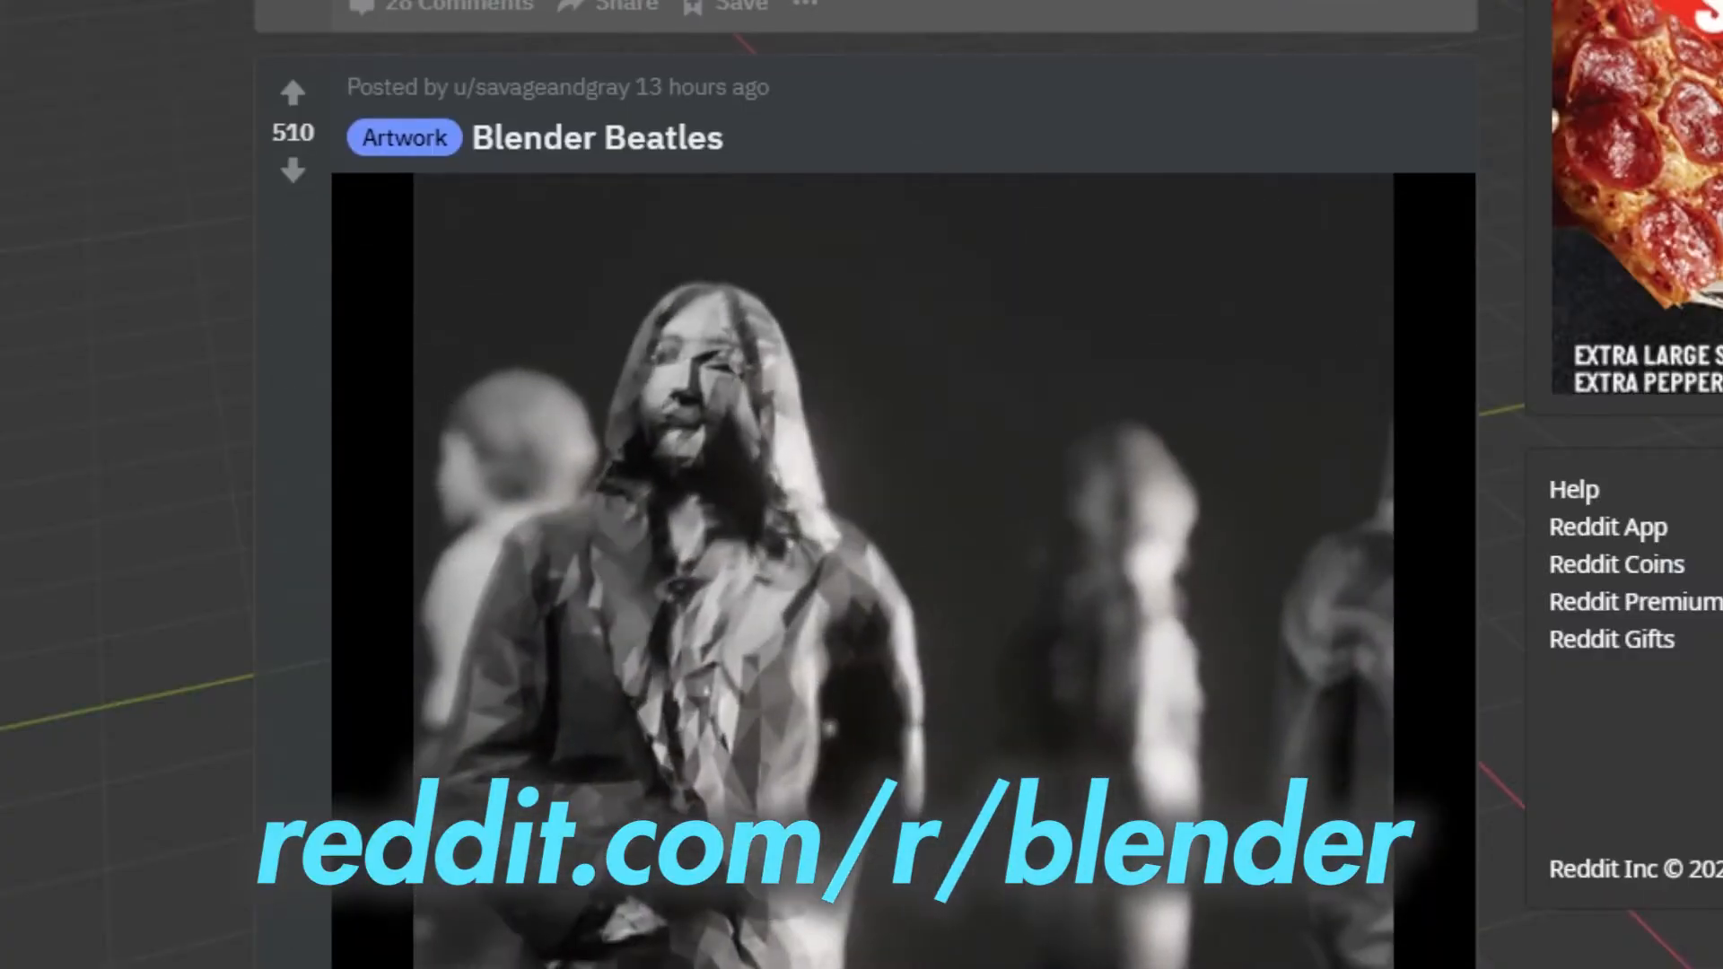
pyautogui.scroll(-3)
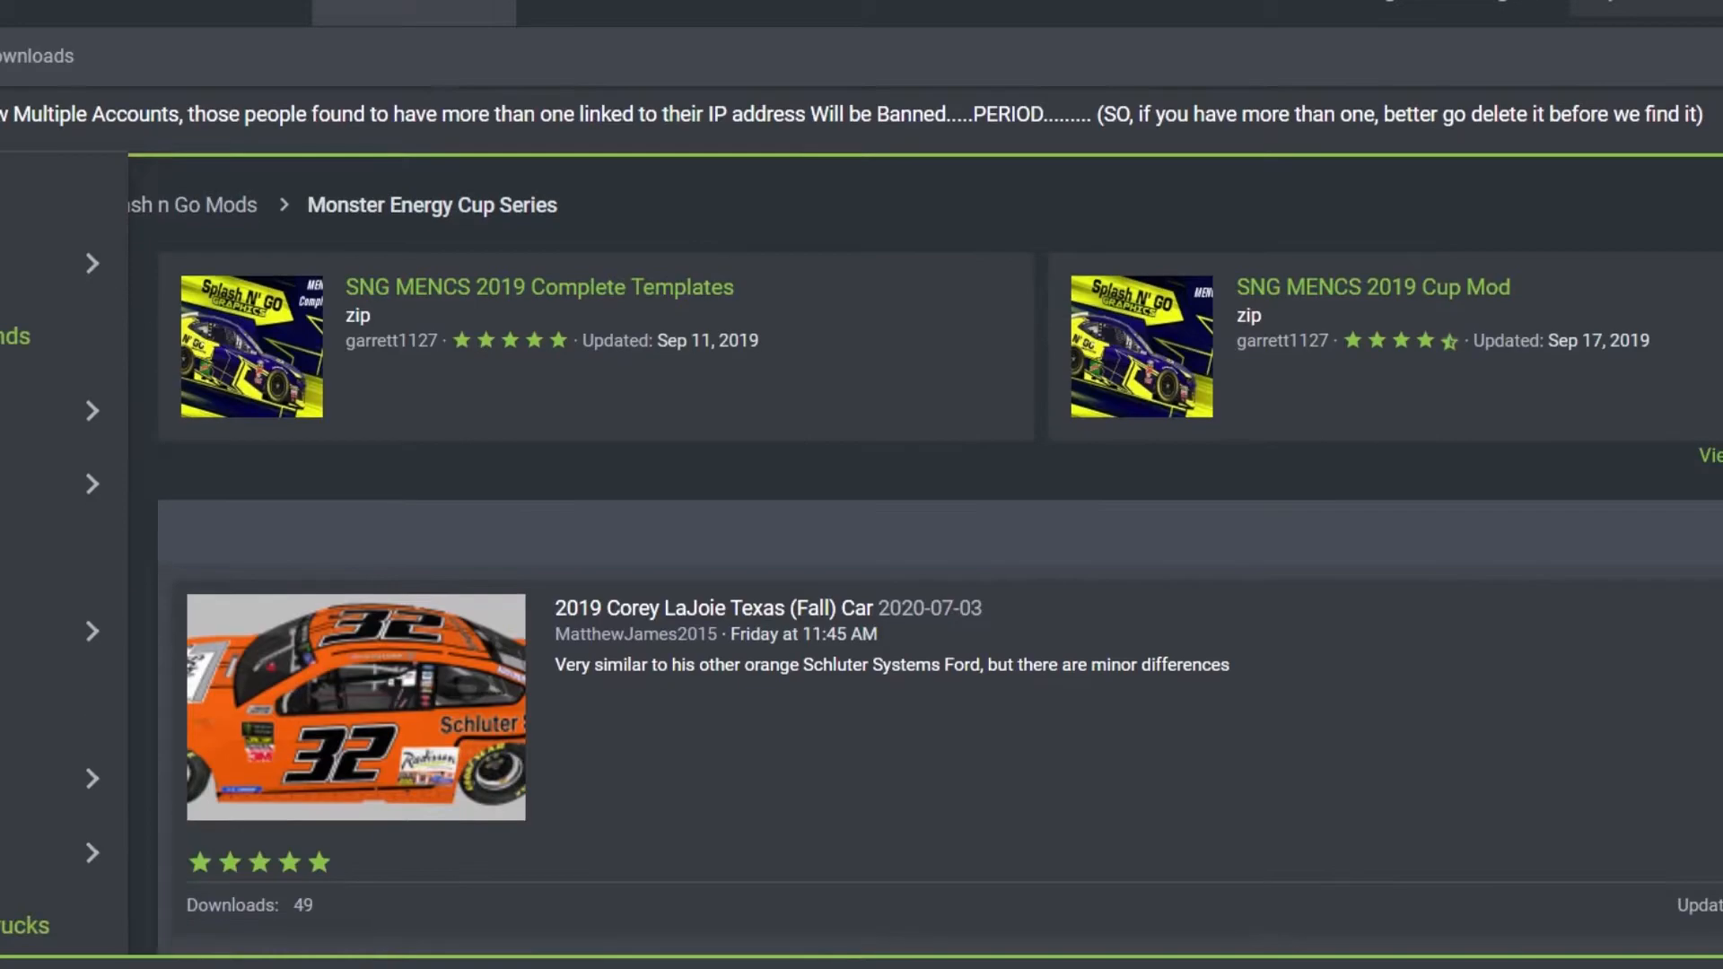
pyautogui.scroll(-3)
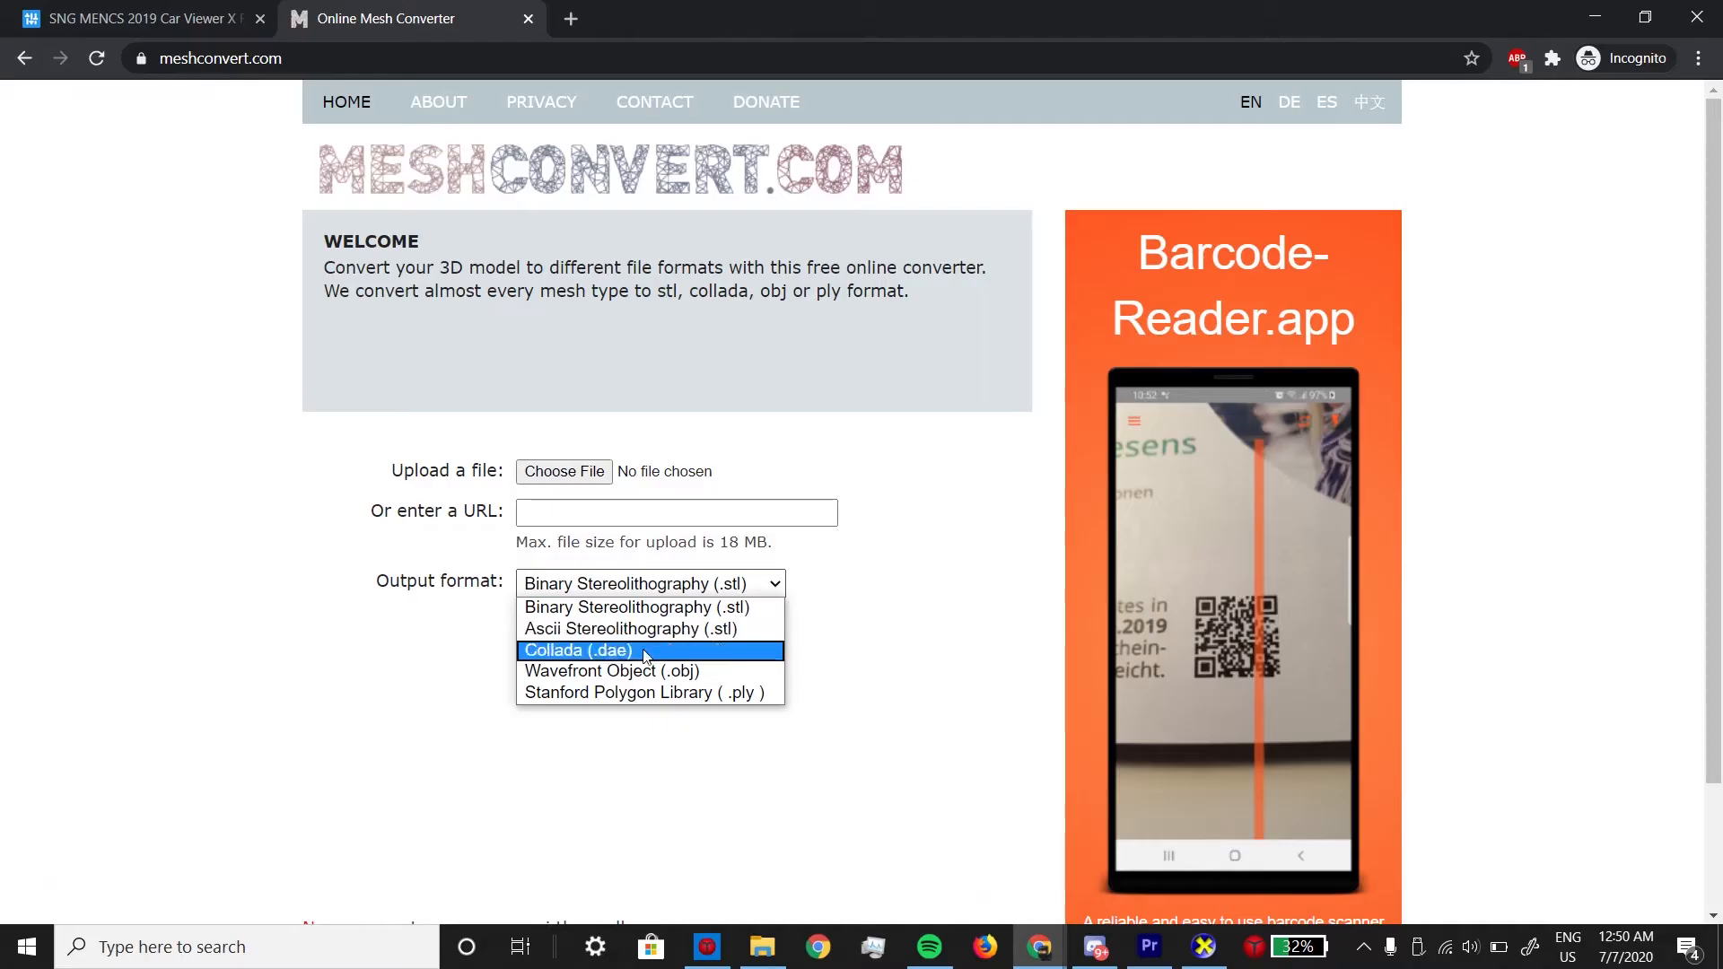
pyautogui.click(610, 670)
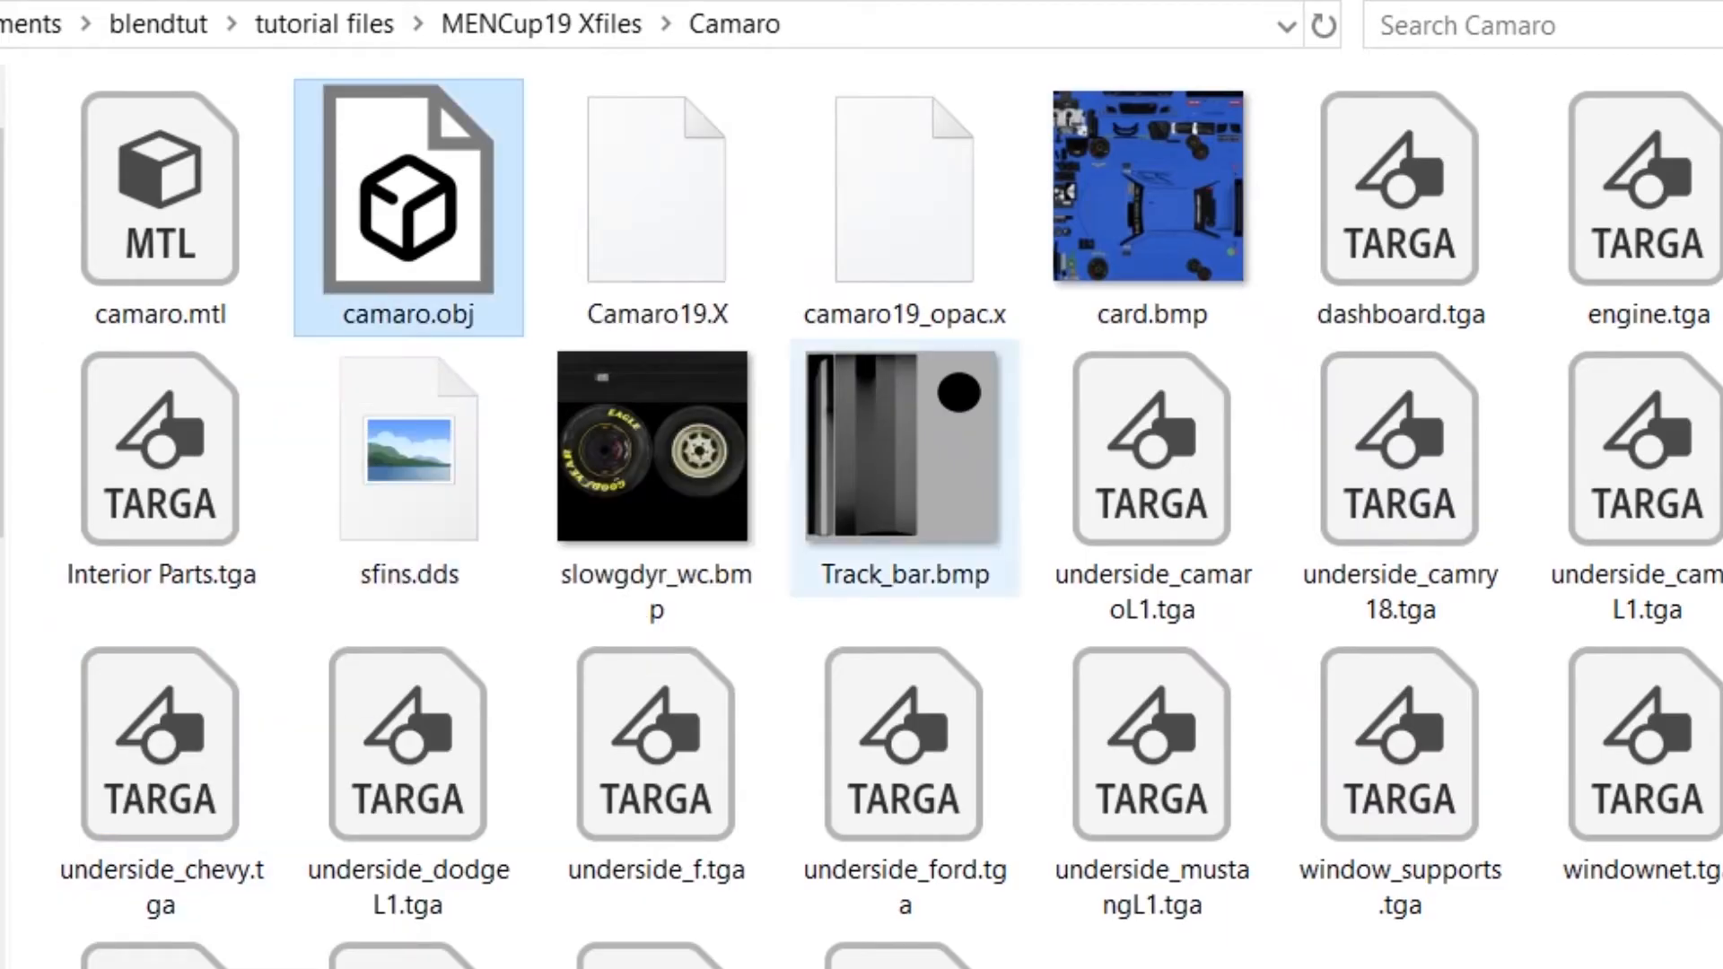
# Step: Select camaro.obj in the Camaro folder of the tutorial files
pyautogui.click(1152, 741)
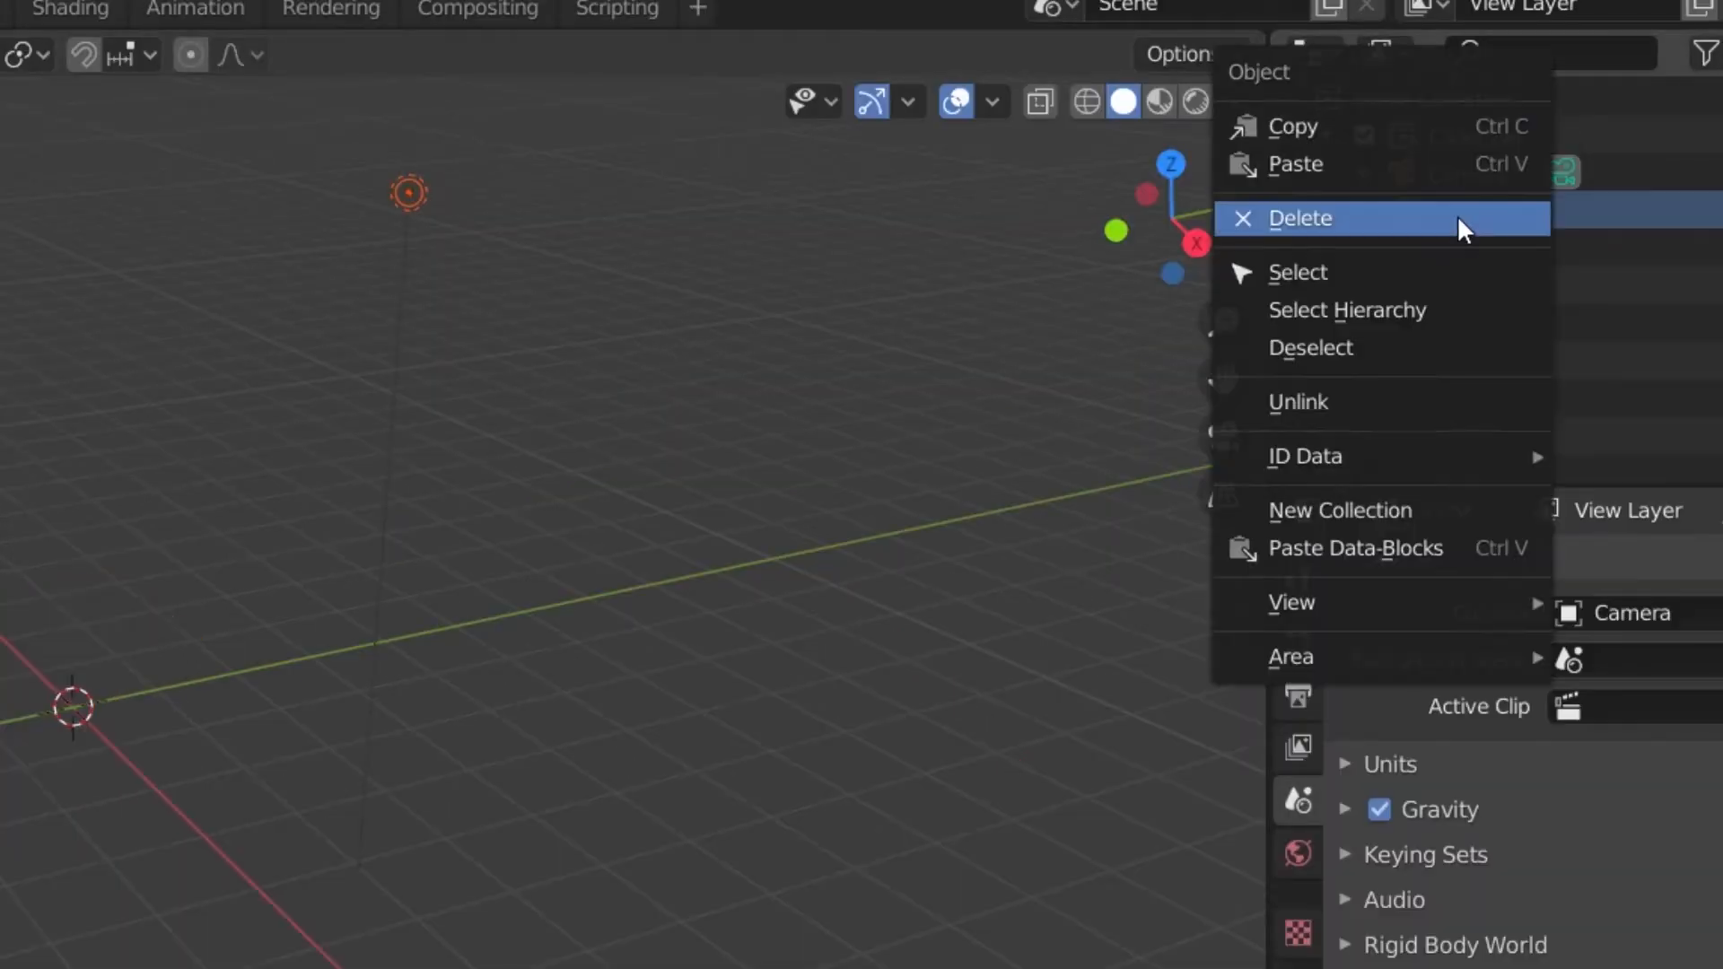
# Step: Delete the default scene objects and enable ambient occlusion in Render Properties
pyautogui.click(1299, 217)
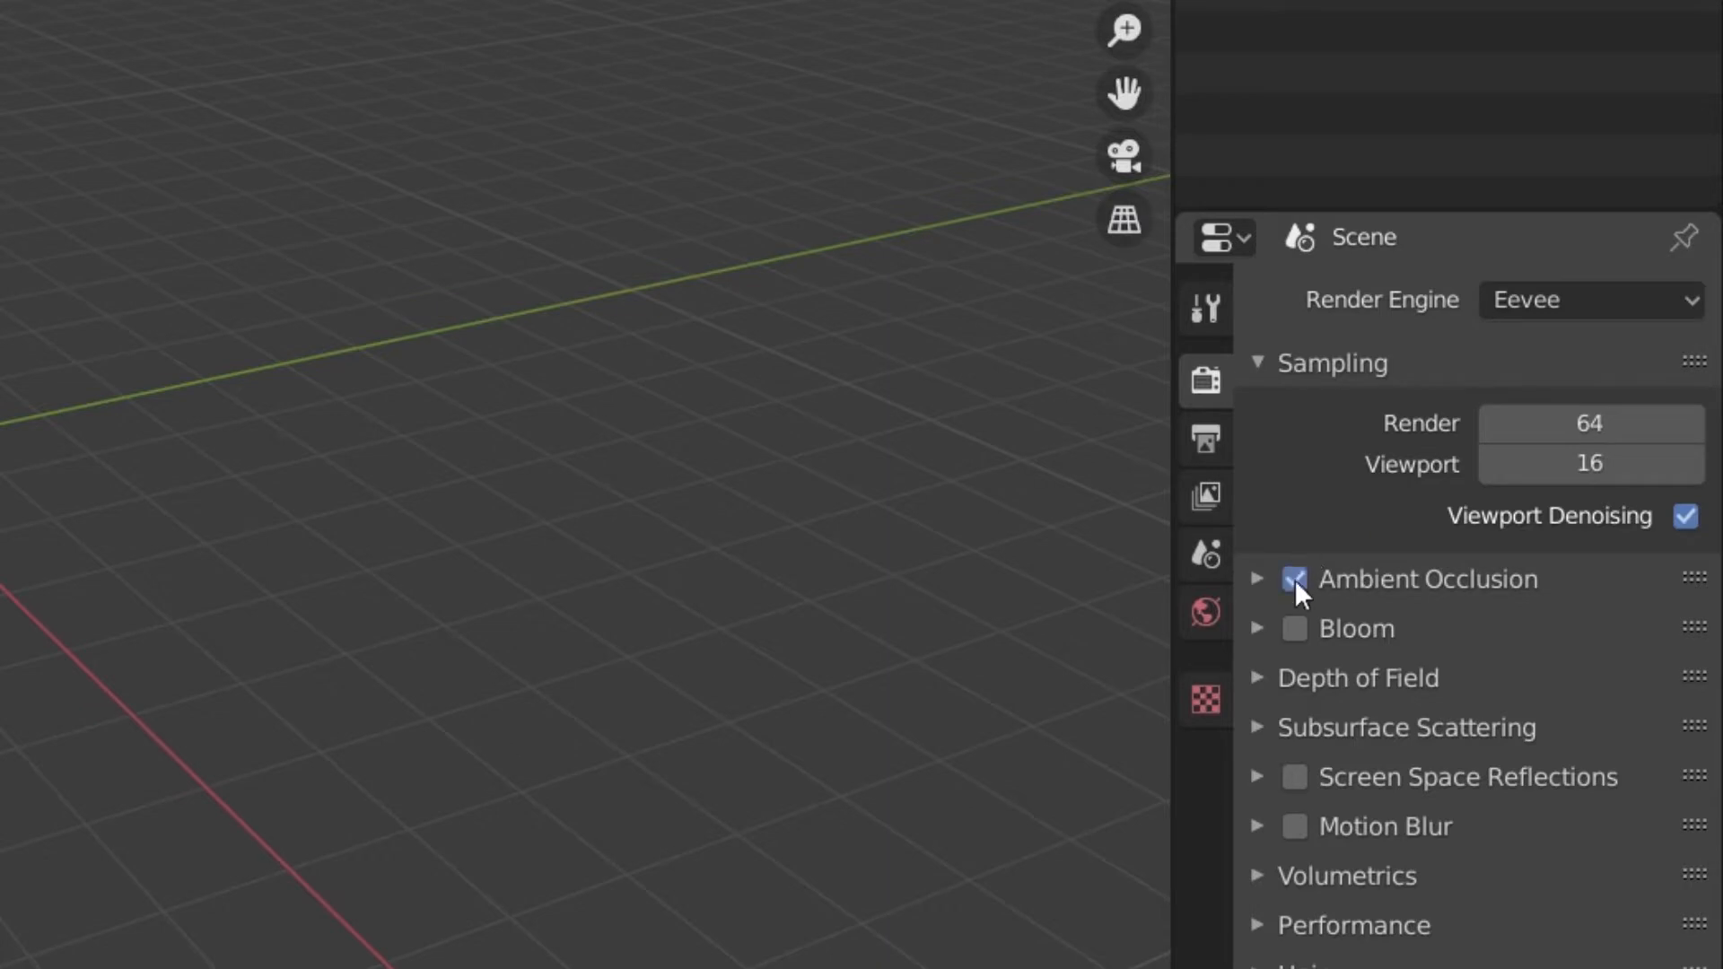
pyautogui.click(1294, 777)
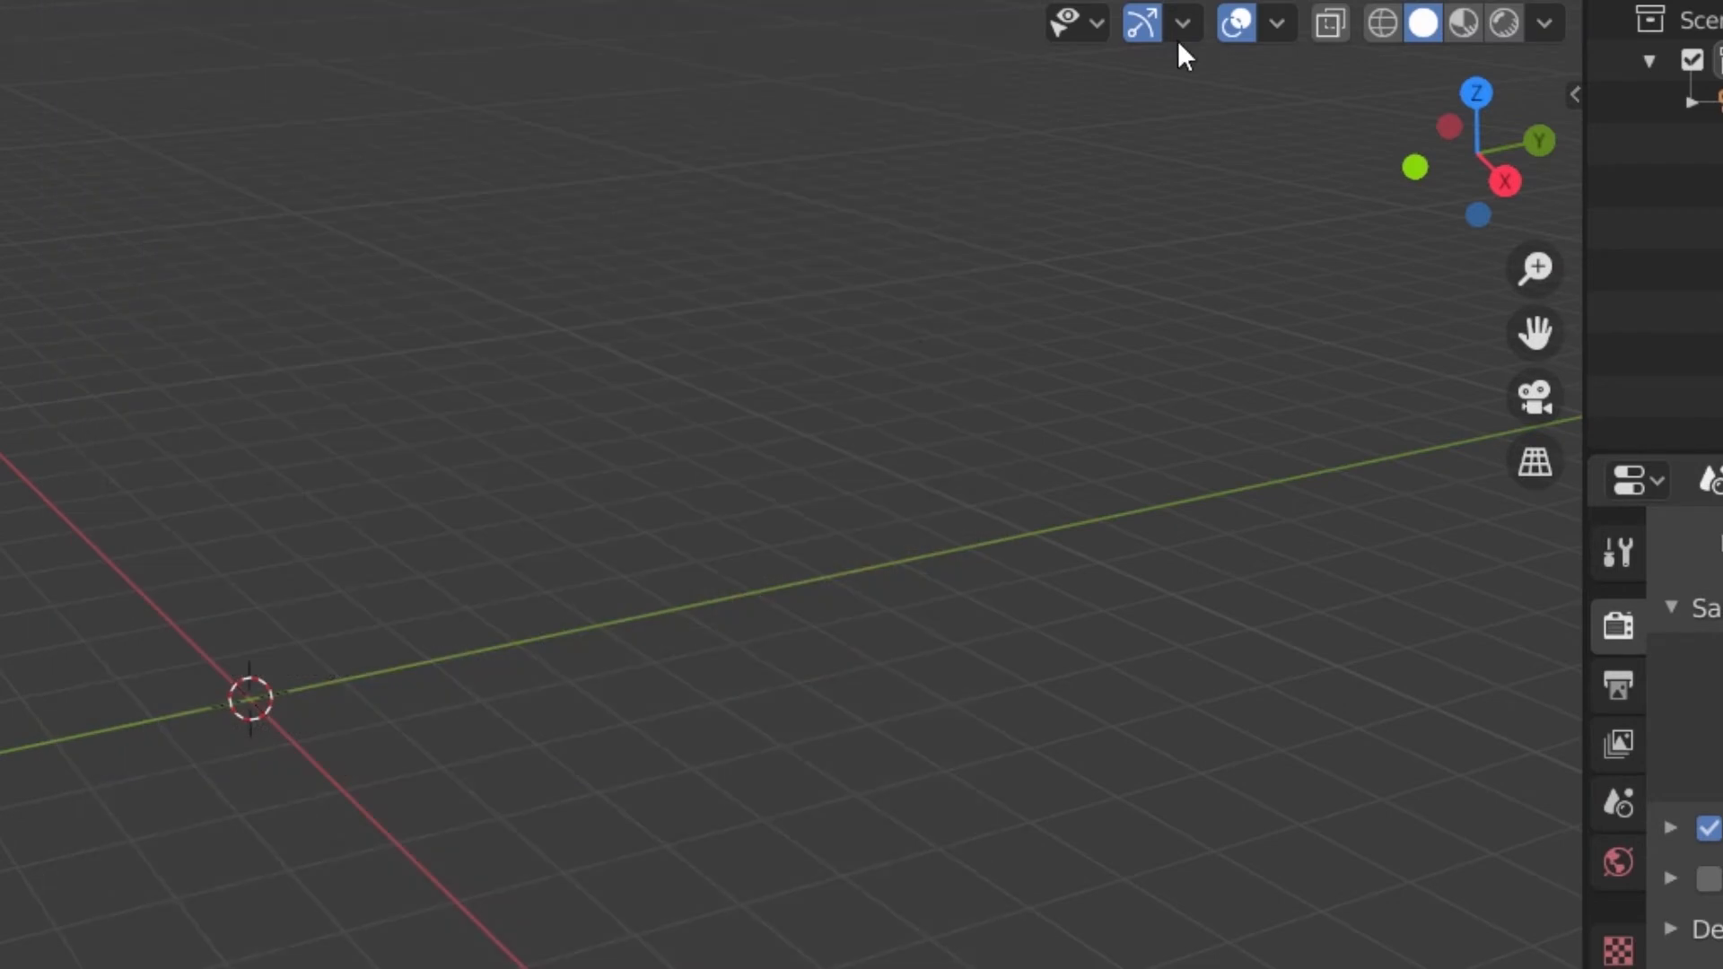
# Step: Enable the Move gizmo from the viewport gizmo options
pyautogui.click(1183, 22)
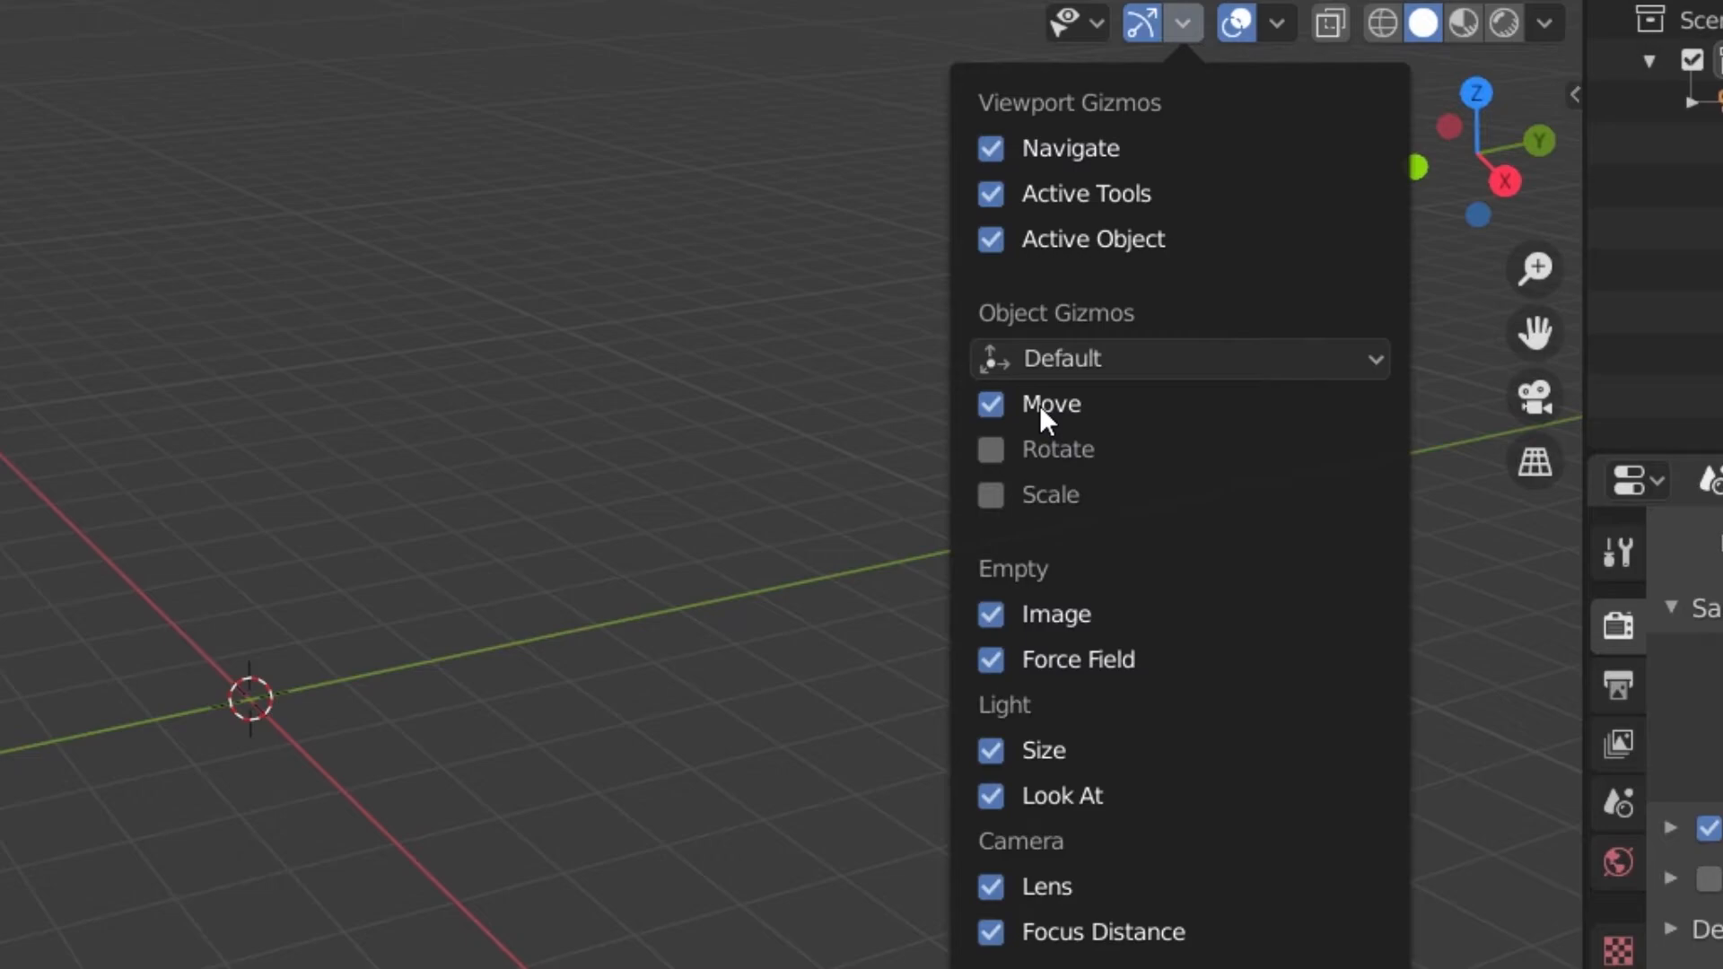
pyautogui.click(508, 143)
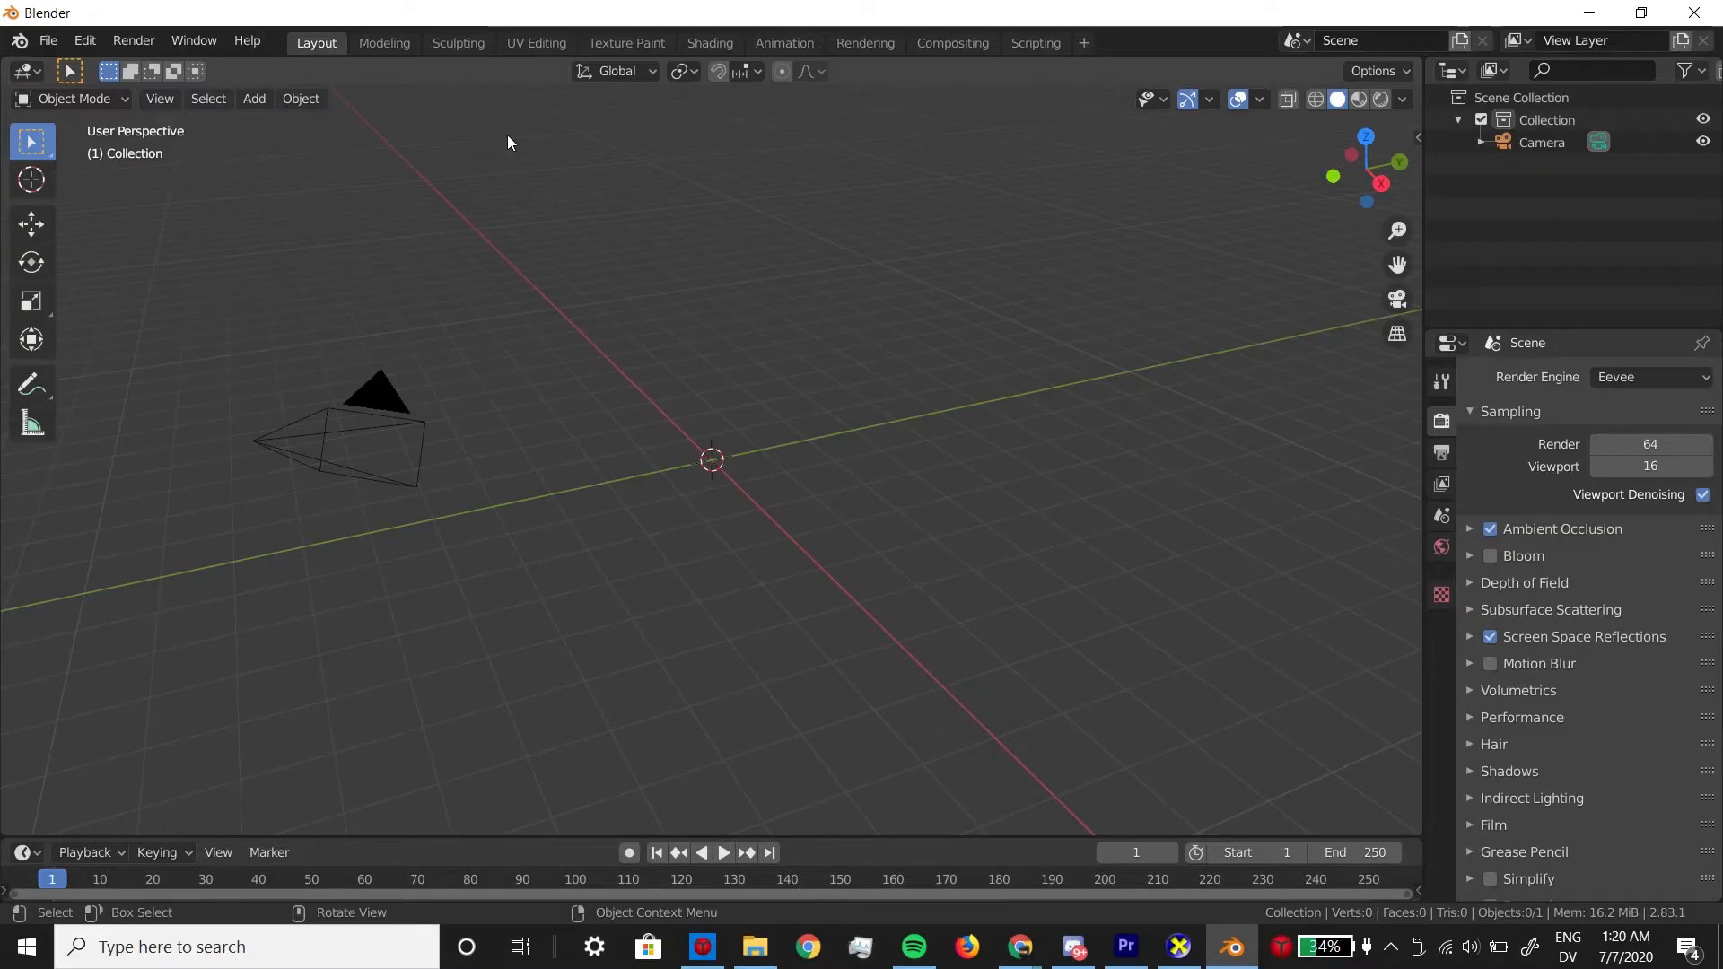
pyautogui.click(74, 98)
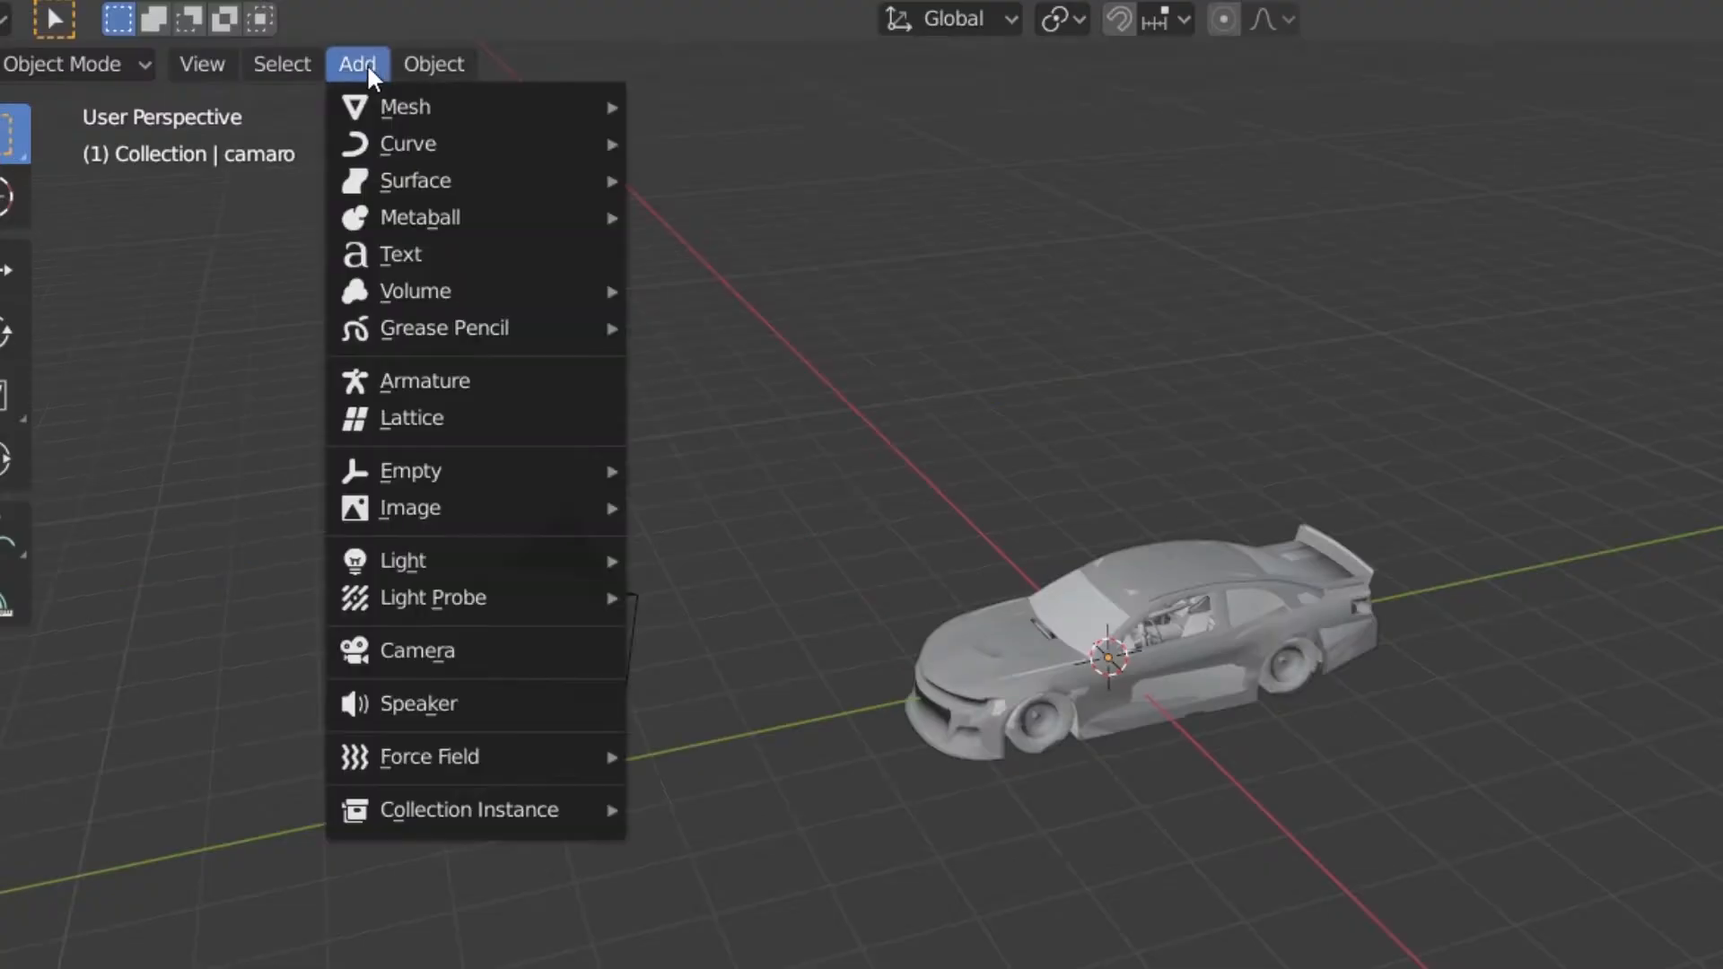
pyautogui.moveTo(406, 106)
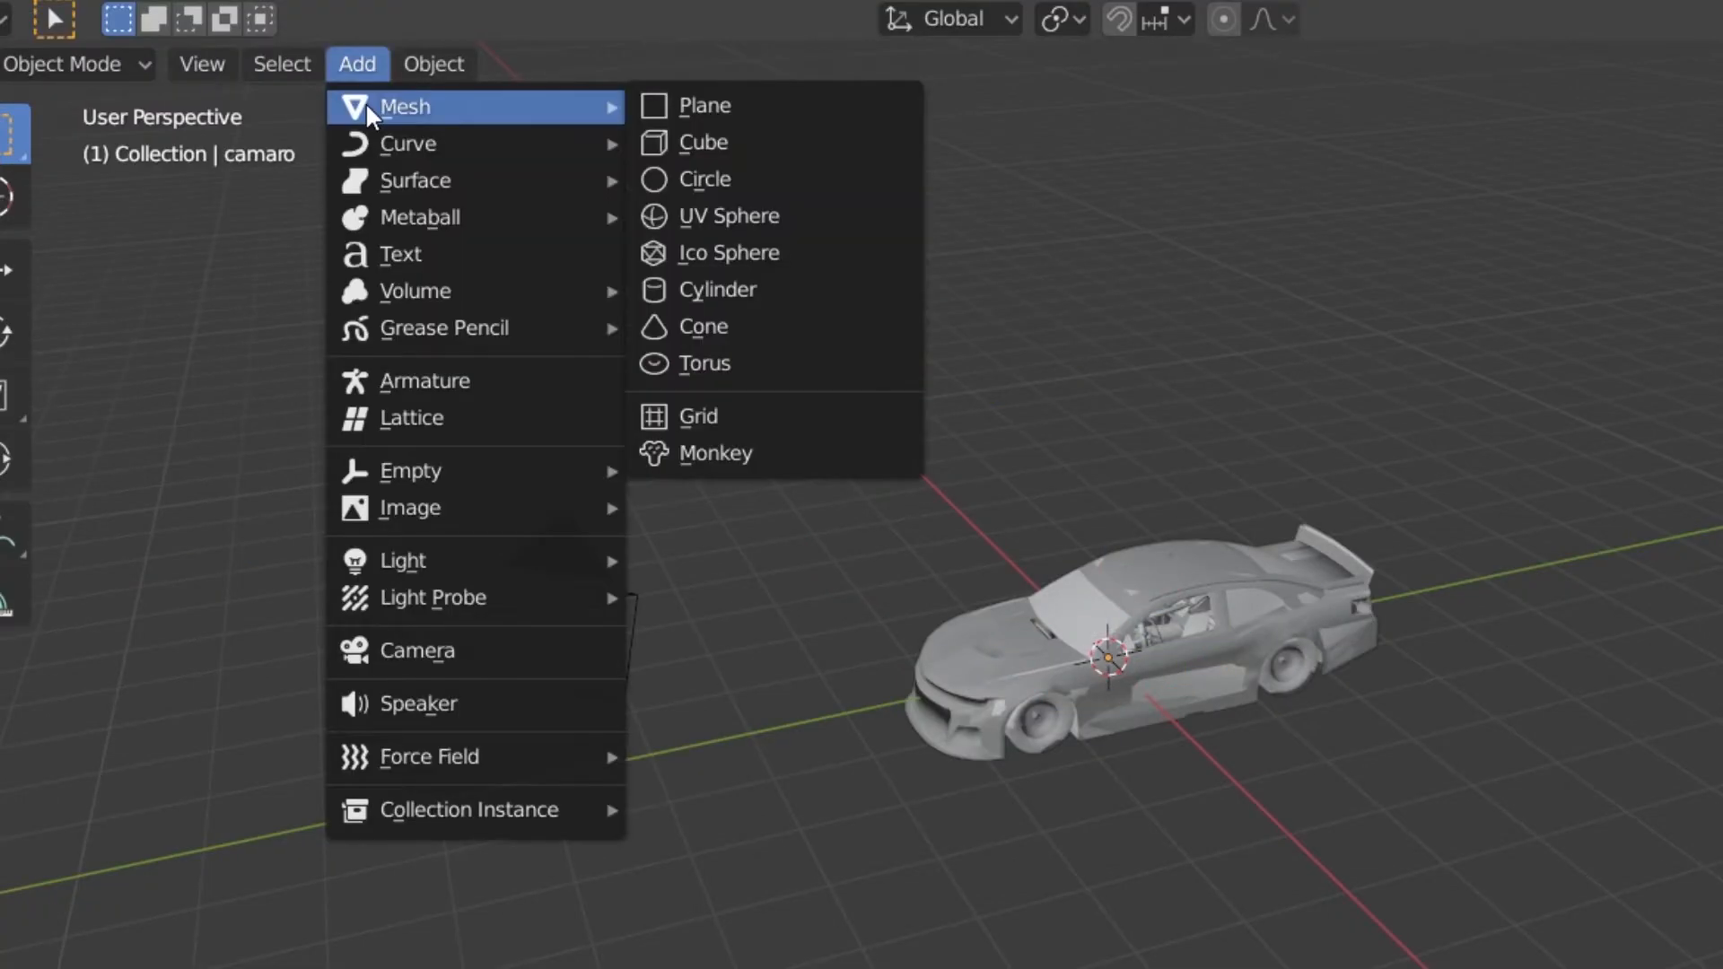
# Step: Add a mesh plane under the car and scale it up into a floor
pyautogui.click(704, 104)
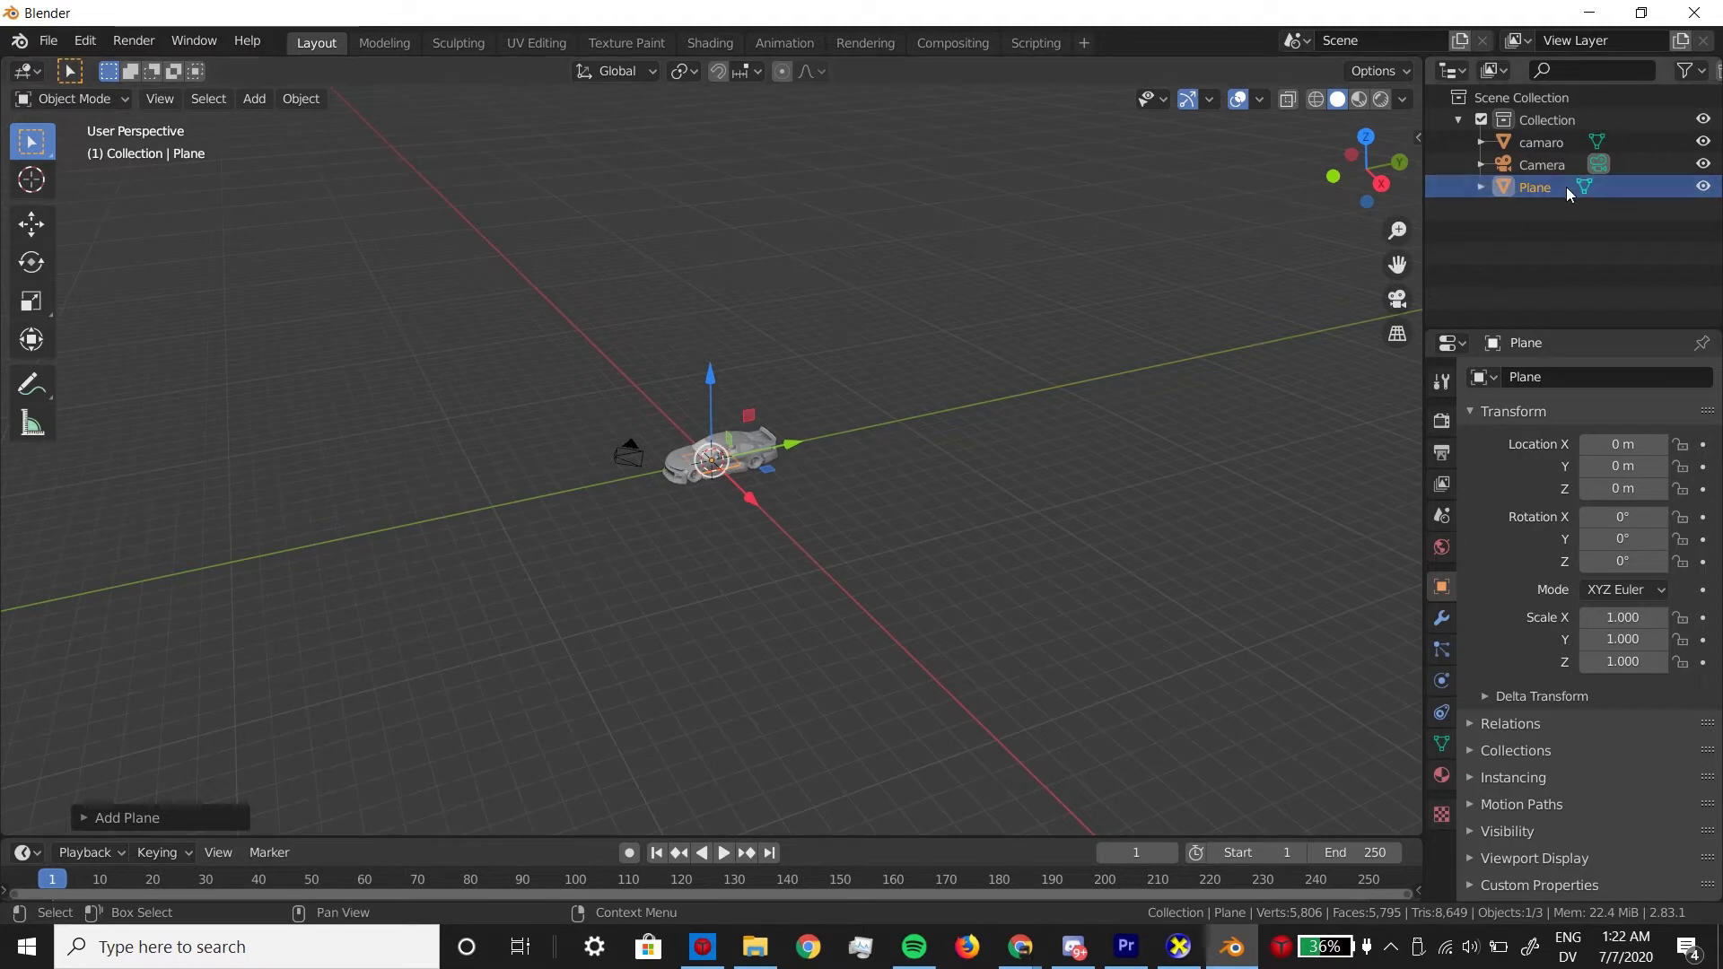
pyautogui.press('s')
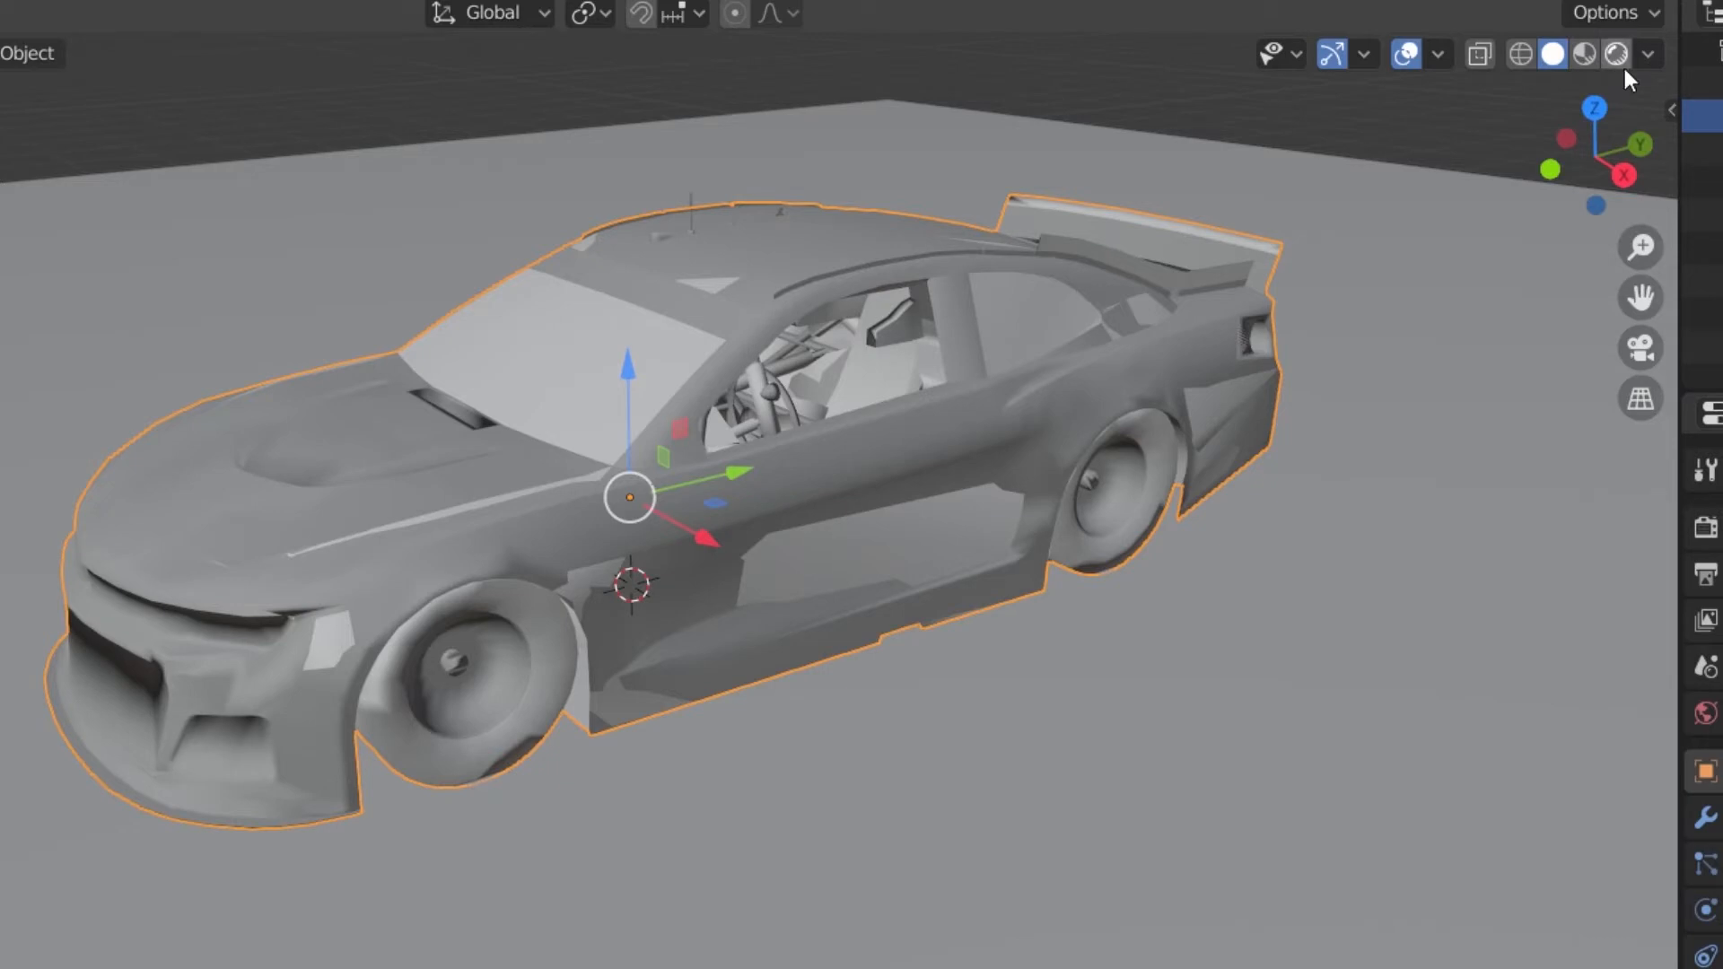
# Step: Switch to Material Preview shading and zoom in to inspect the car's textured livery
pyautogui.click(1617, 54)
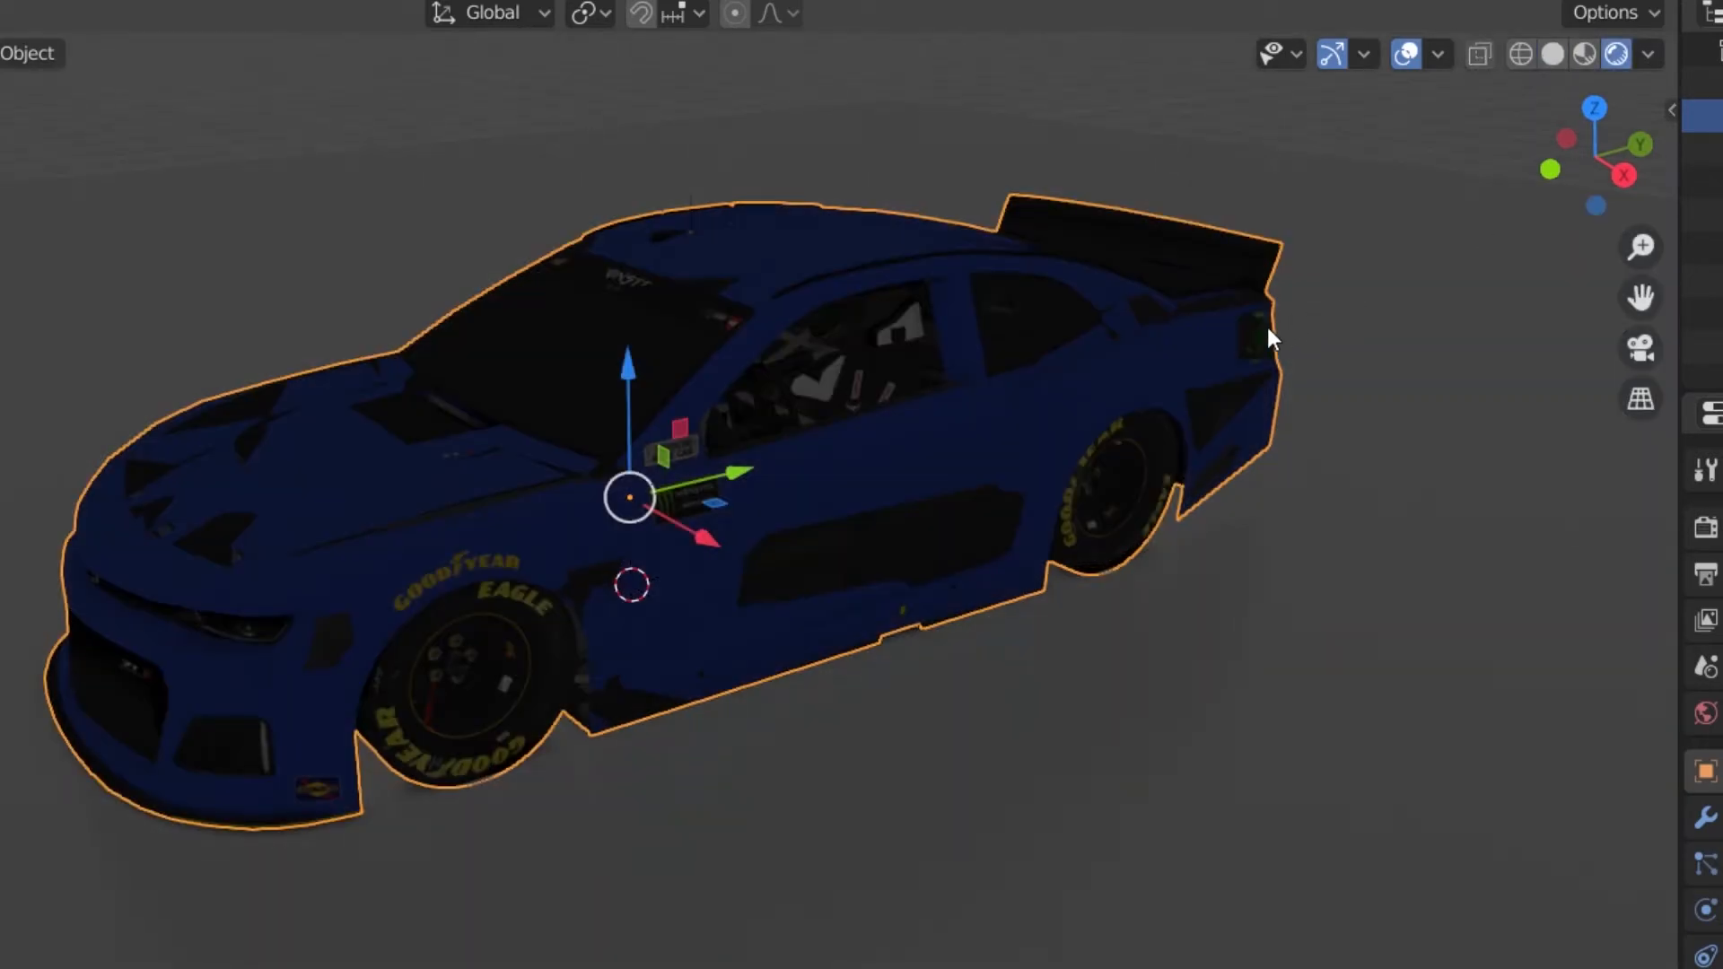
pyautogui.moveTo(1269, 339); pyautogui.dragTo(1164, 401)
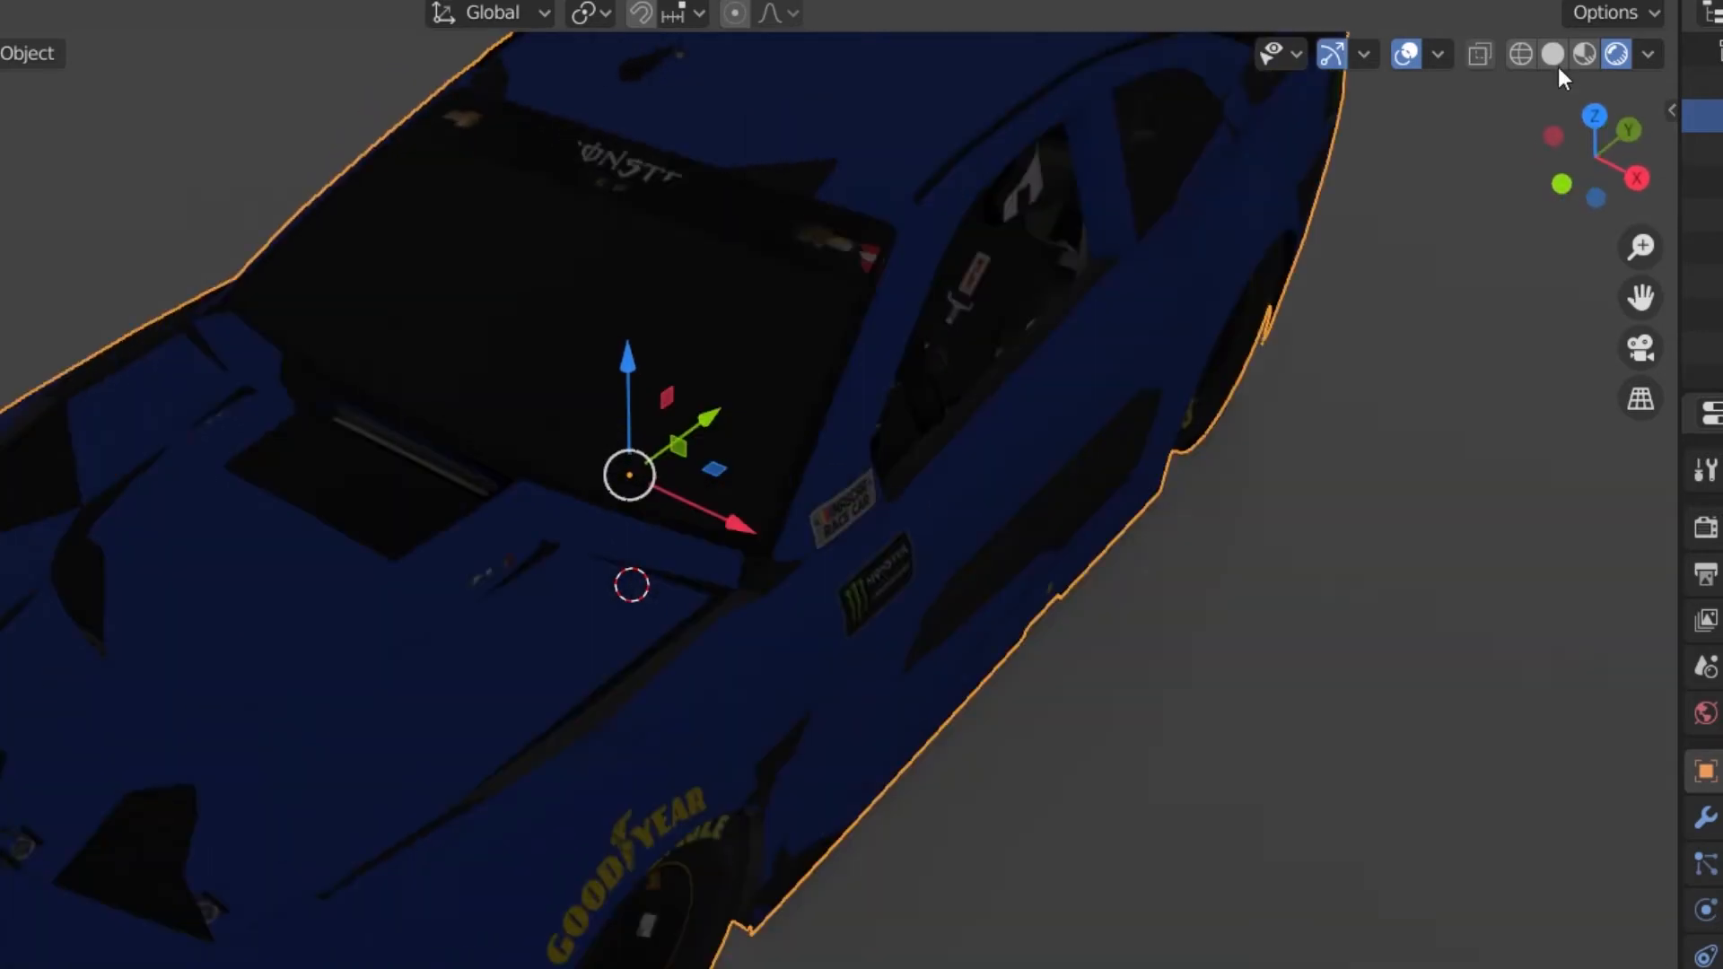
pyautogui.click(1585, 54)
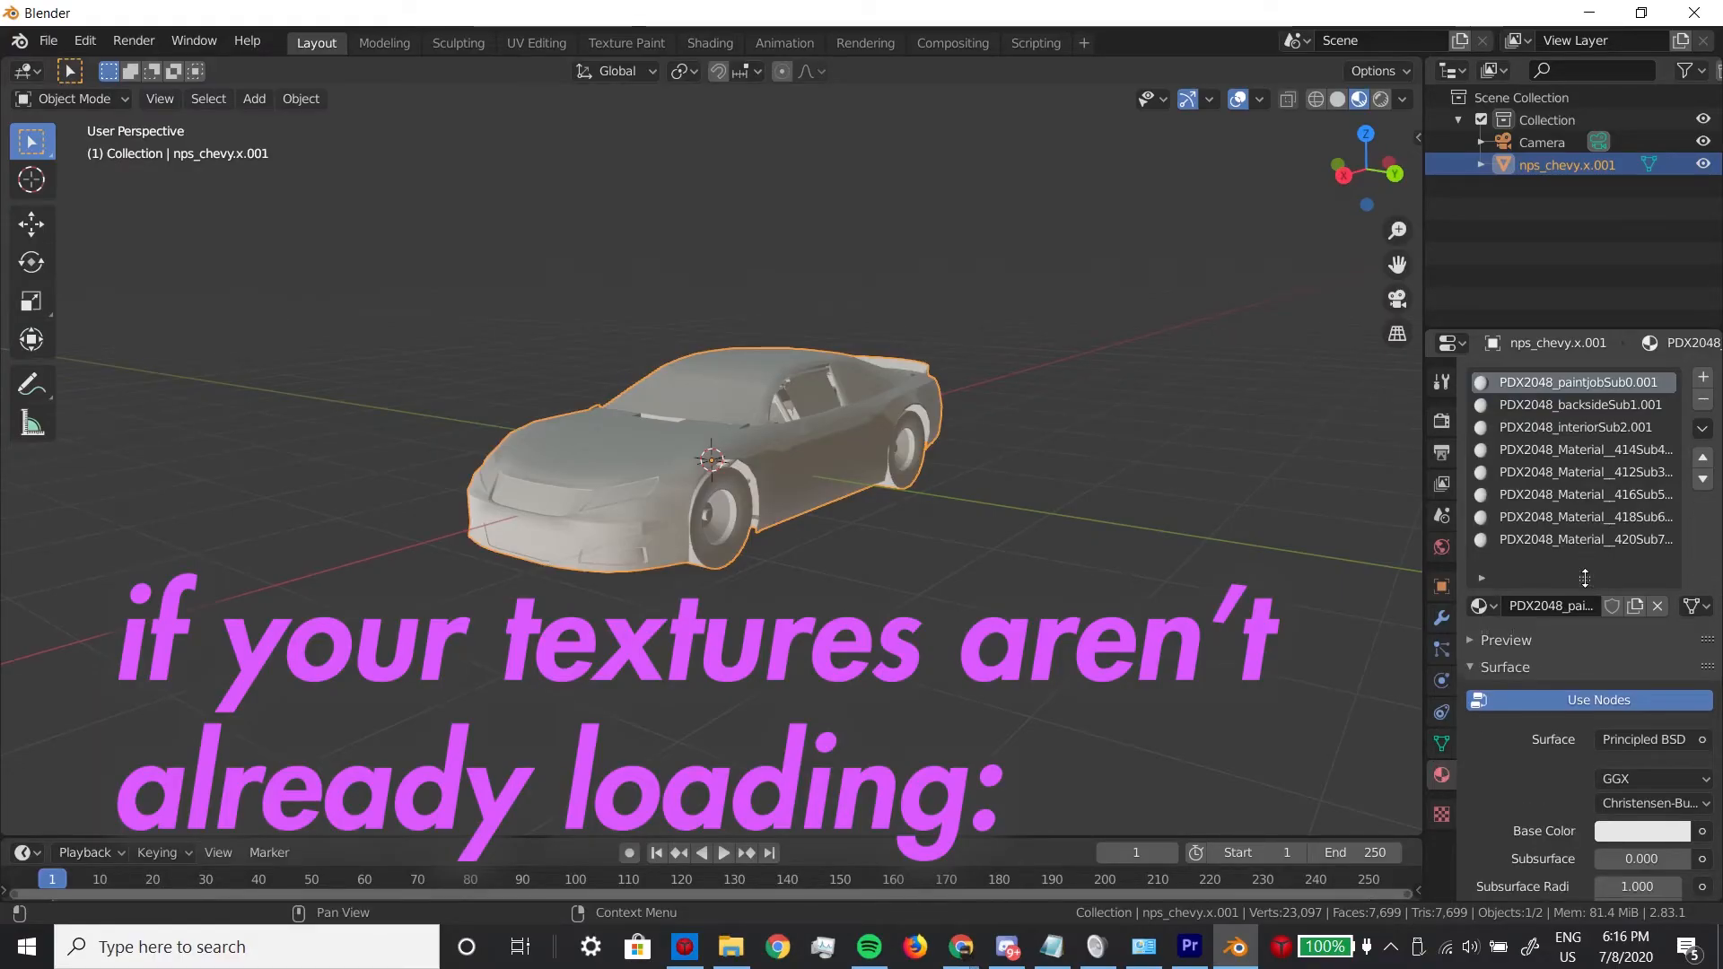
# Step: Give the paint job material an Image Texture on its Base Color and browse for a file
pyautogui.click(1583, 538)
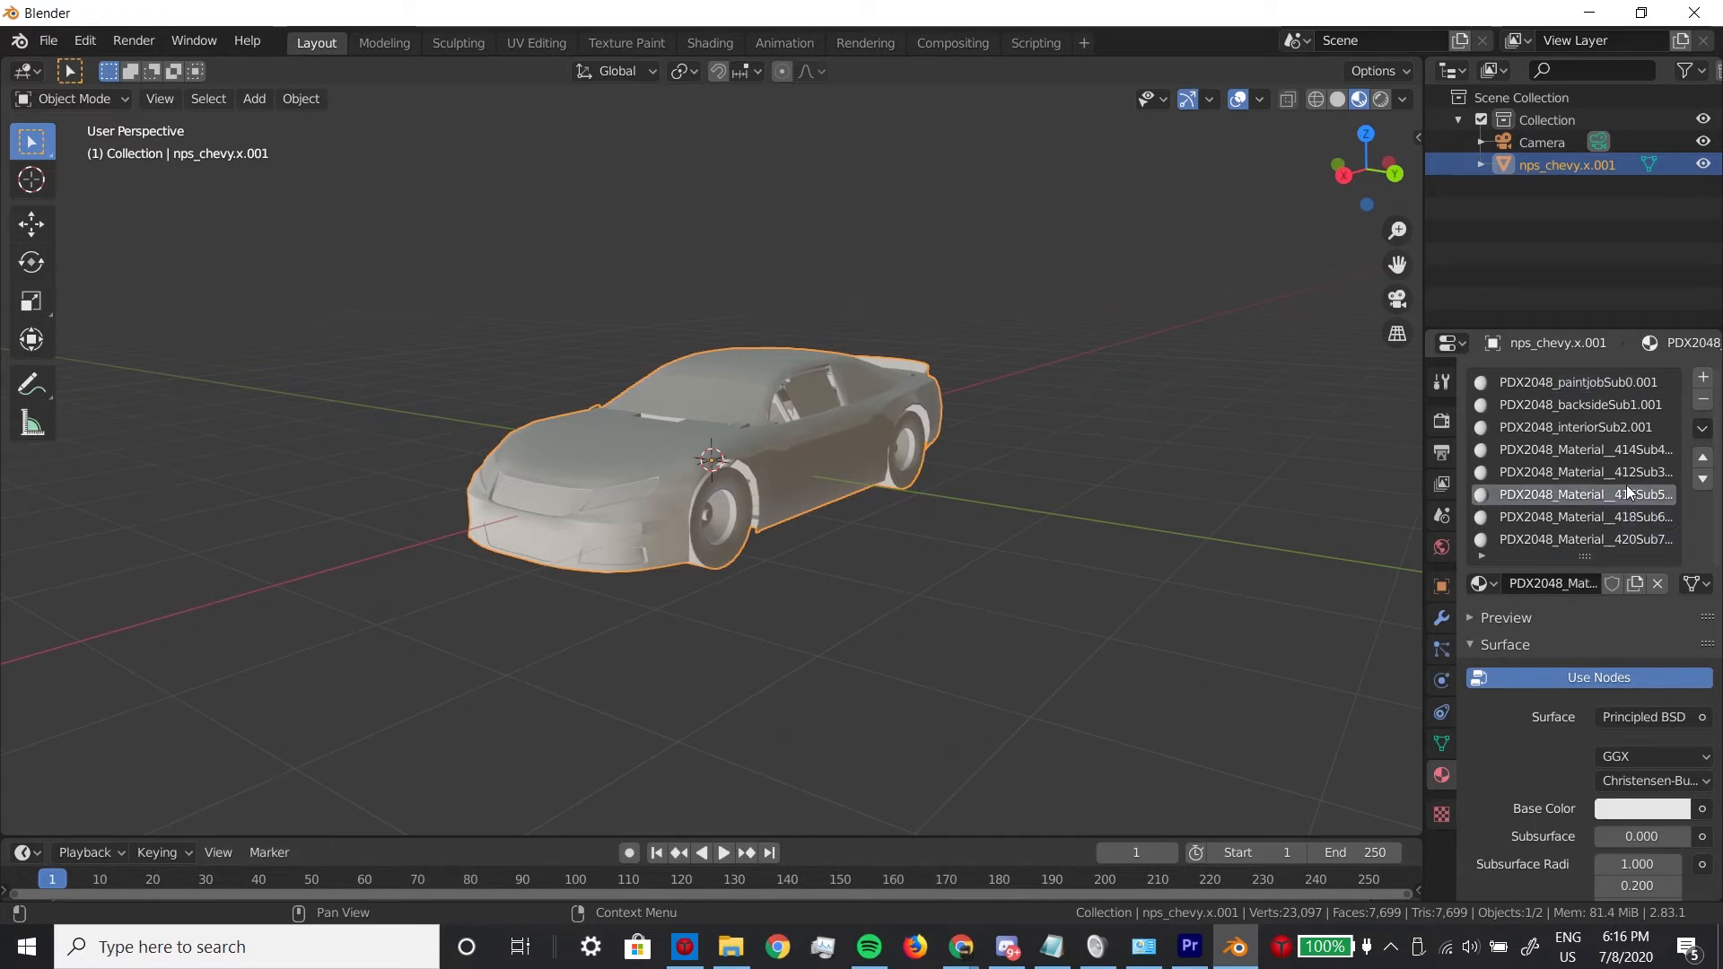
pyautogui.click(1583, 448)
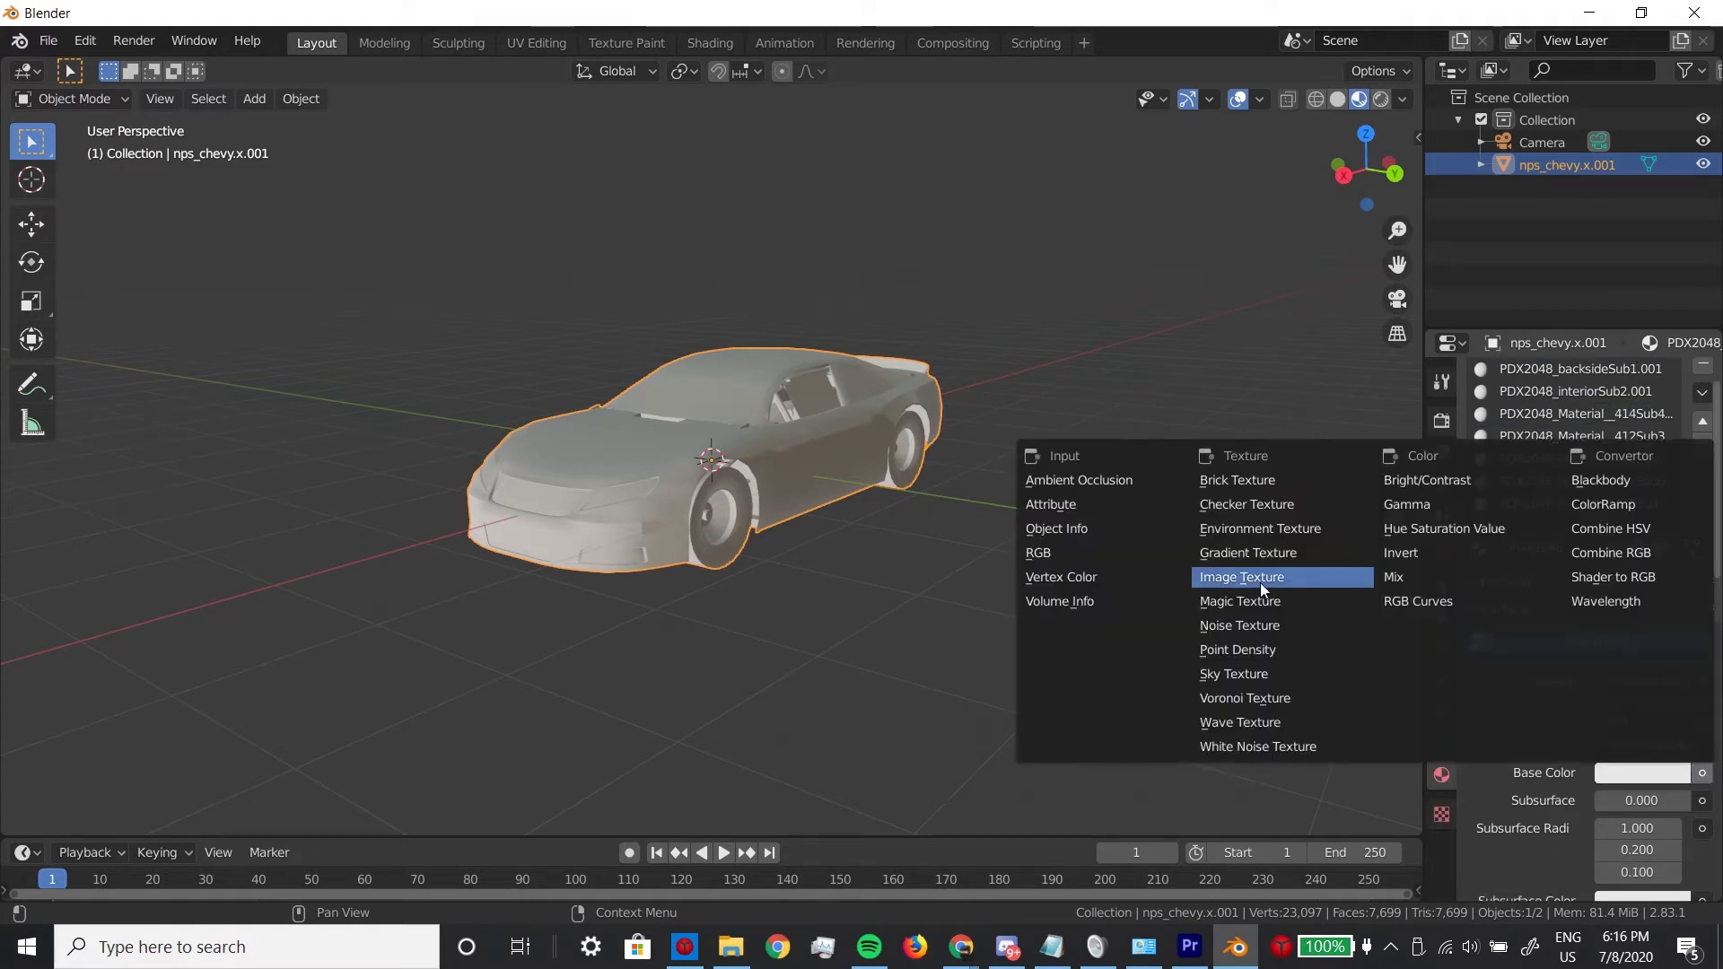
pyautogui.click(1242, 576)
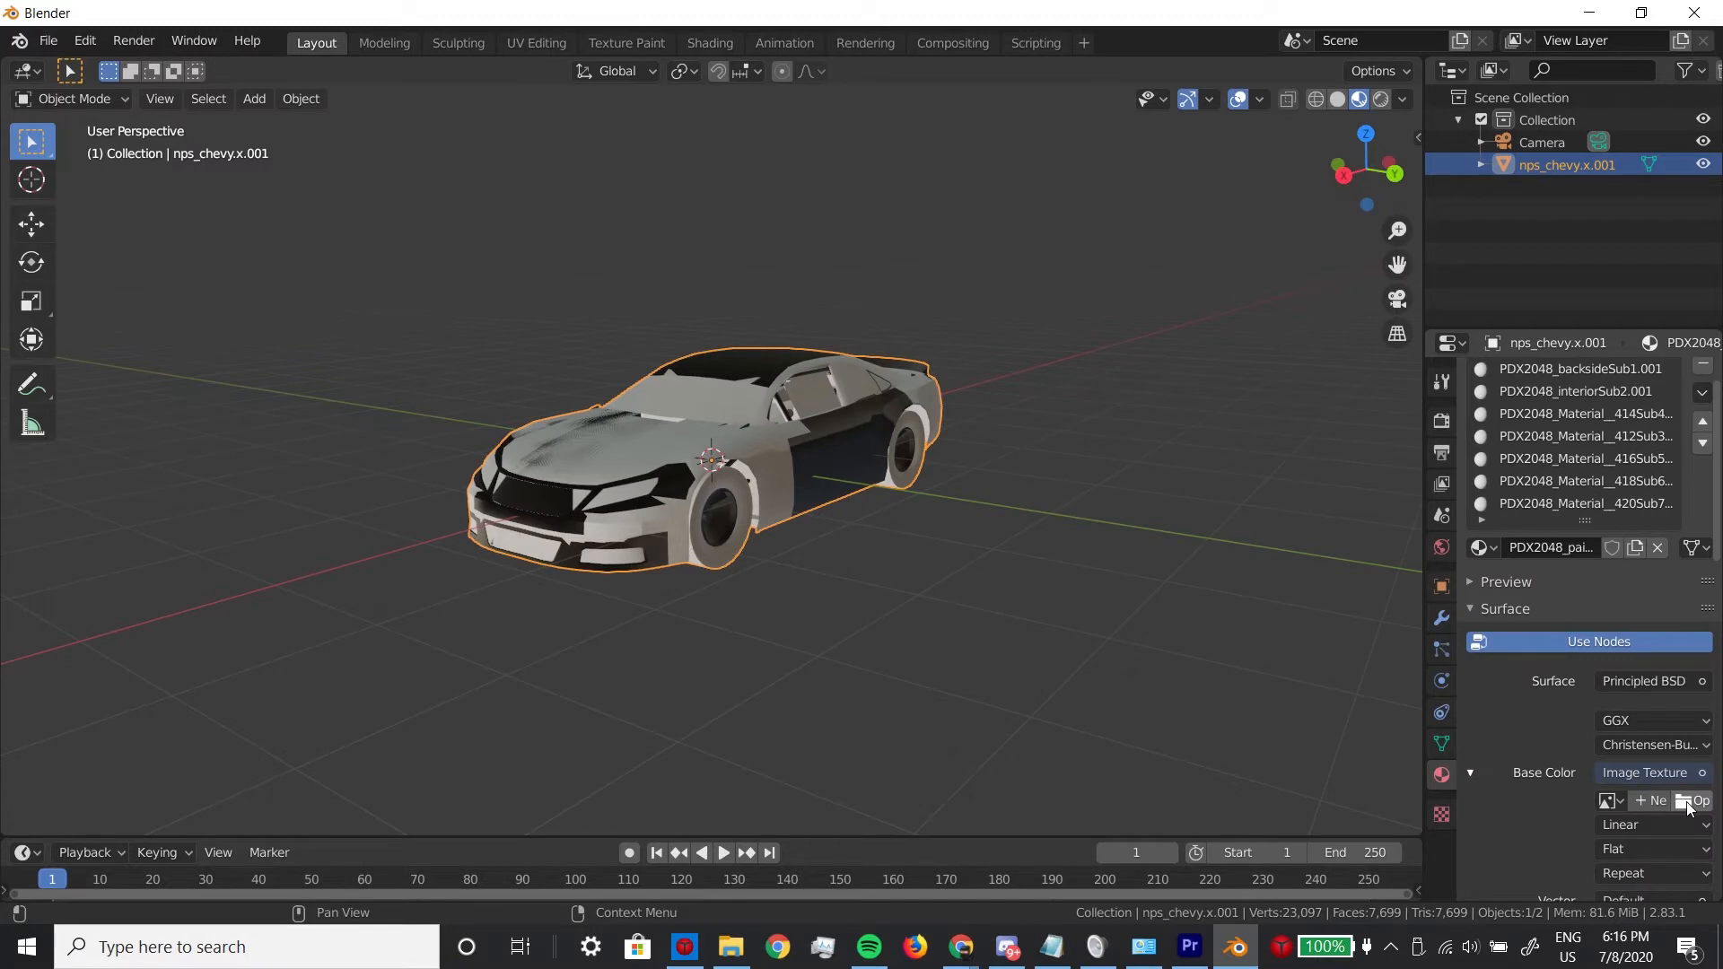
pyautogui.click(1696, 800)
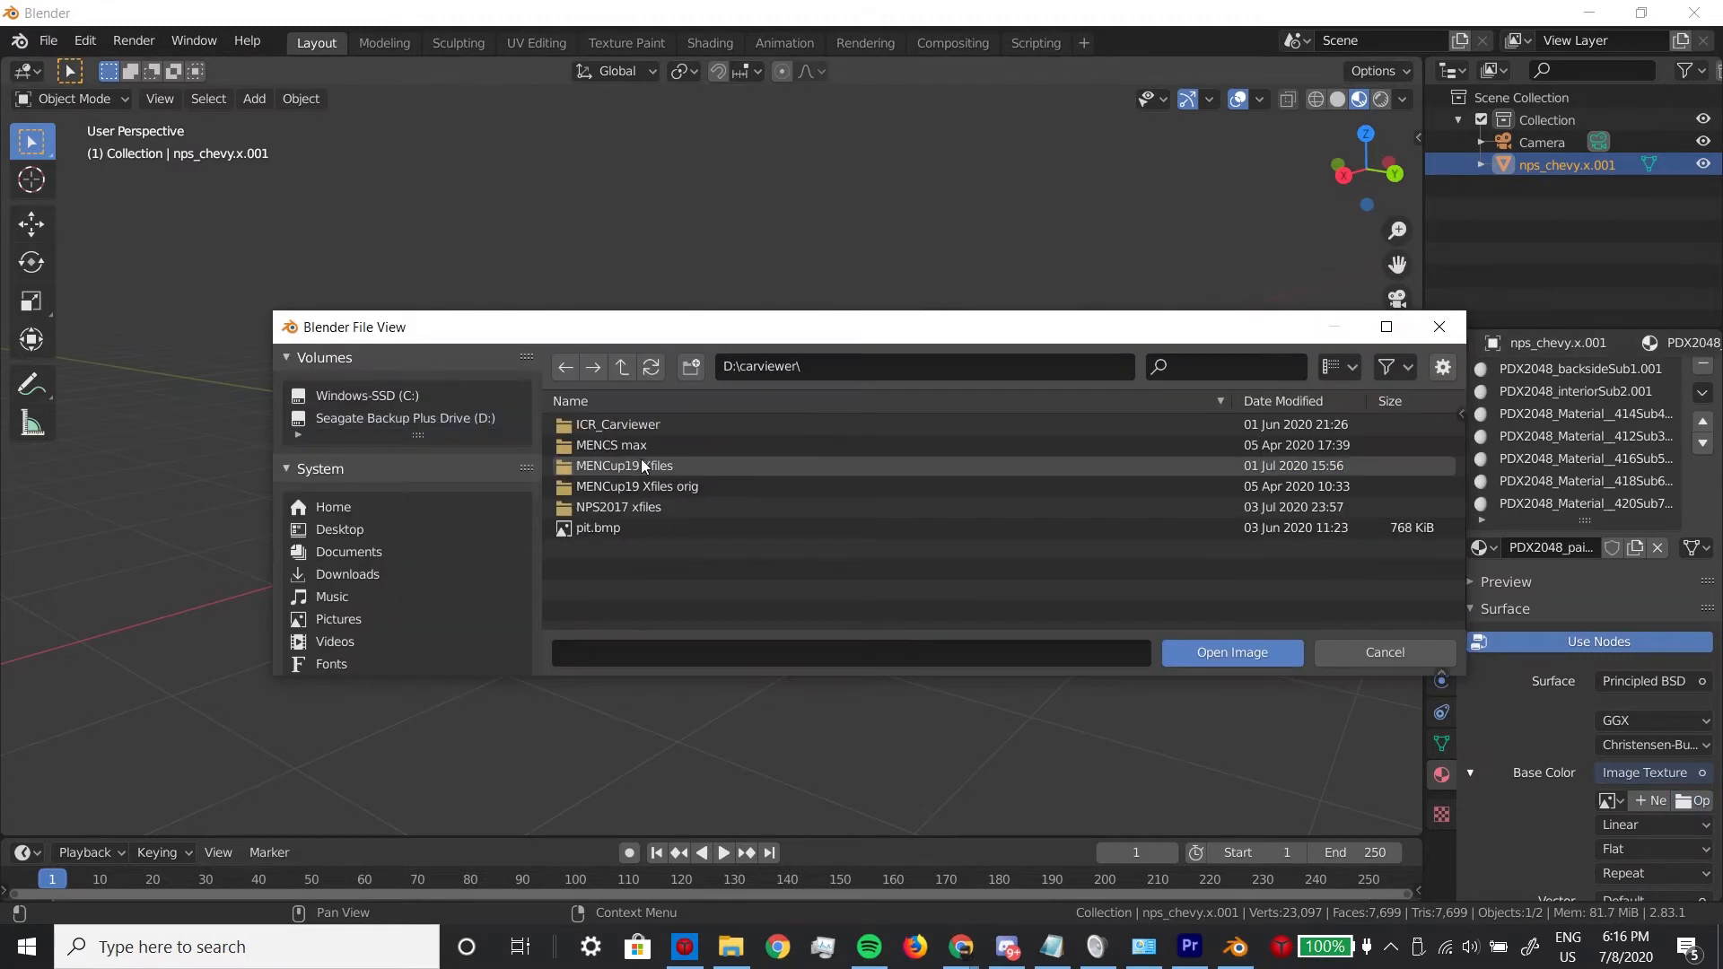
# Step: Pick a chevy paint scheme image from the car texture folder, then the next part's texture
pyautogui.doubleClick(619, 506)
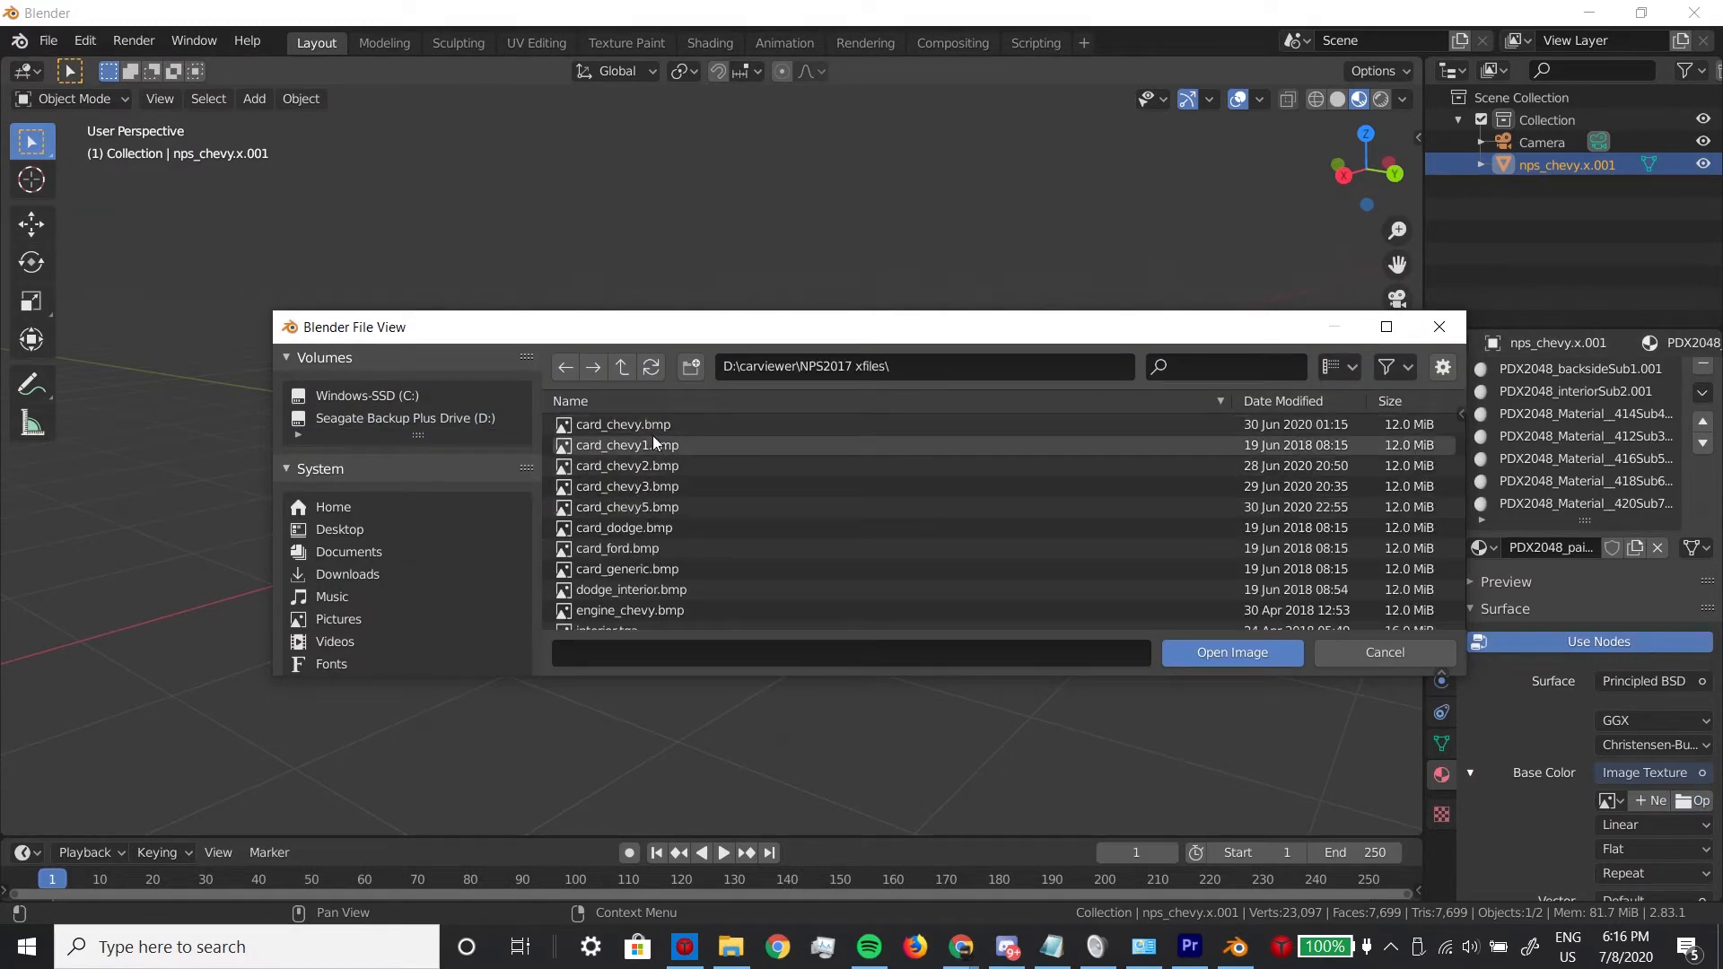
pyautogui.click(1229, 651)
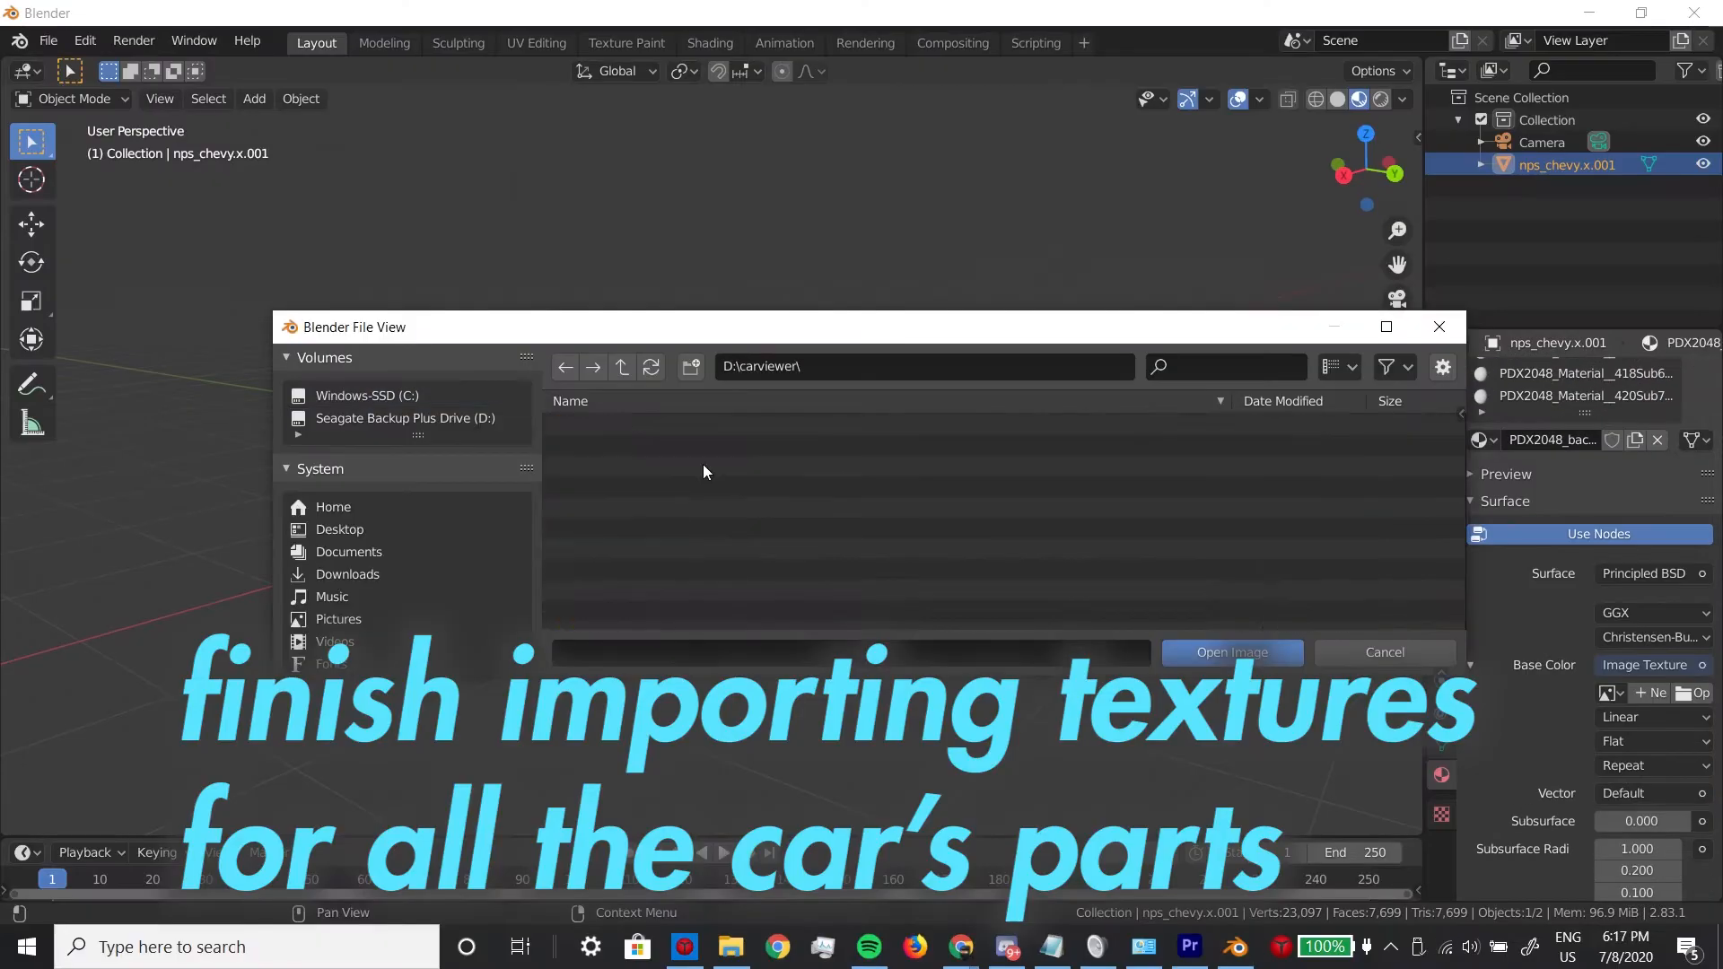
pyautogui.click(1231, 652)
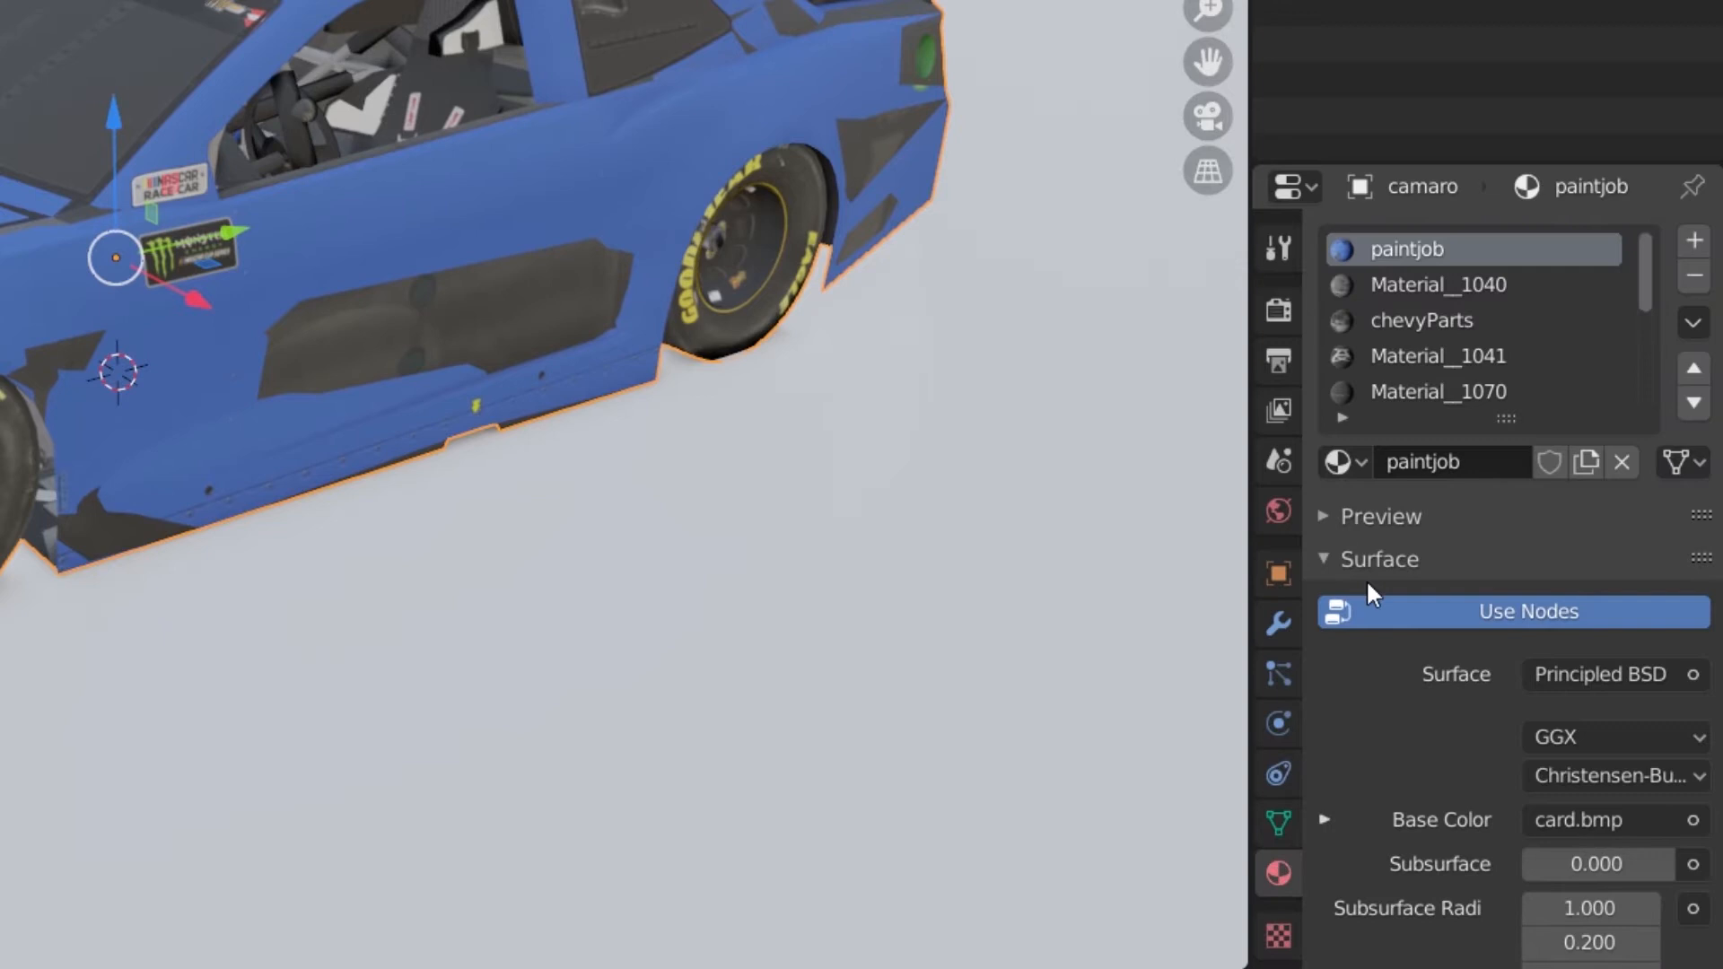
# Step: Scroll the paintjob material settings to confirm card.bmp feeds its base colour
pyautogui.scroll(-3)
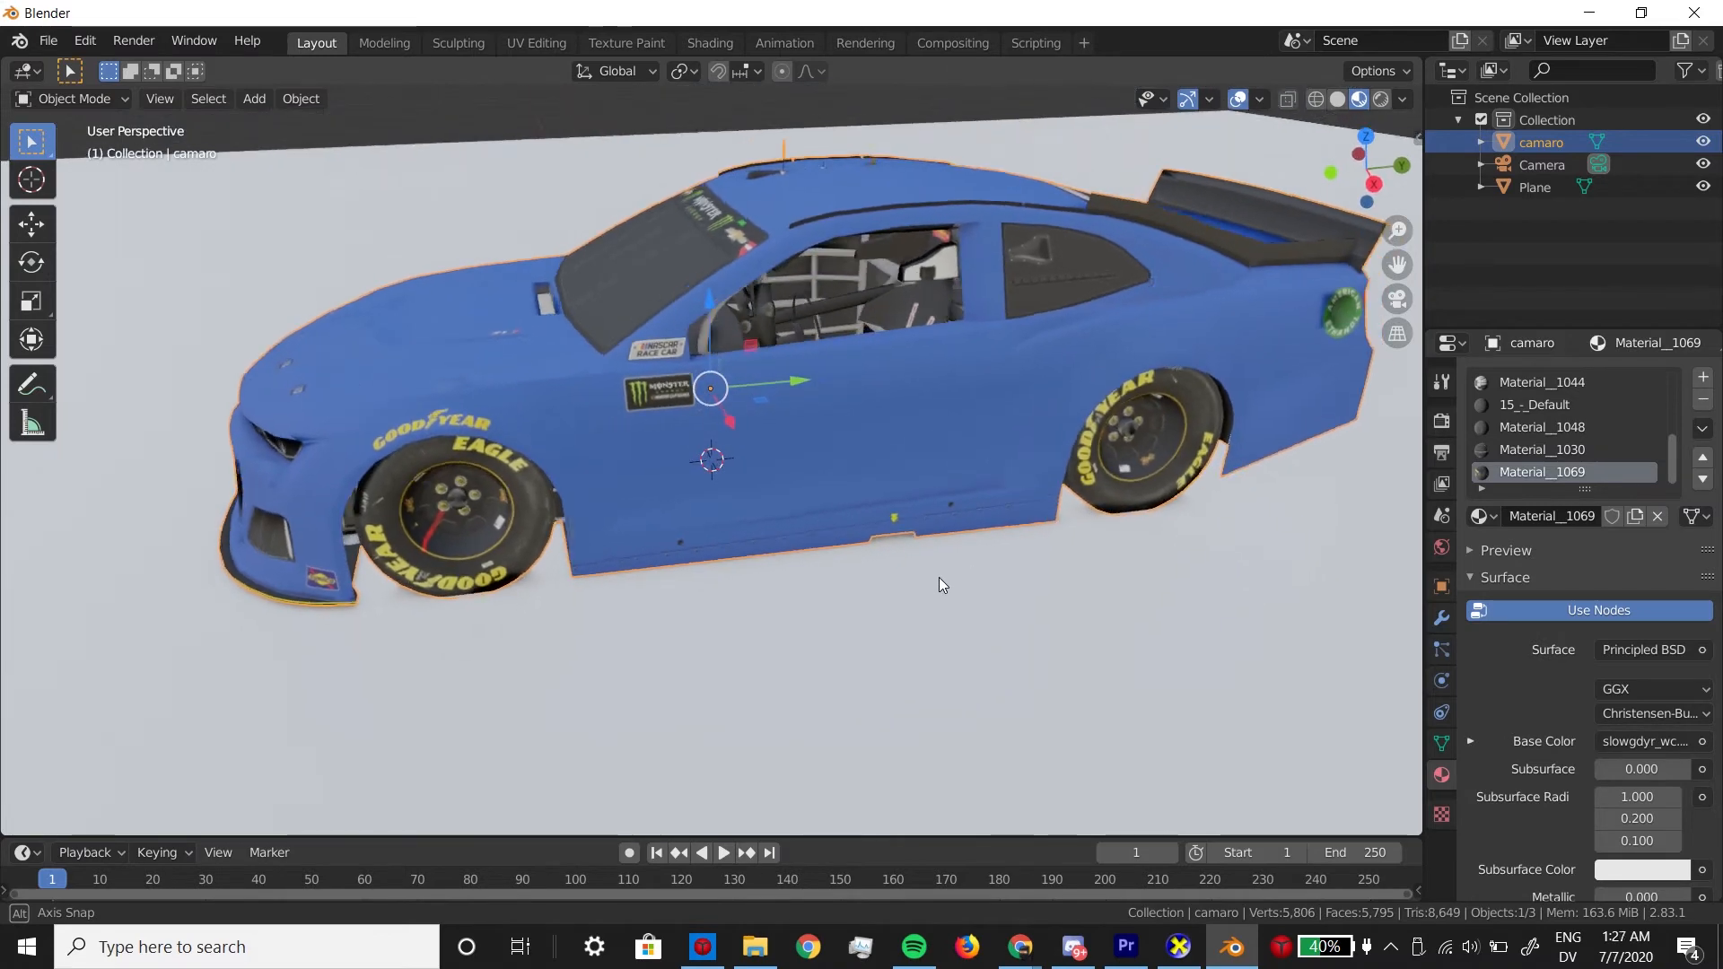
pyautogui.moveTo(938, 585); pyautogui.dragTo(973, 576)
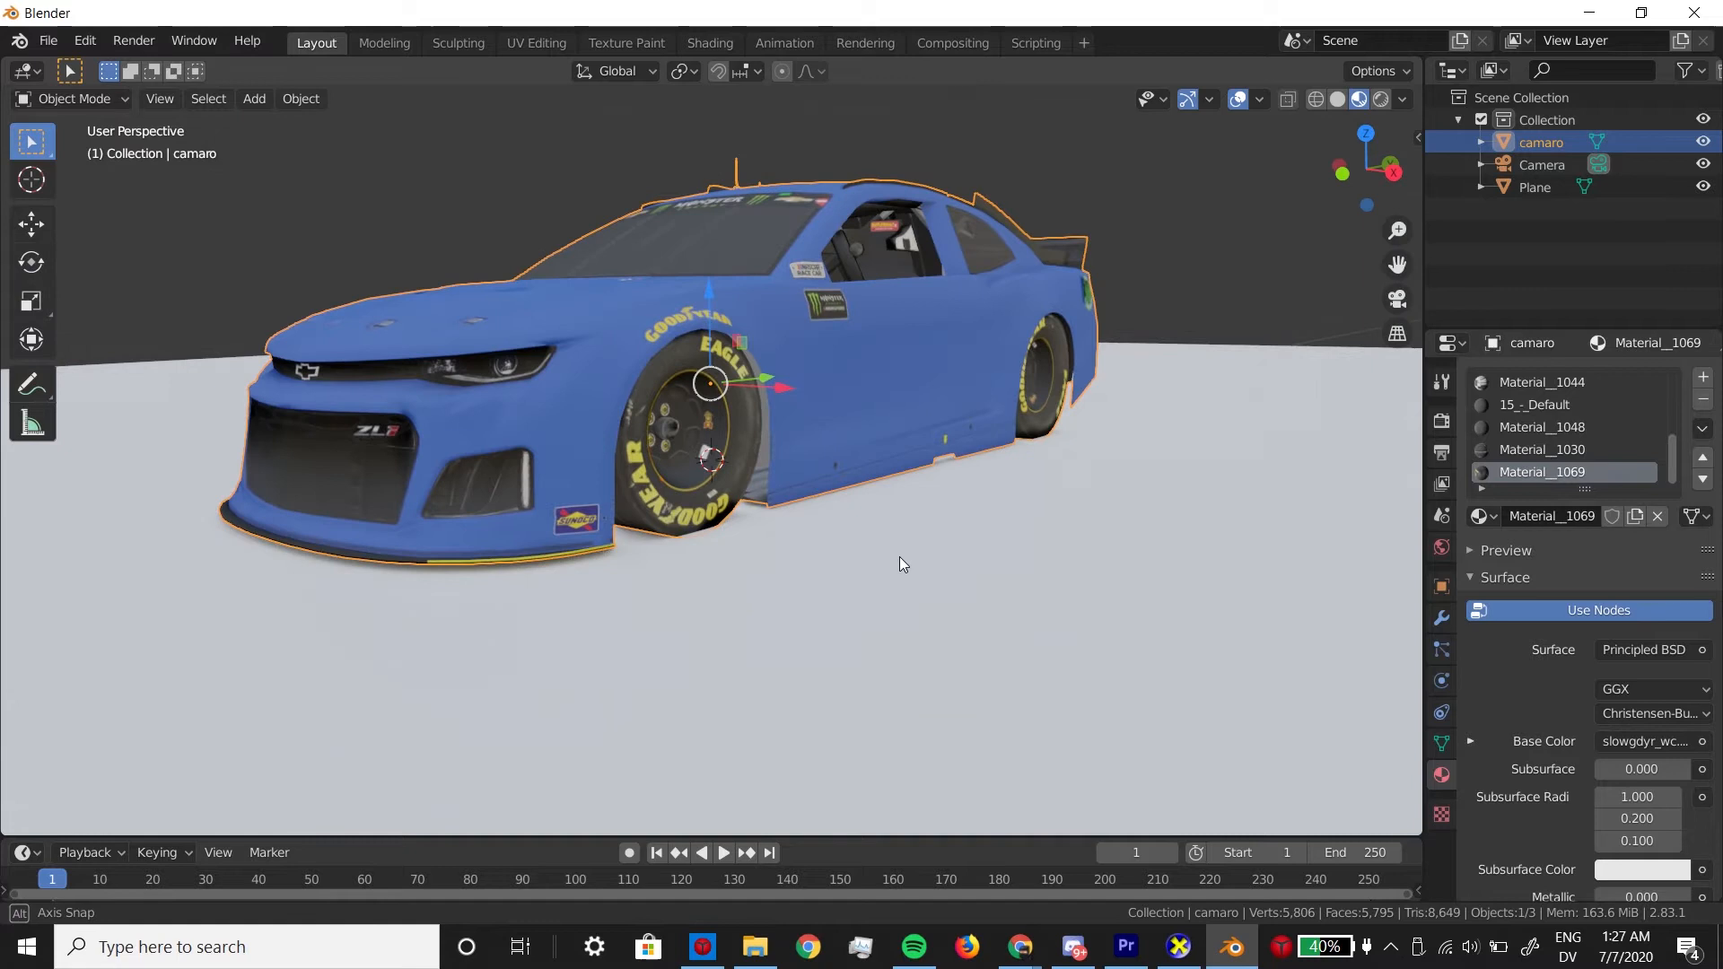
pyautogui.moveTo(901, 564); pyautogui.dragTo(945, 549)
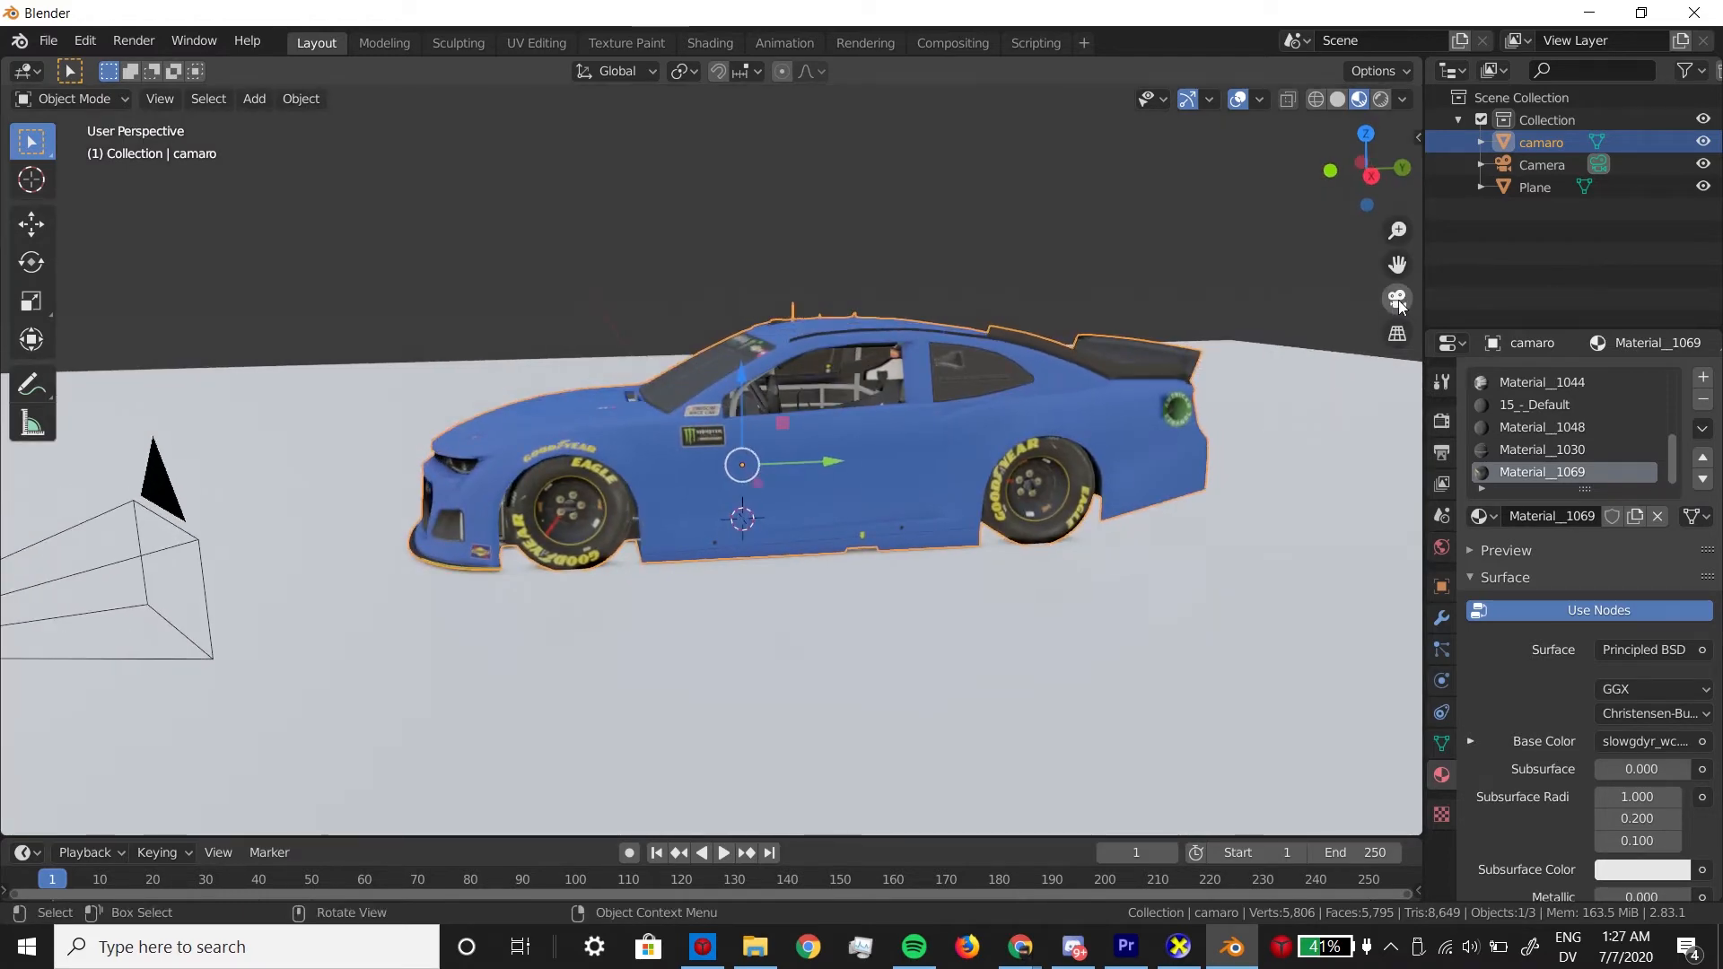
# Step: View the scene through the camera and show the camera's location and rotation values
pyautogui.click(1396, 298)
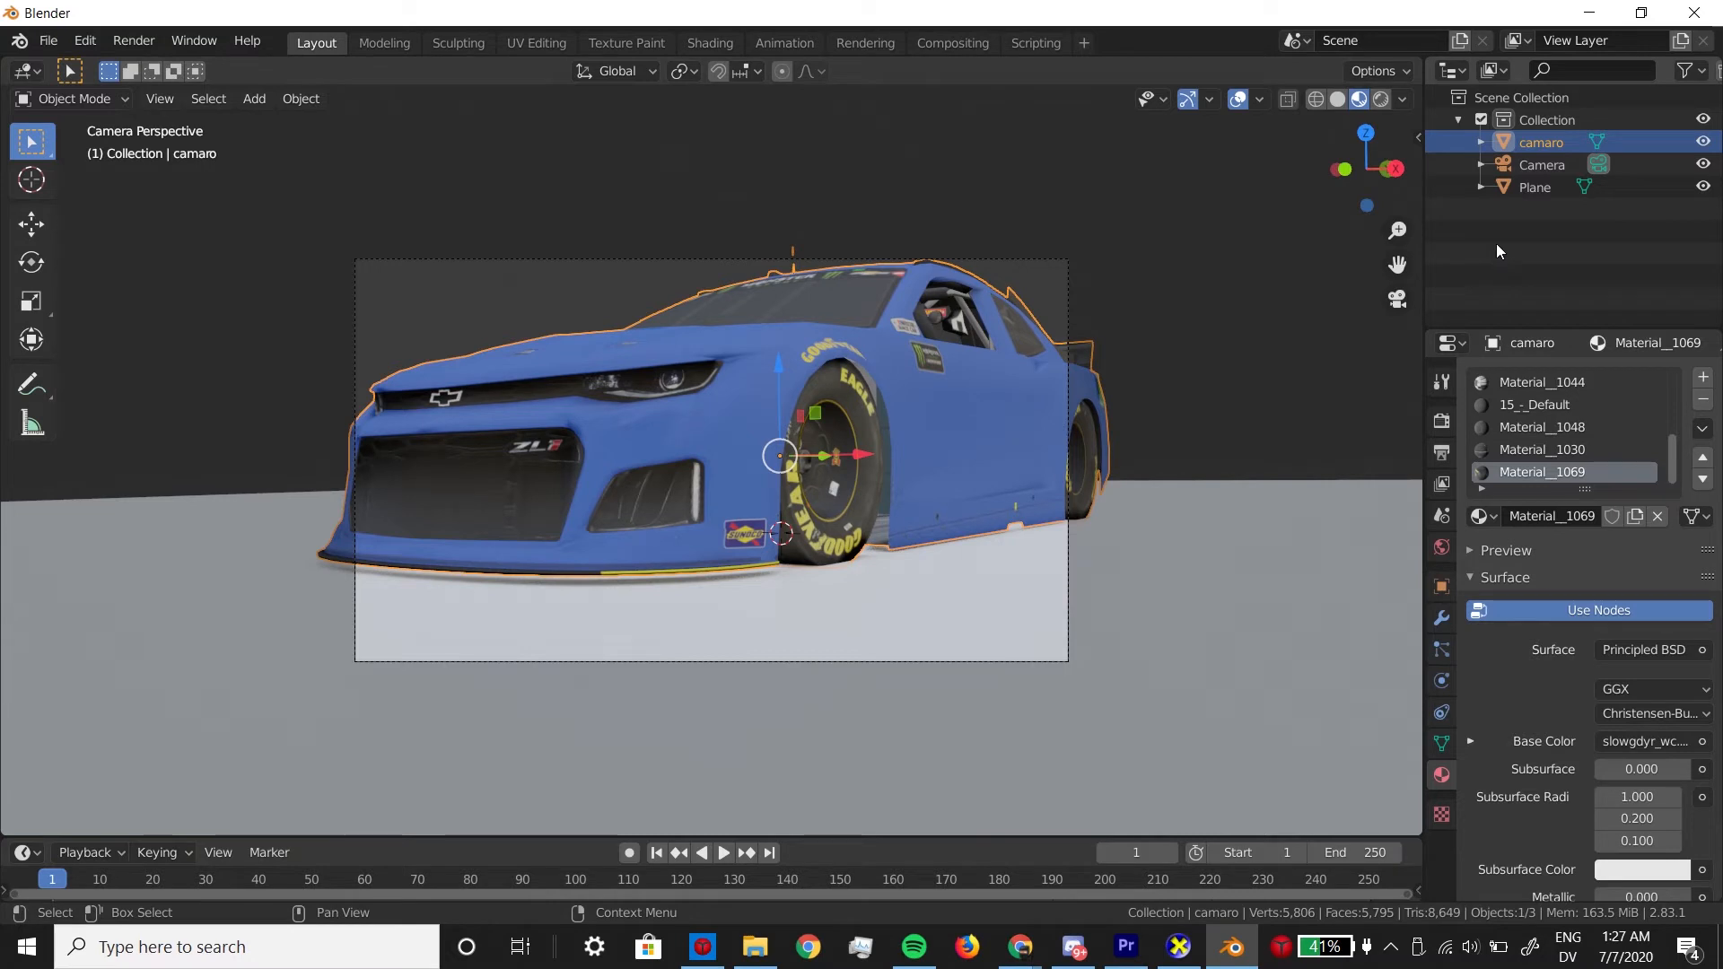
pyautogui.click(1542, 165)
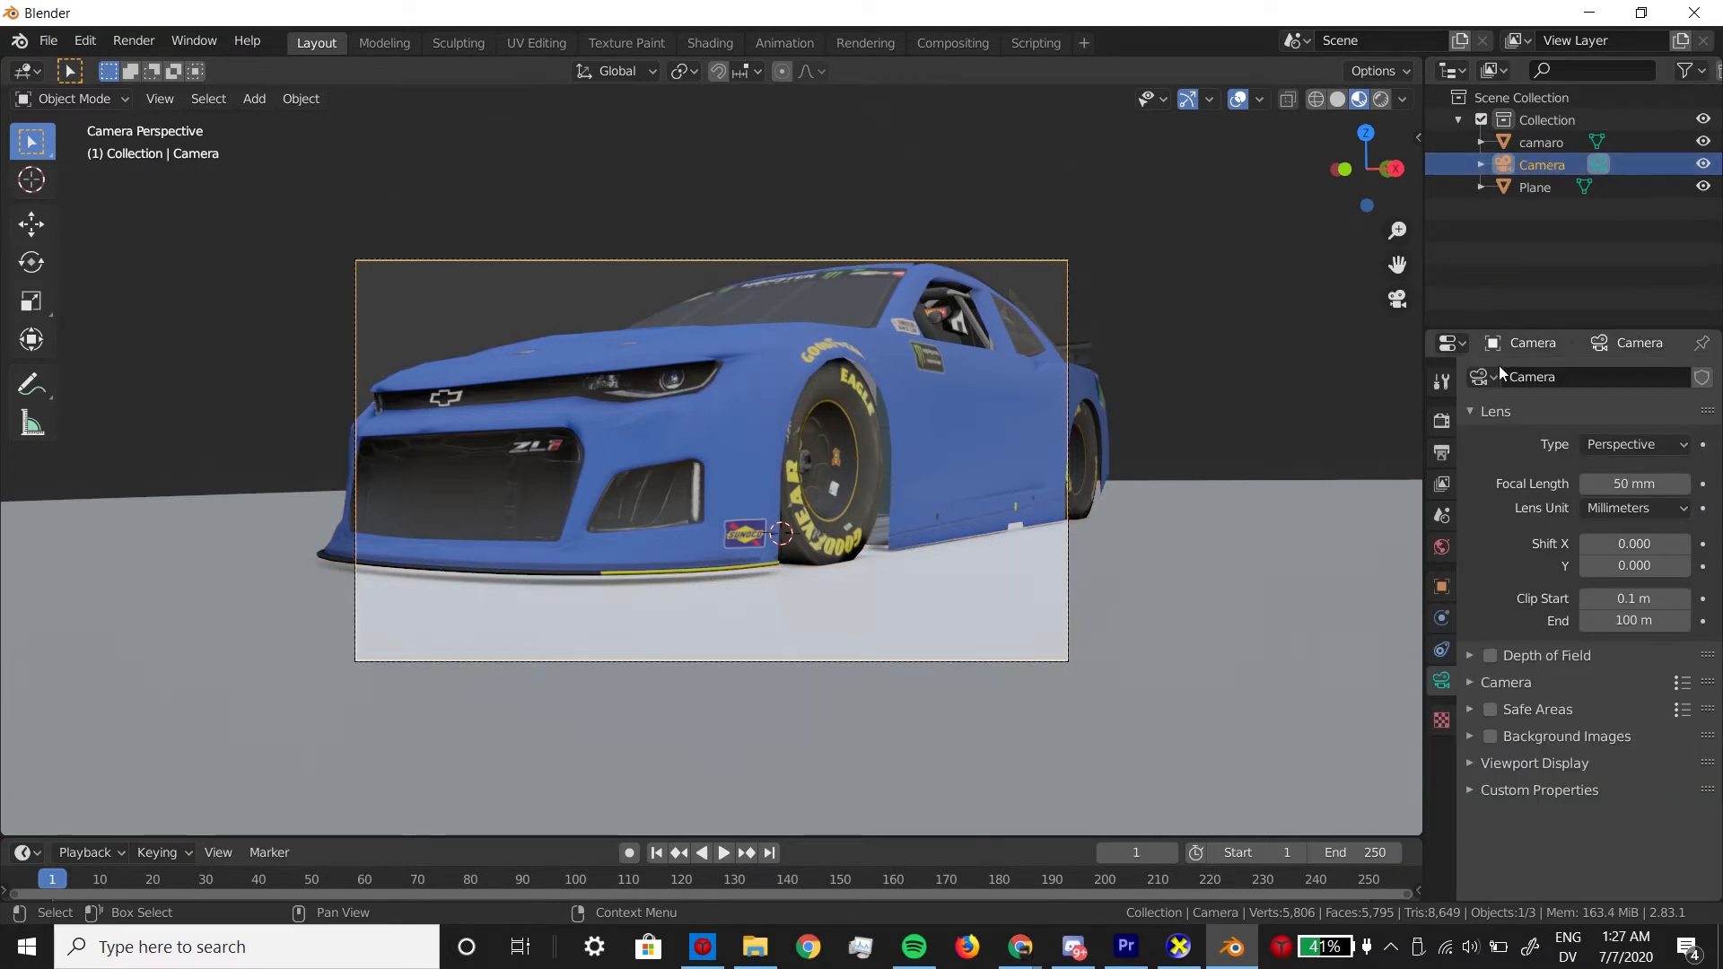
pyautogui.click(1441, 585)
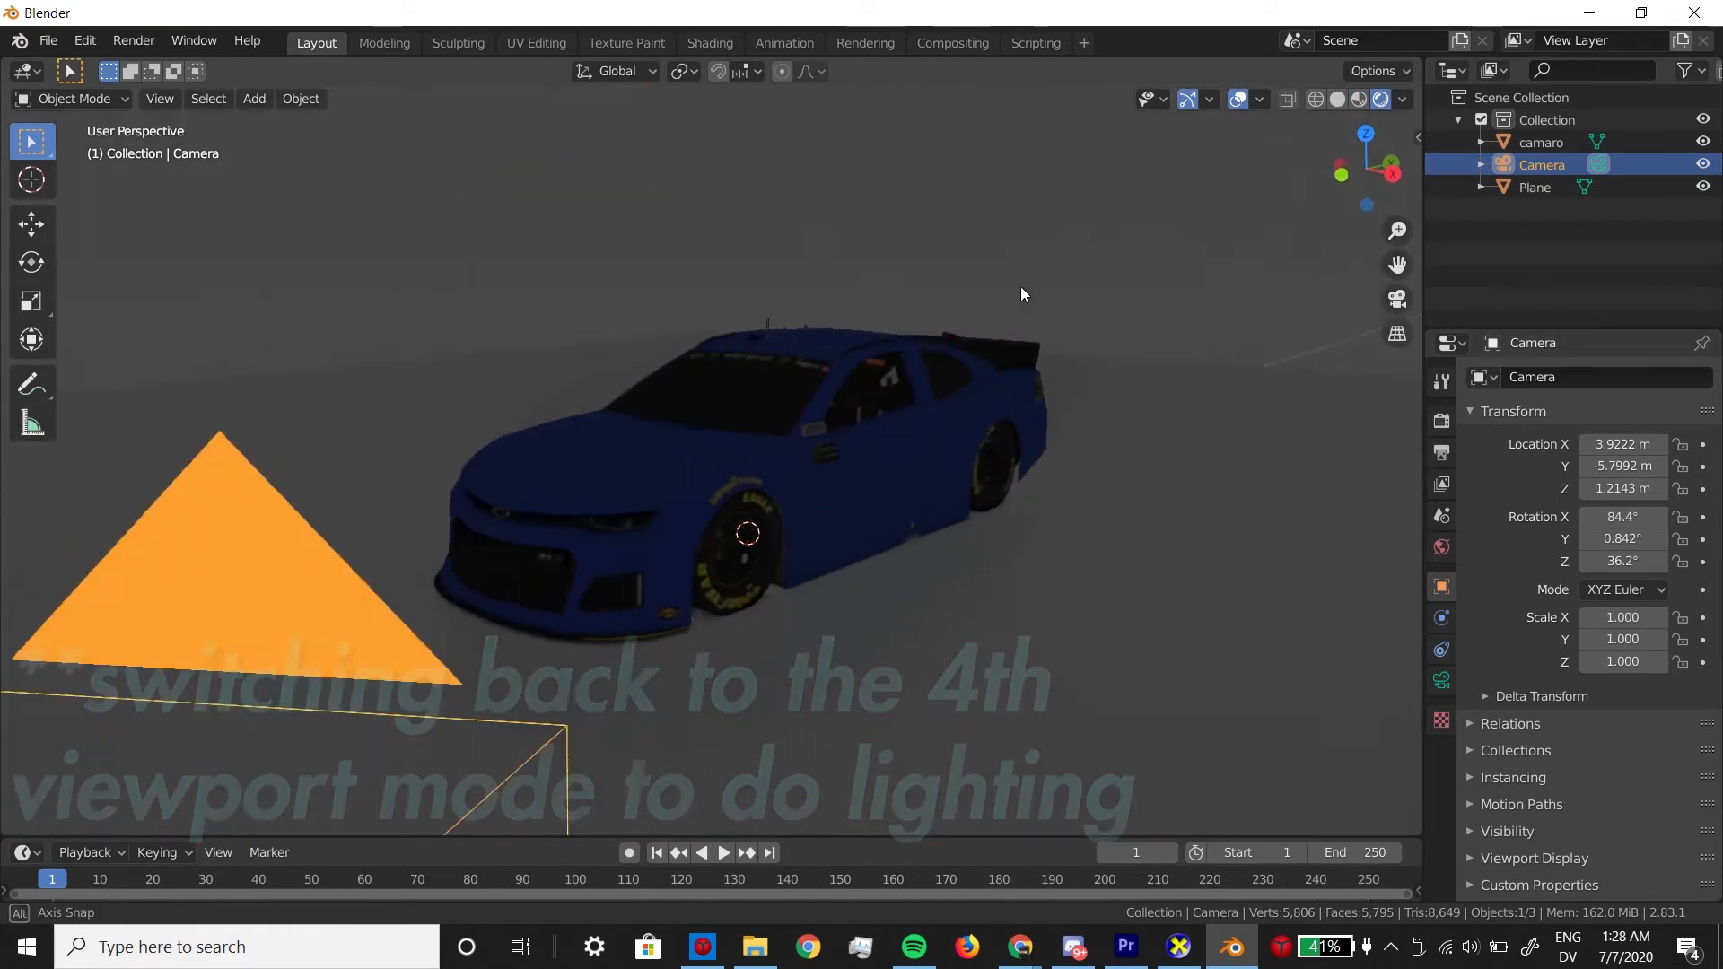
# Step: Add a spot light above the car and adjust its power
pyautogui.click(253, 97)
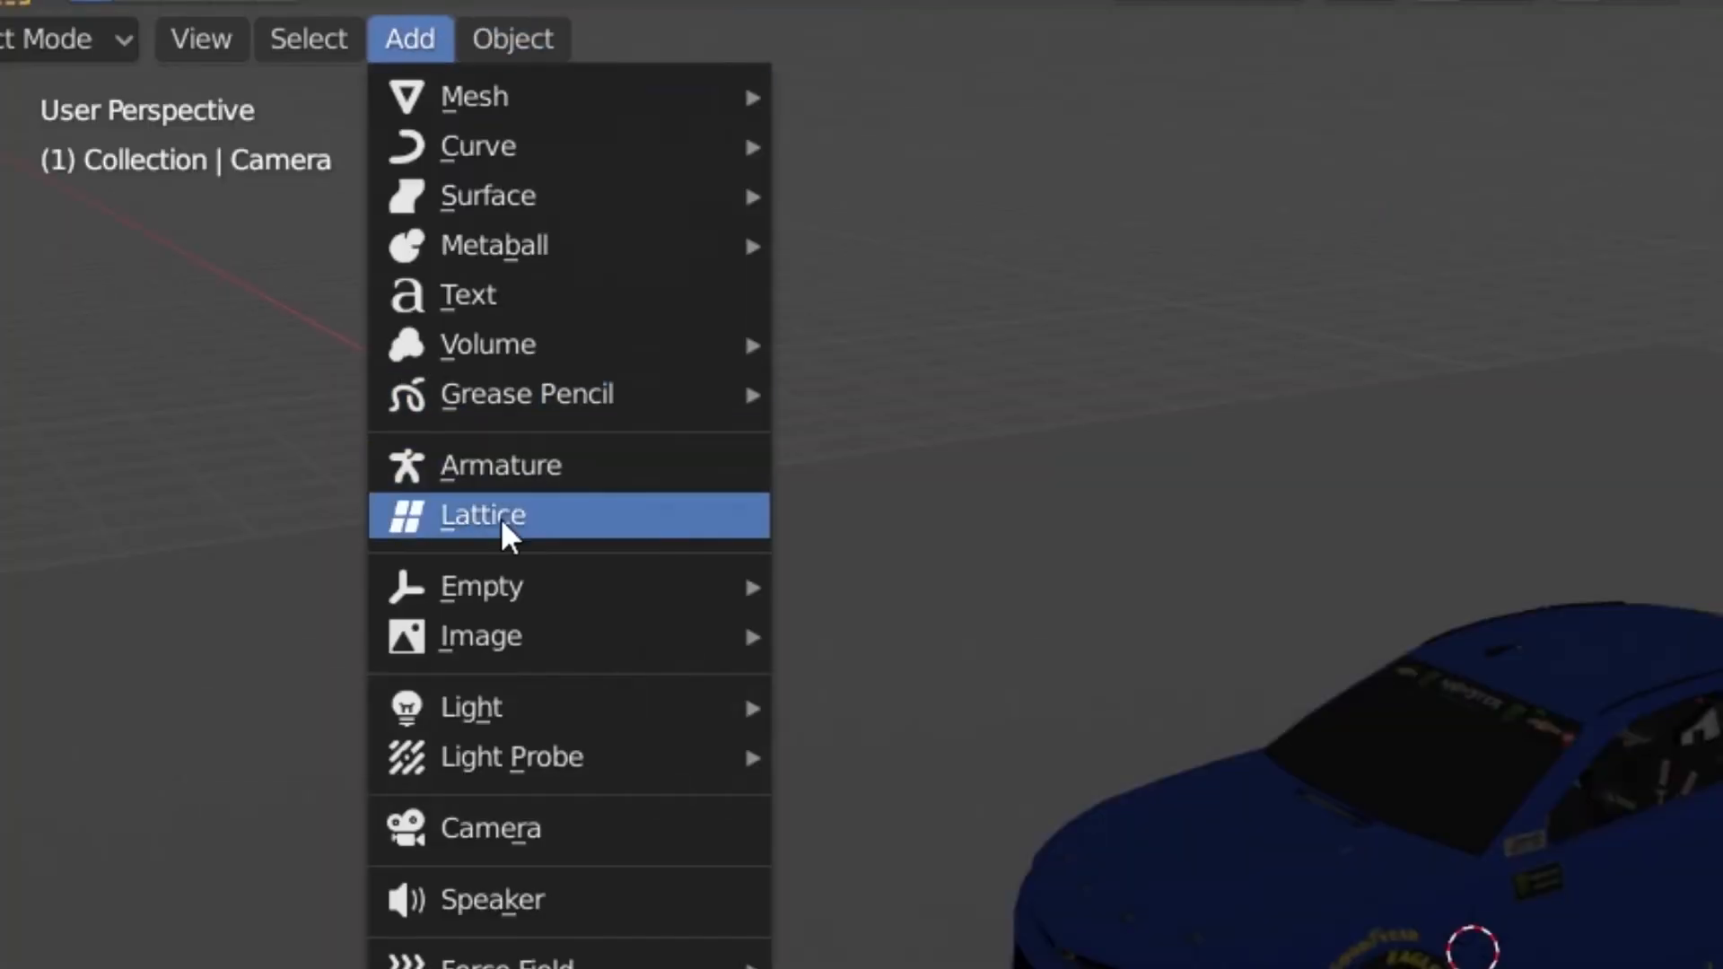
pyautogui.moveTo(470, 707)
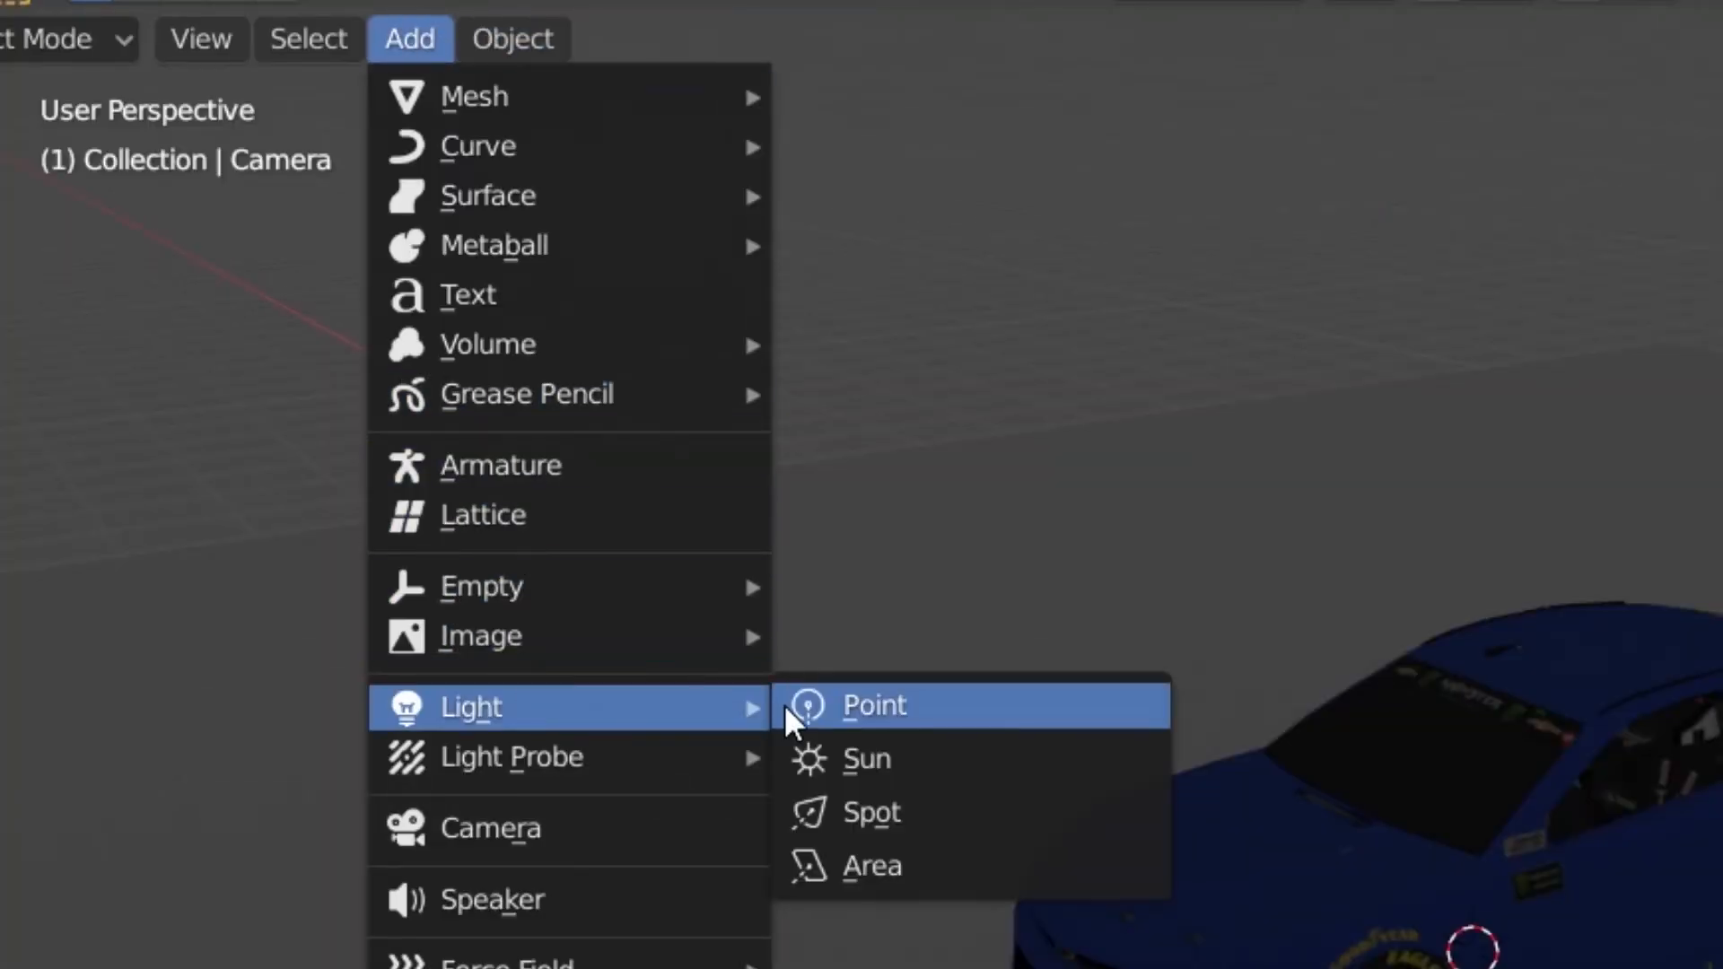
pyautogui.click(873, 811)
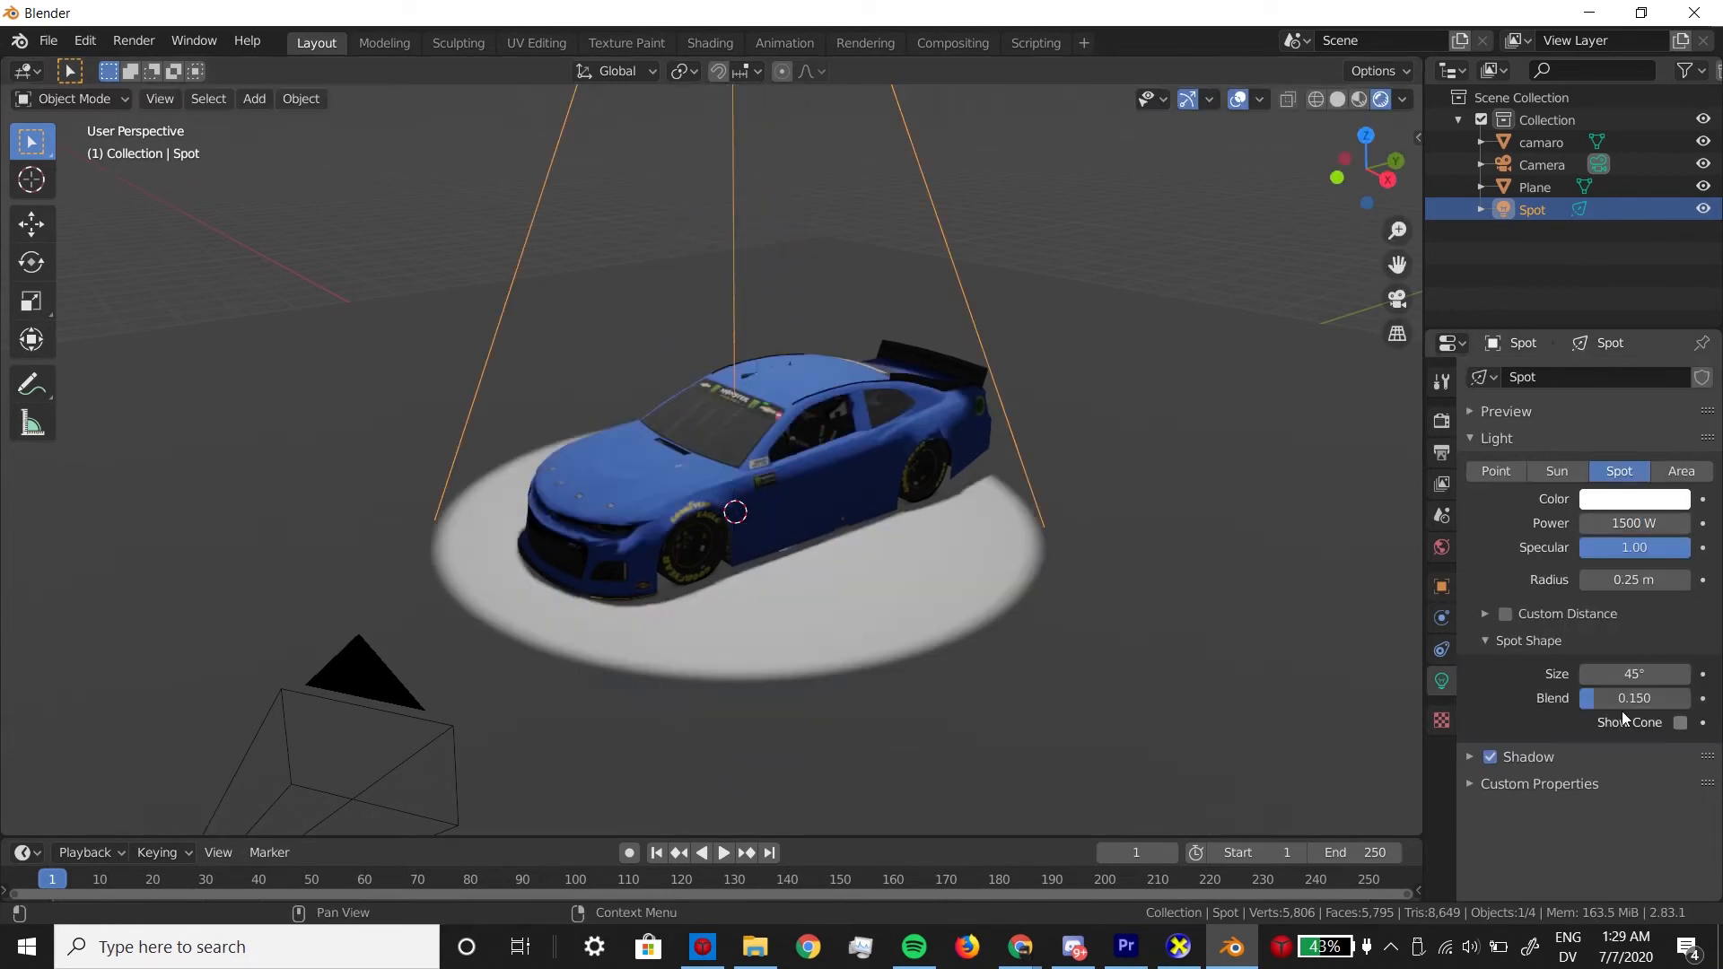
pyautogui.moveTo(1588, 698); pyautogui.dragTo(1682, 698)
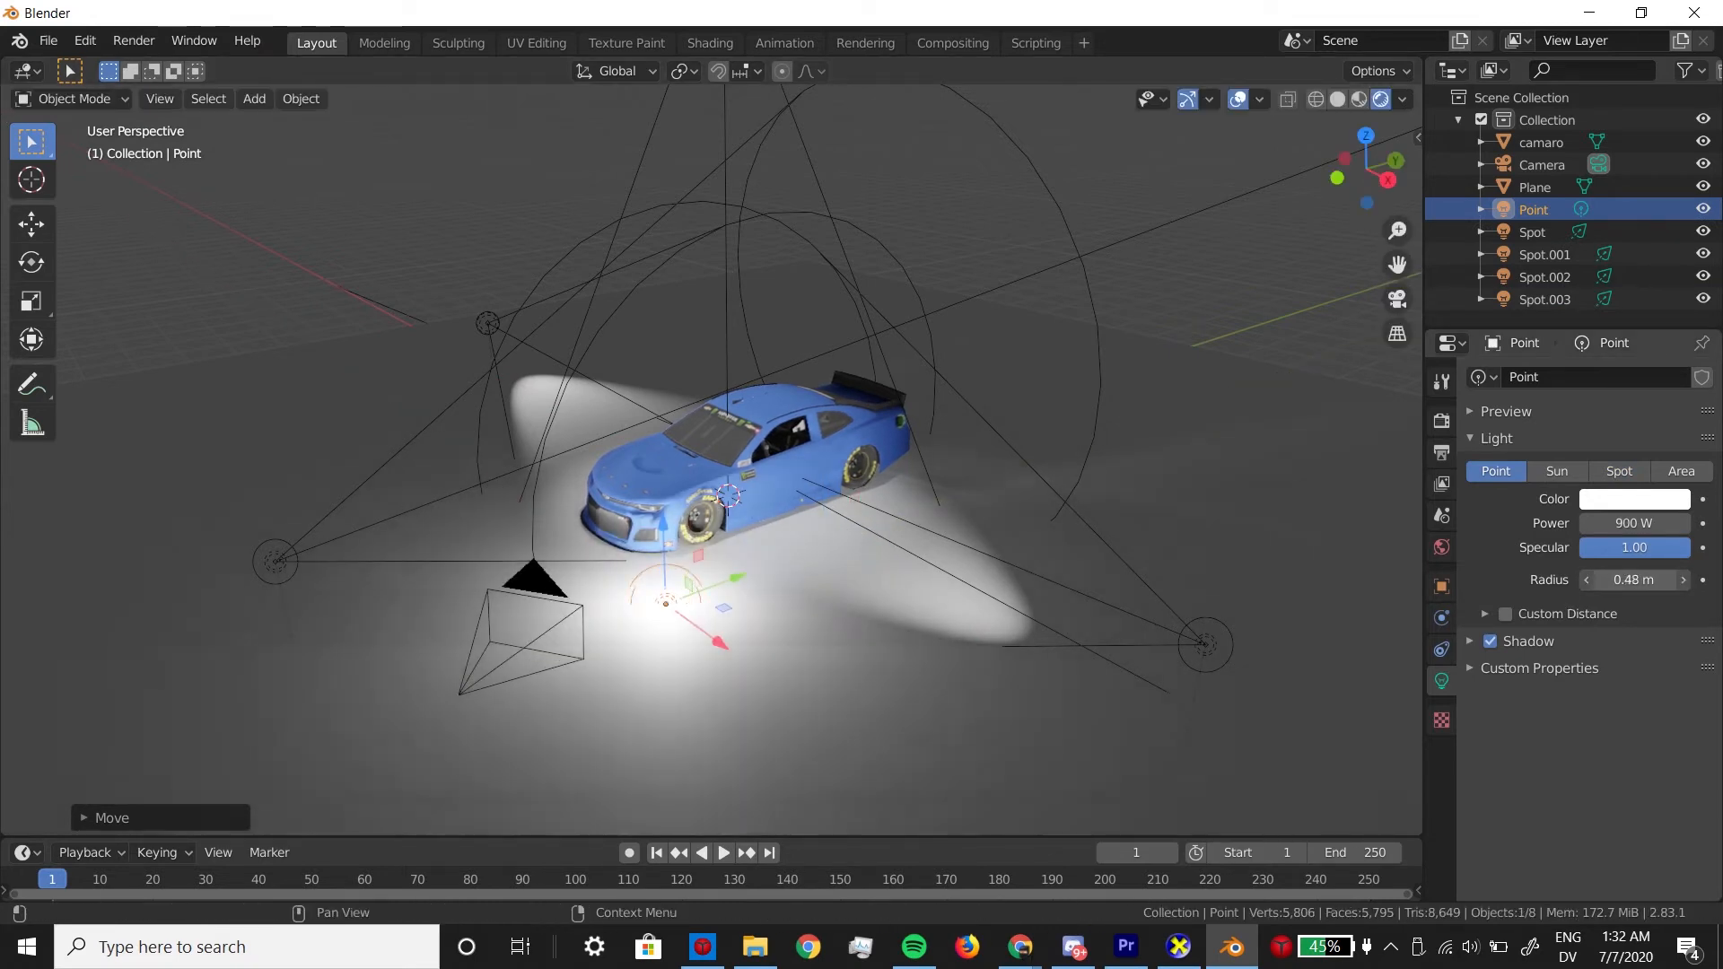
# Step: Set the point light to 500 W with radius 1.26 m and add a second point light
pyautogui.moveTo(1583, 580); pyautogui.dragTo(1682, 580)
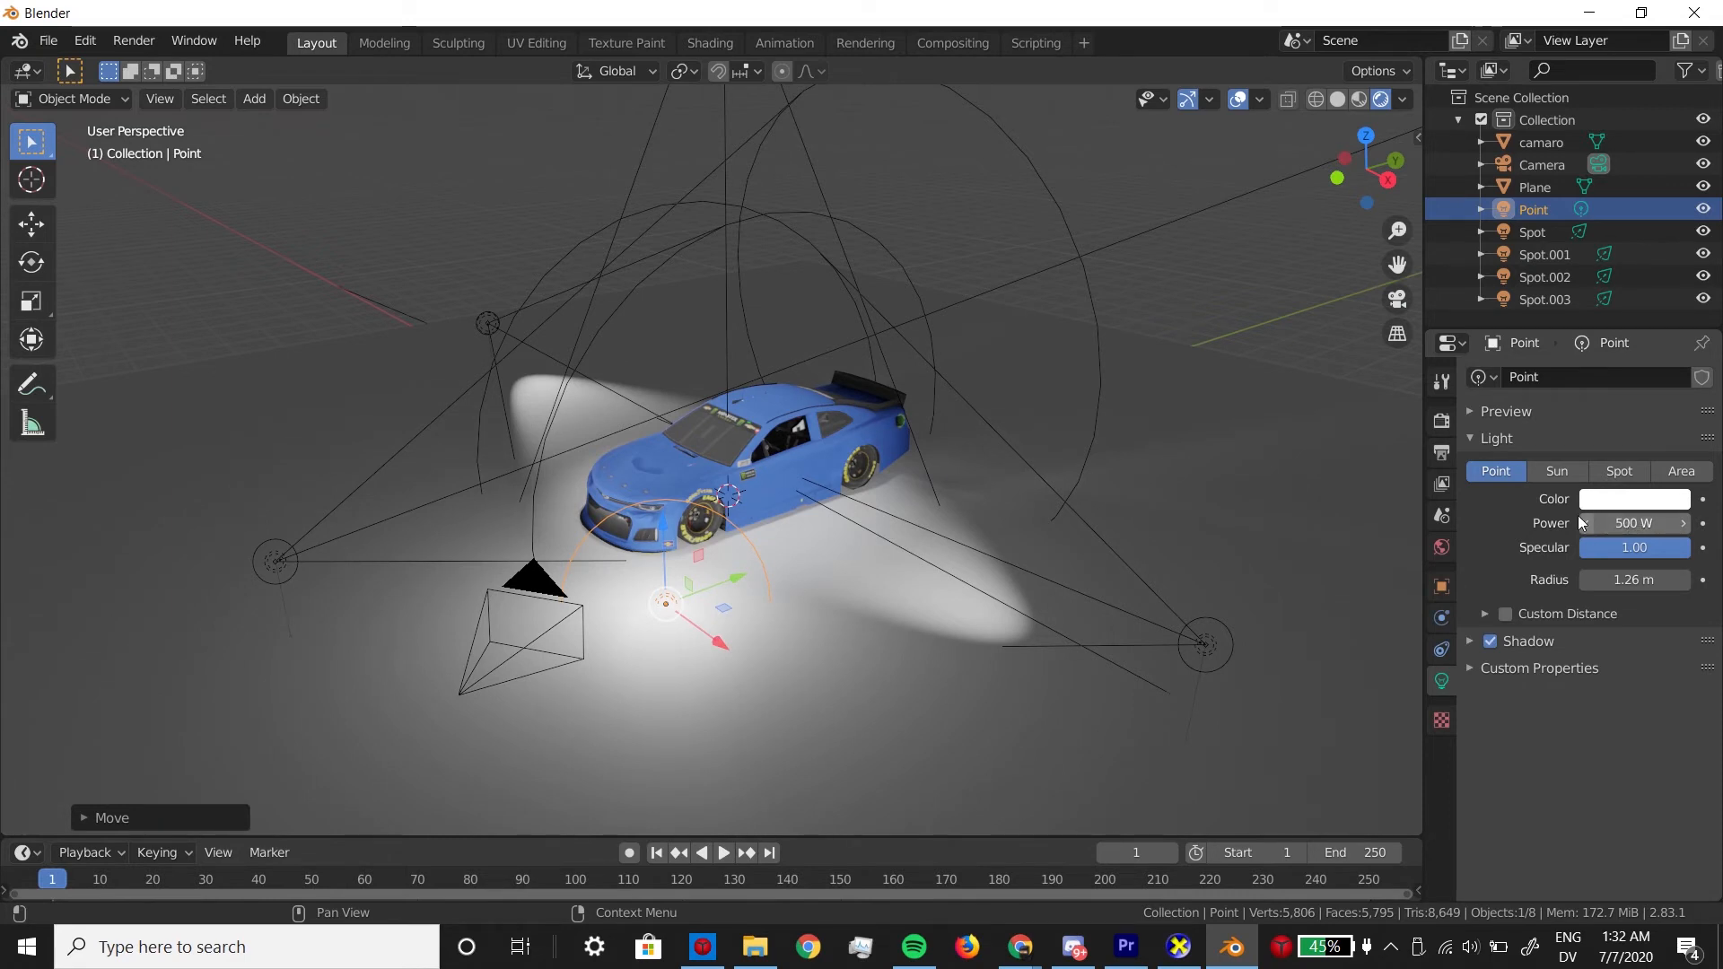
pyautogui.click(253, 97)
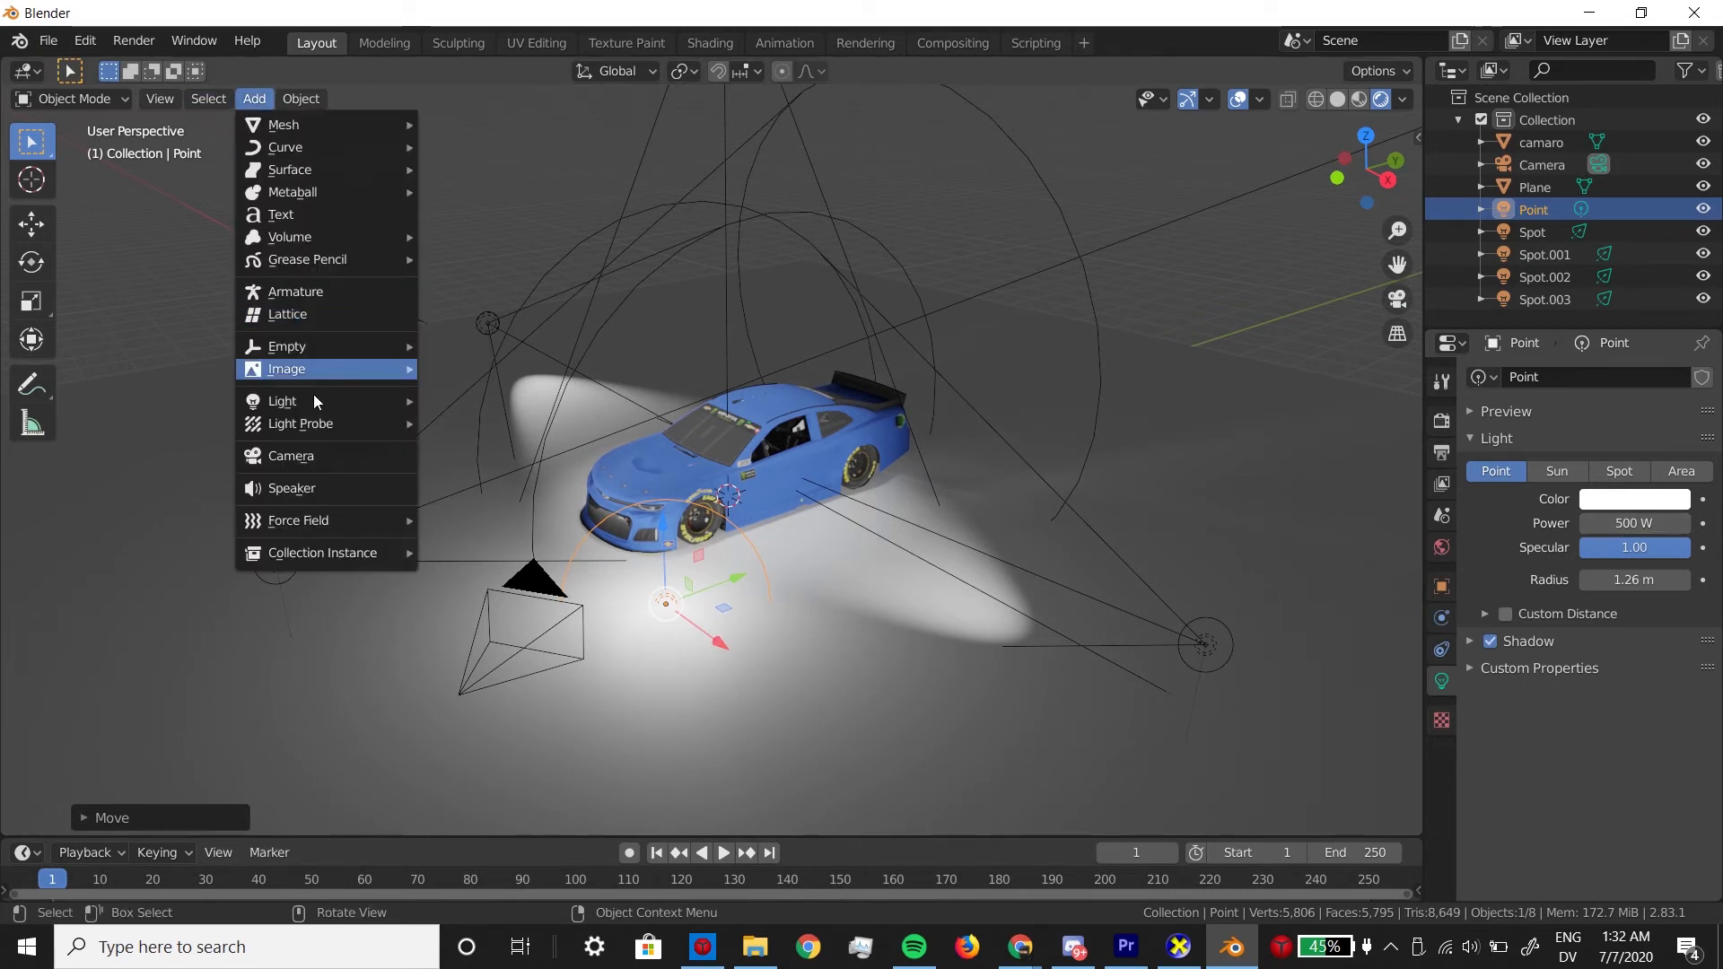
pyautogui.click(282, 401)
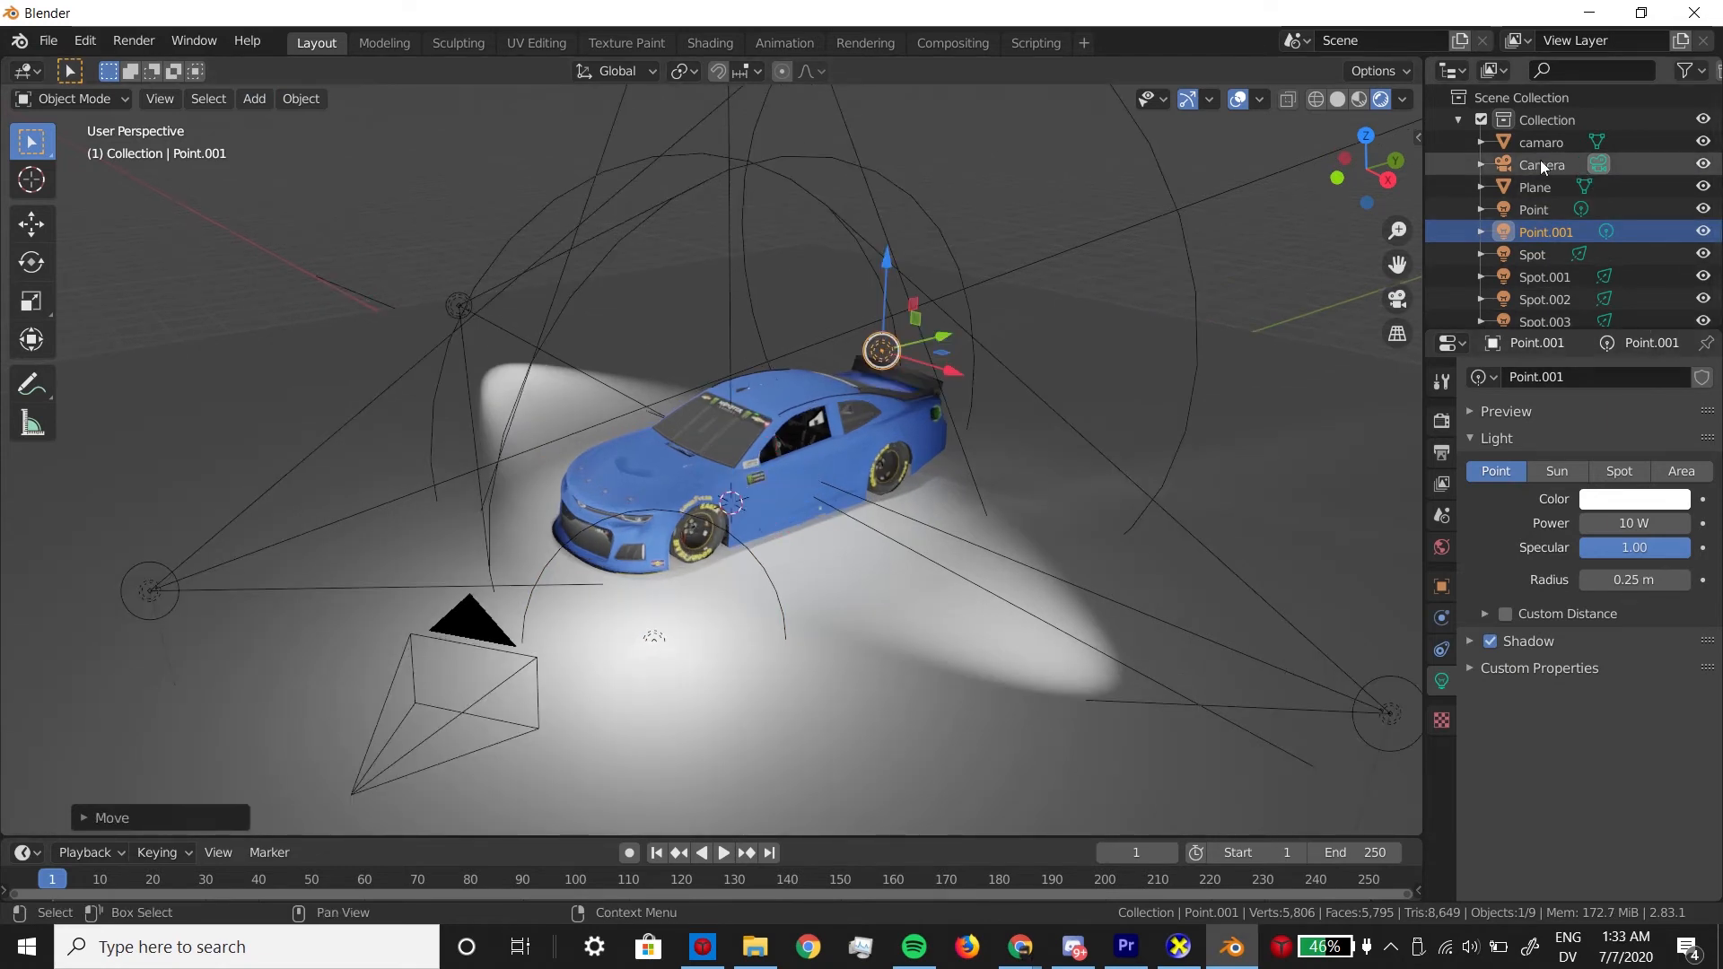
# Step: Select the camera in the Outliner, then the car model
pyautogui.click(1540, 163)
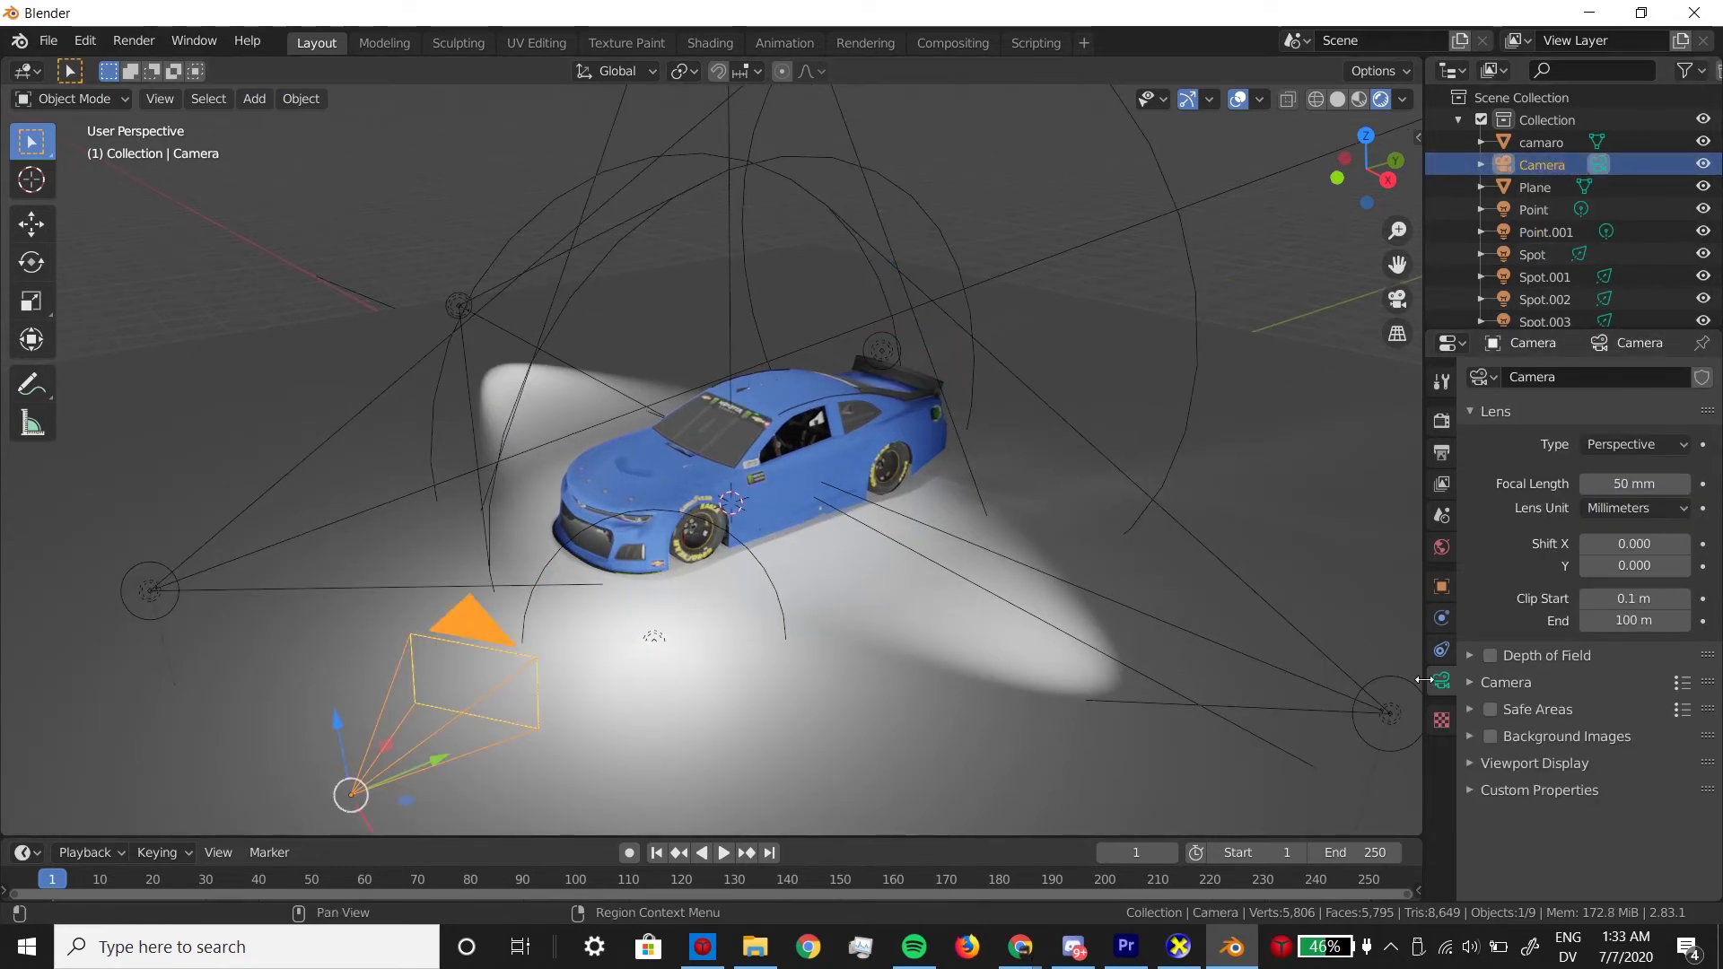
pyautogui.click(1543, 165)
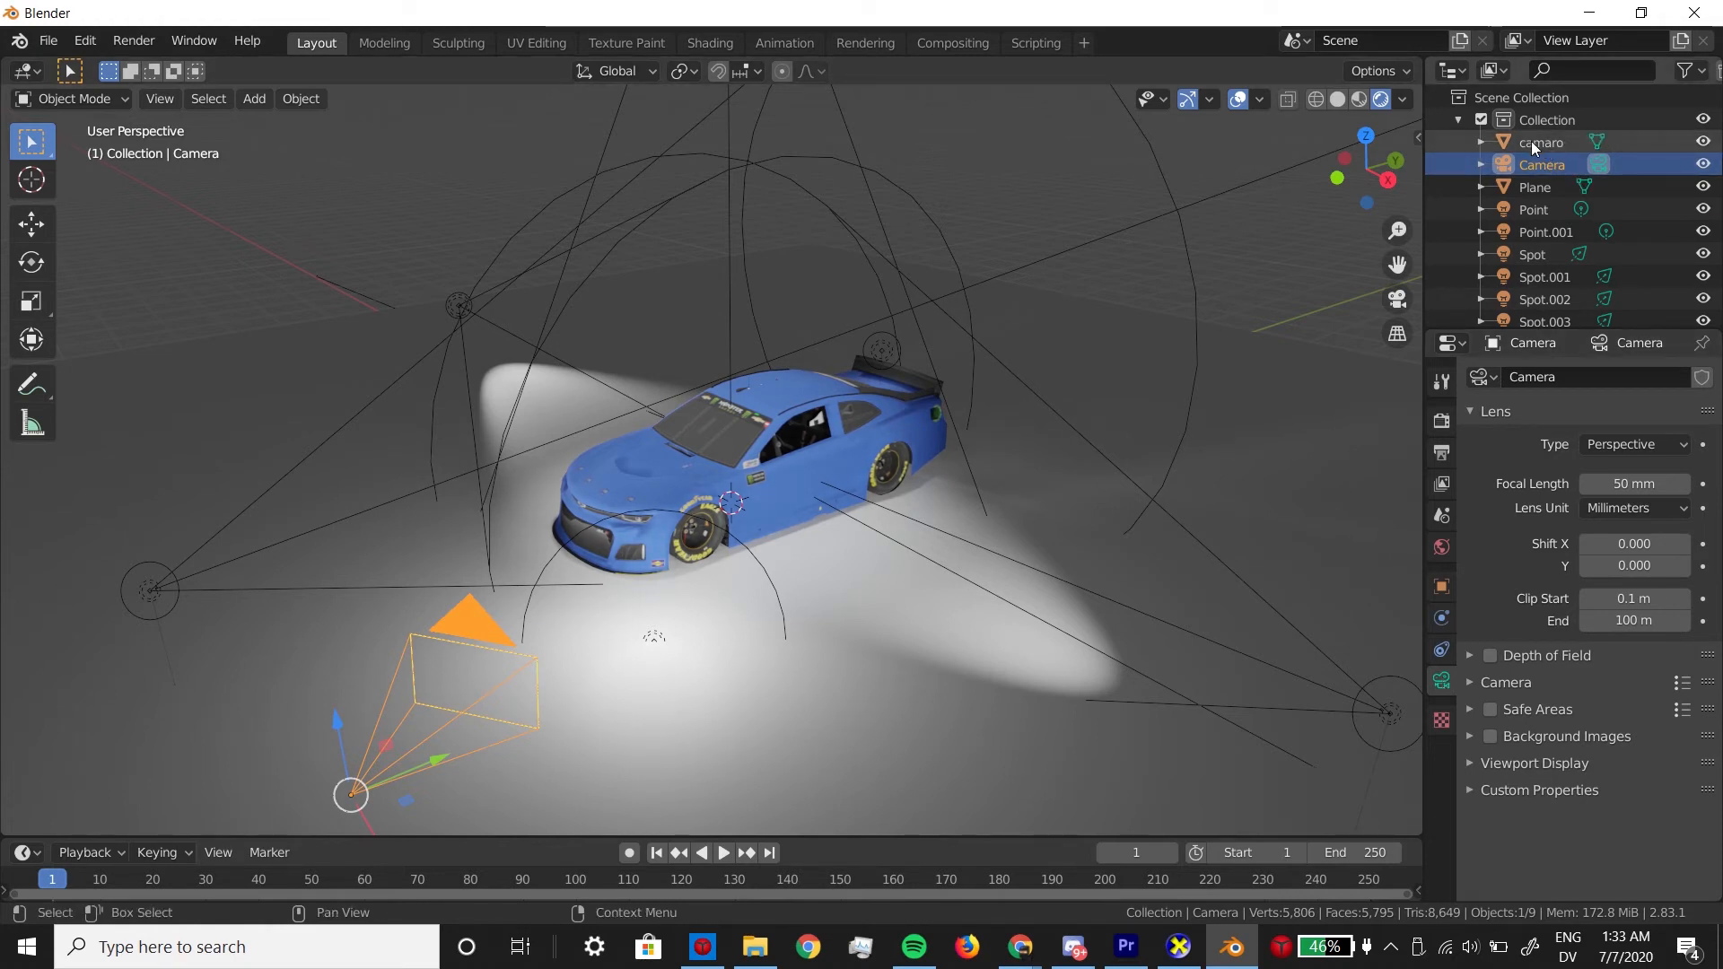
pyautogui.click(1540, 142)
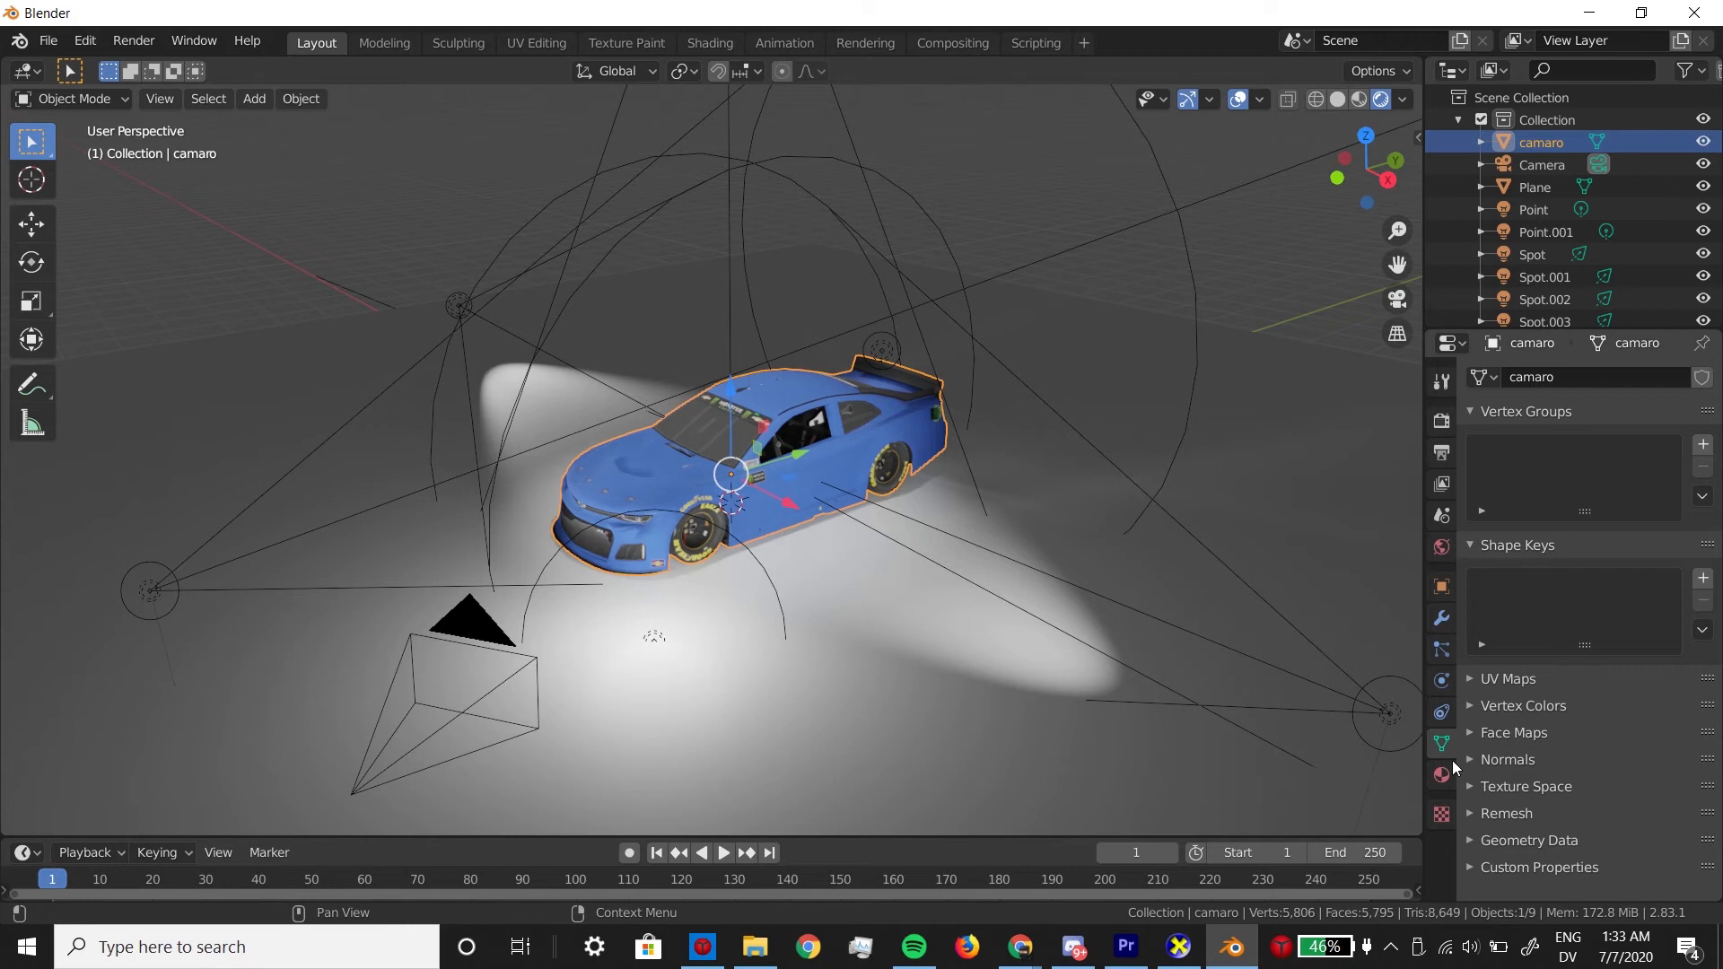
# Step: Give the Camaro's paint materials Metallic 1.0, higher Specular and low Roughness for a glossy finish
pyautogui.click(1441, 776)
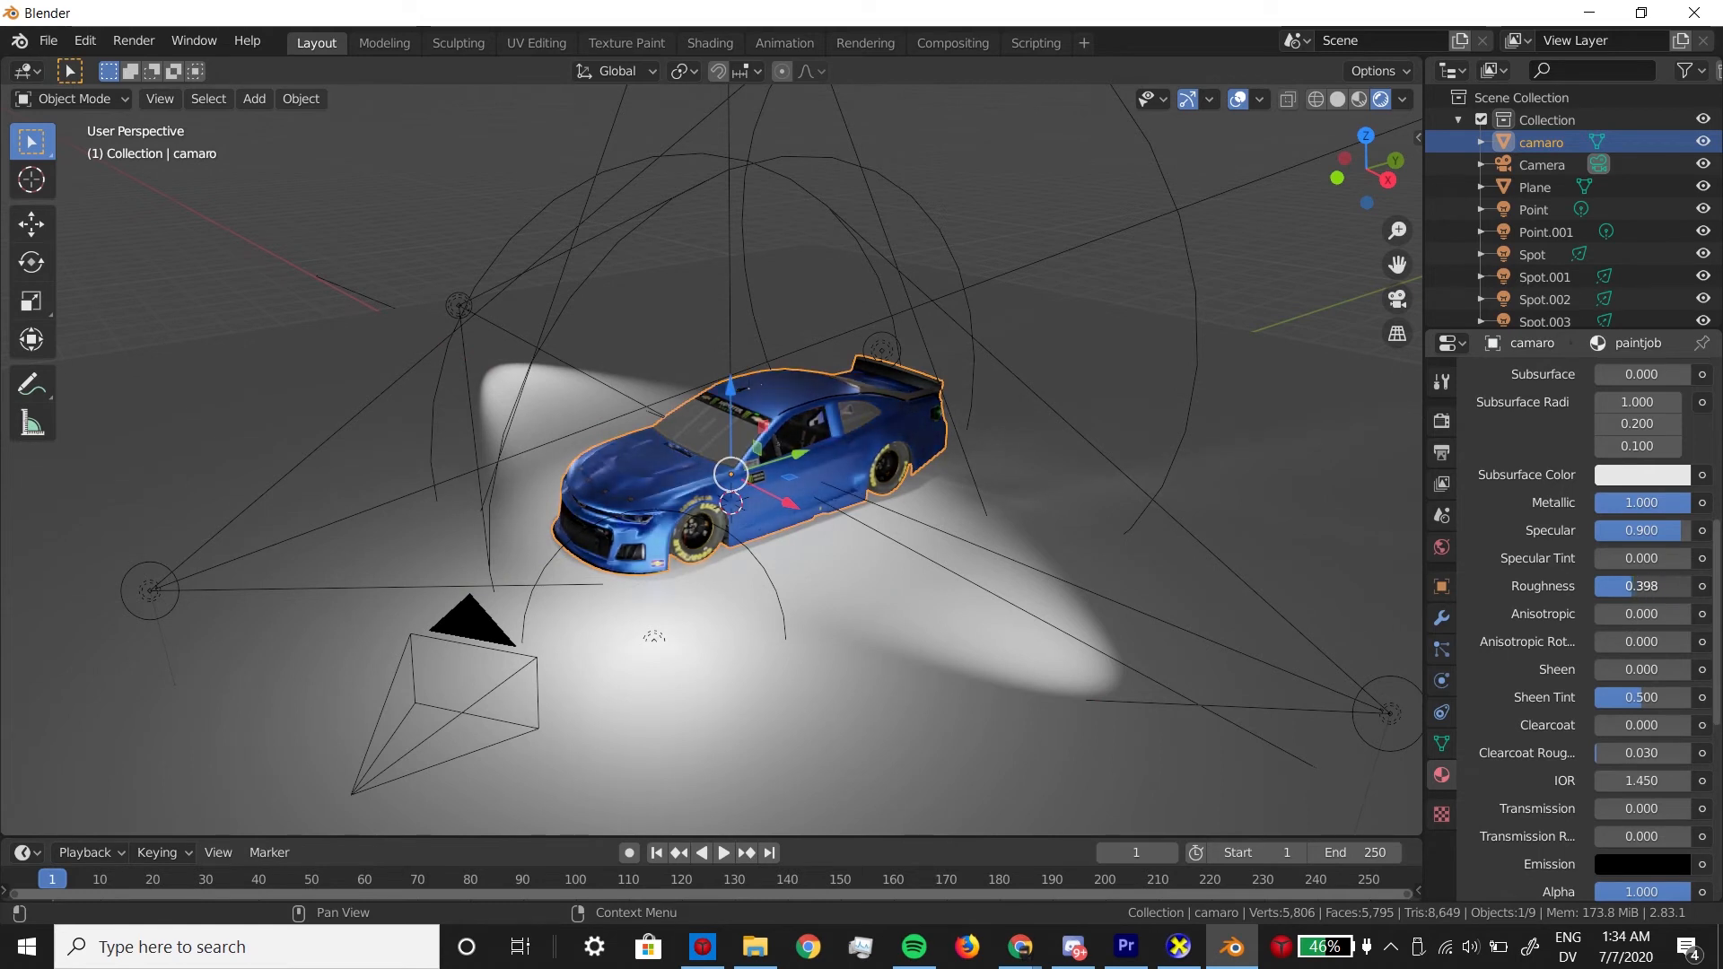
pyautogui.moveTo(1626, 585); pyautogui.dragTo(1648, 585)
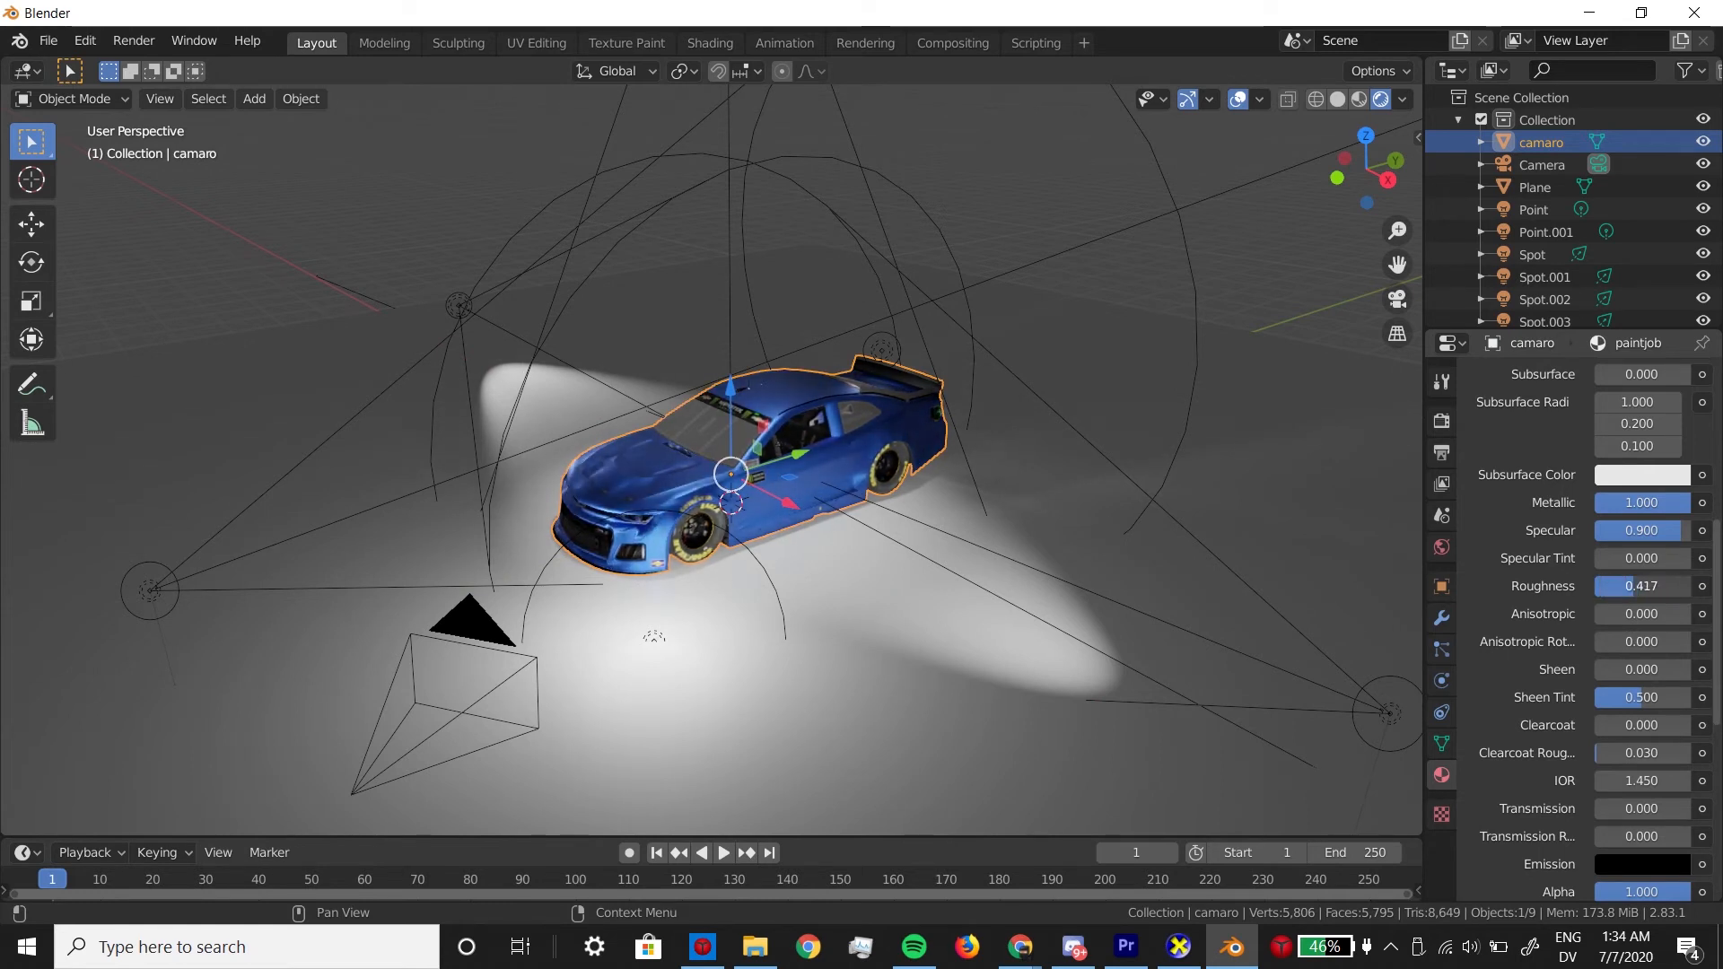
pyautogui.moveTo(1636, 585); pyautogui.dragTo(1647, 585)
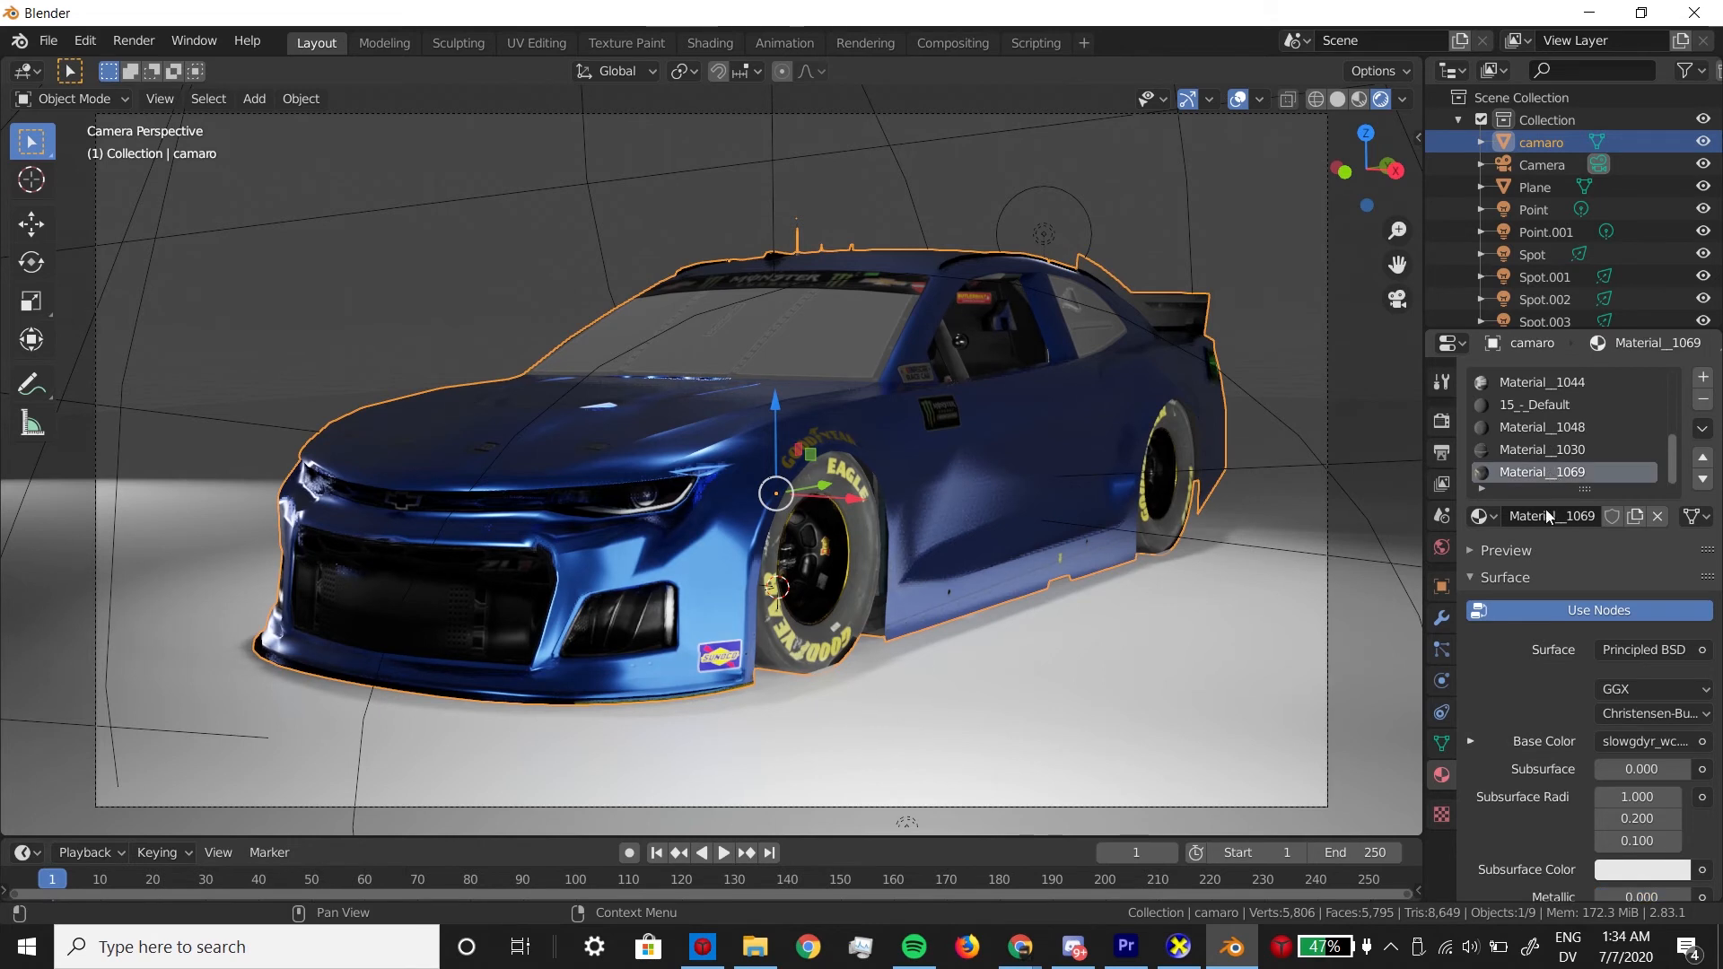
pyautogui.scroll(-3)
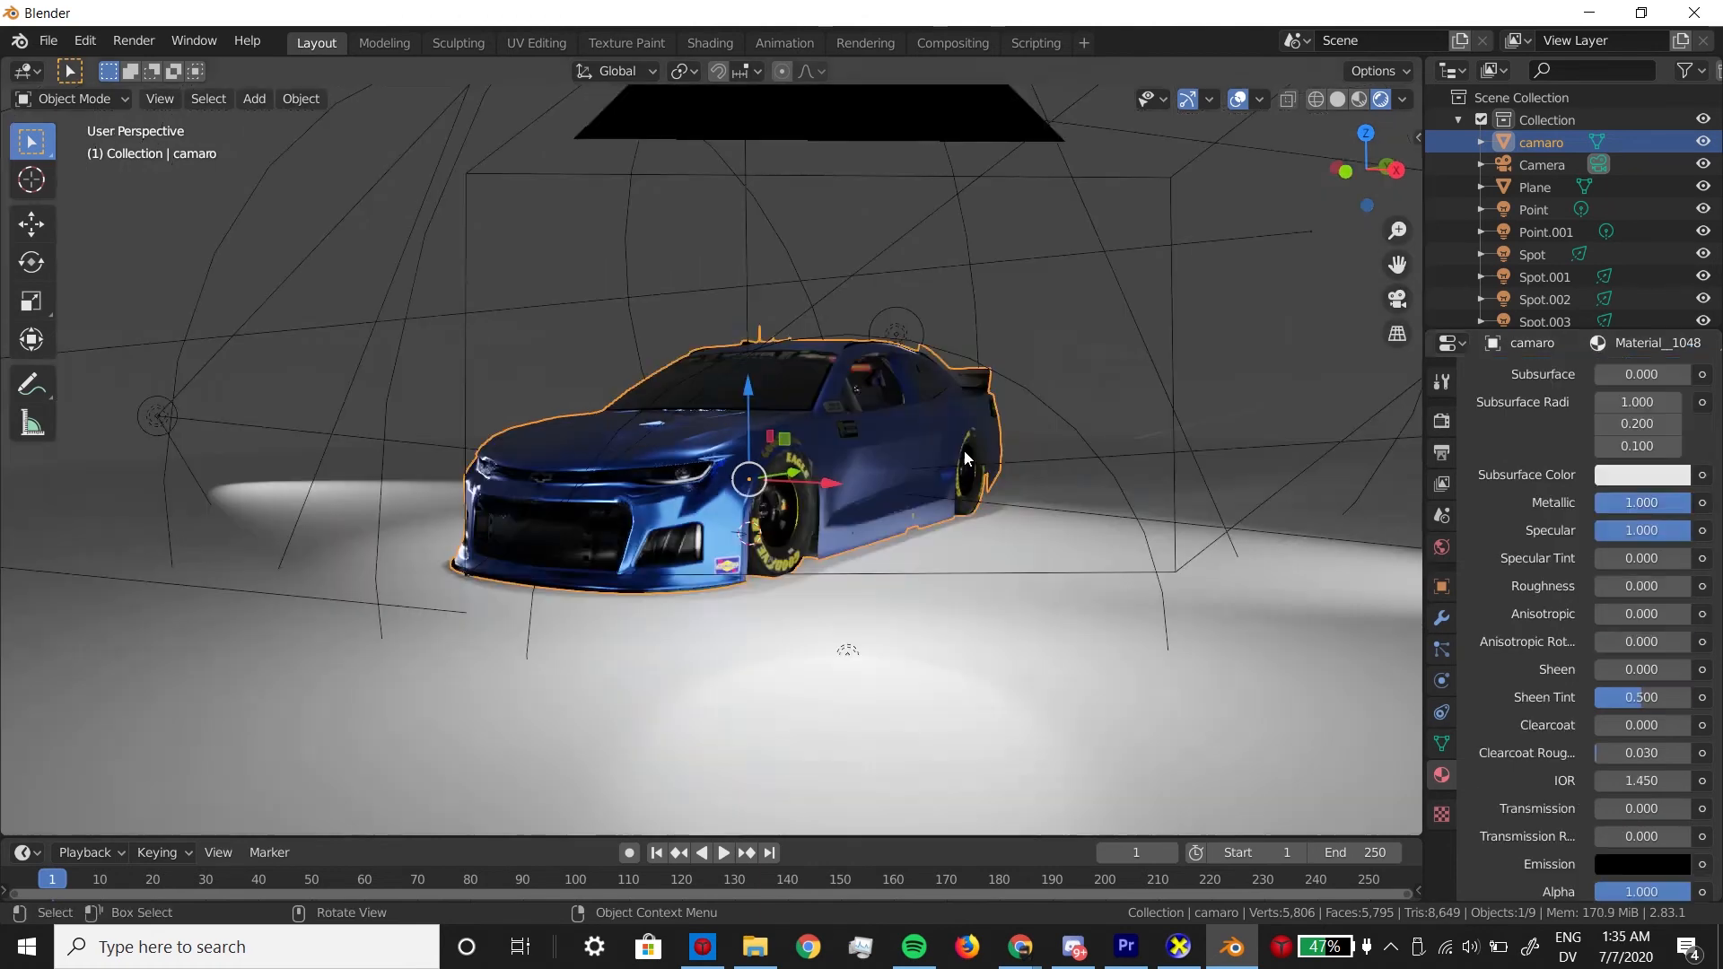
# Step: Place duplicated point lights around the car and start a new material on the floor plane
pyautogui.moveTo(964, 458); pyautogui.dragTo(872, 508)
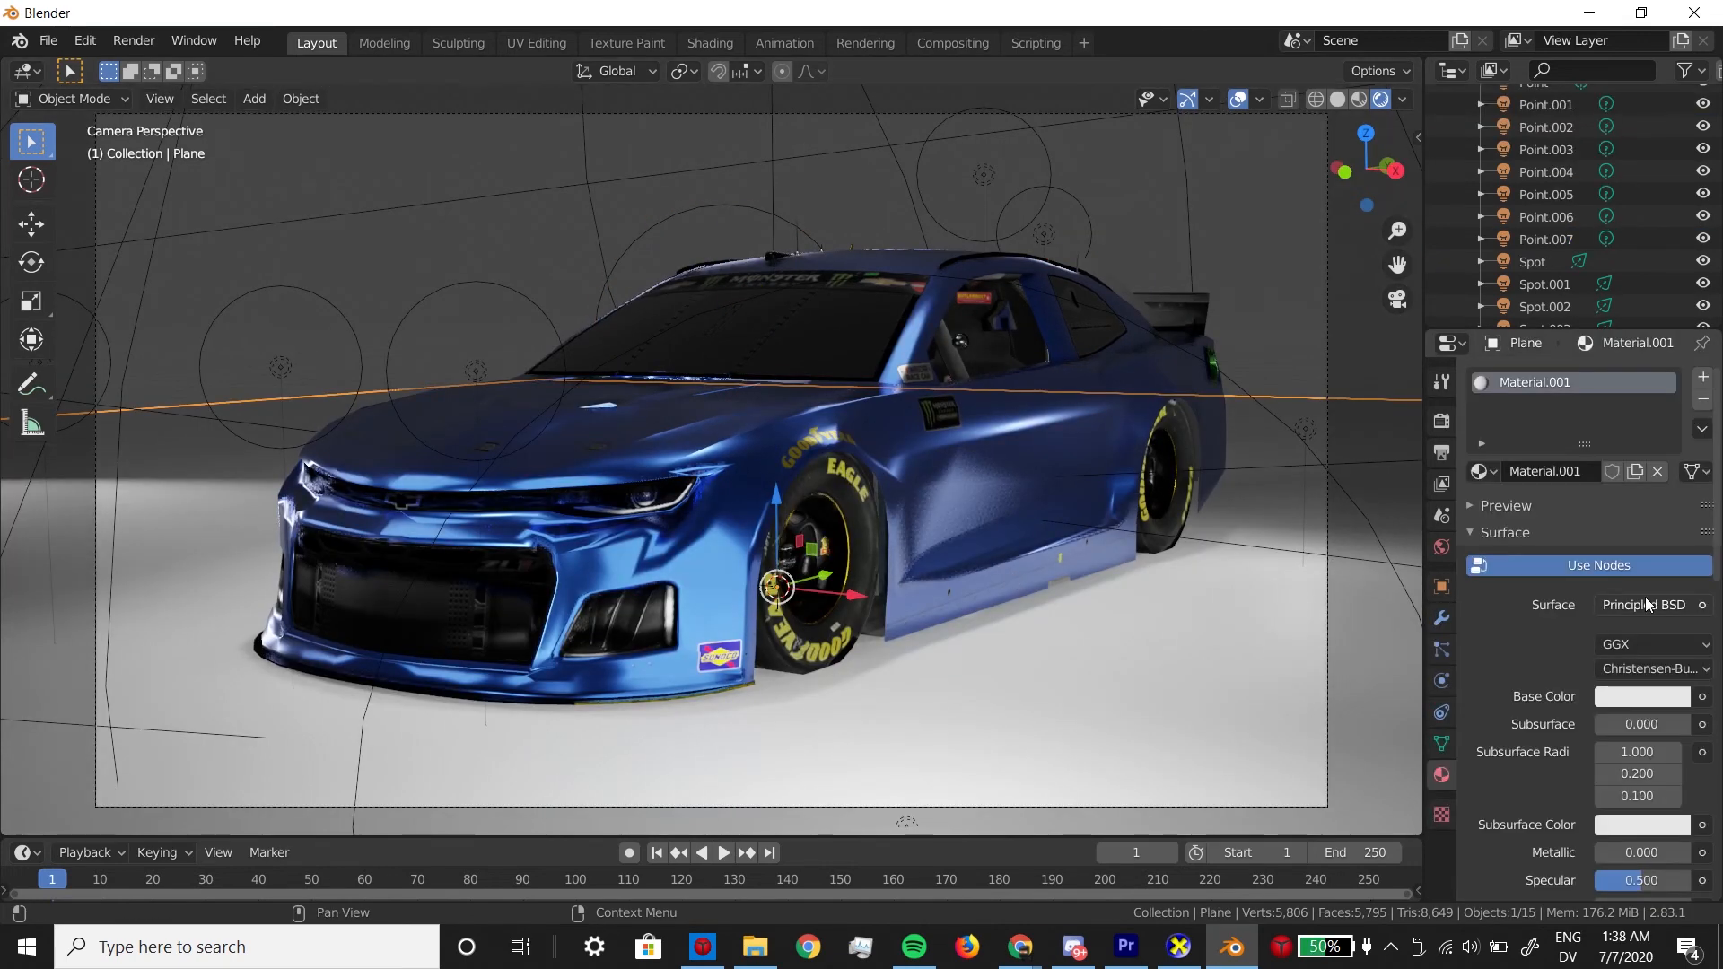
# Step: Make the plane's Material.001 a dark Glossy BSDF with roughness 0.023 so it mirrors the car
pyautogui.click(1646, 605)
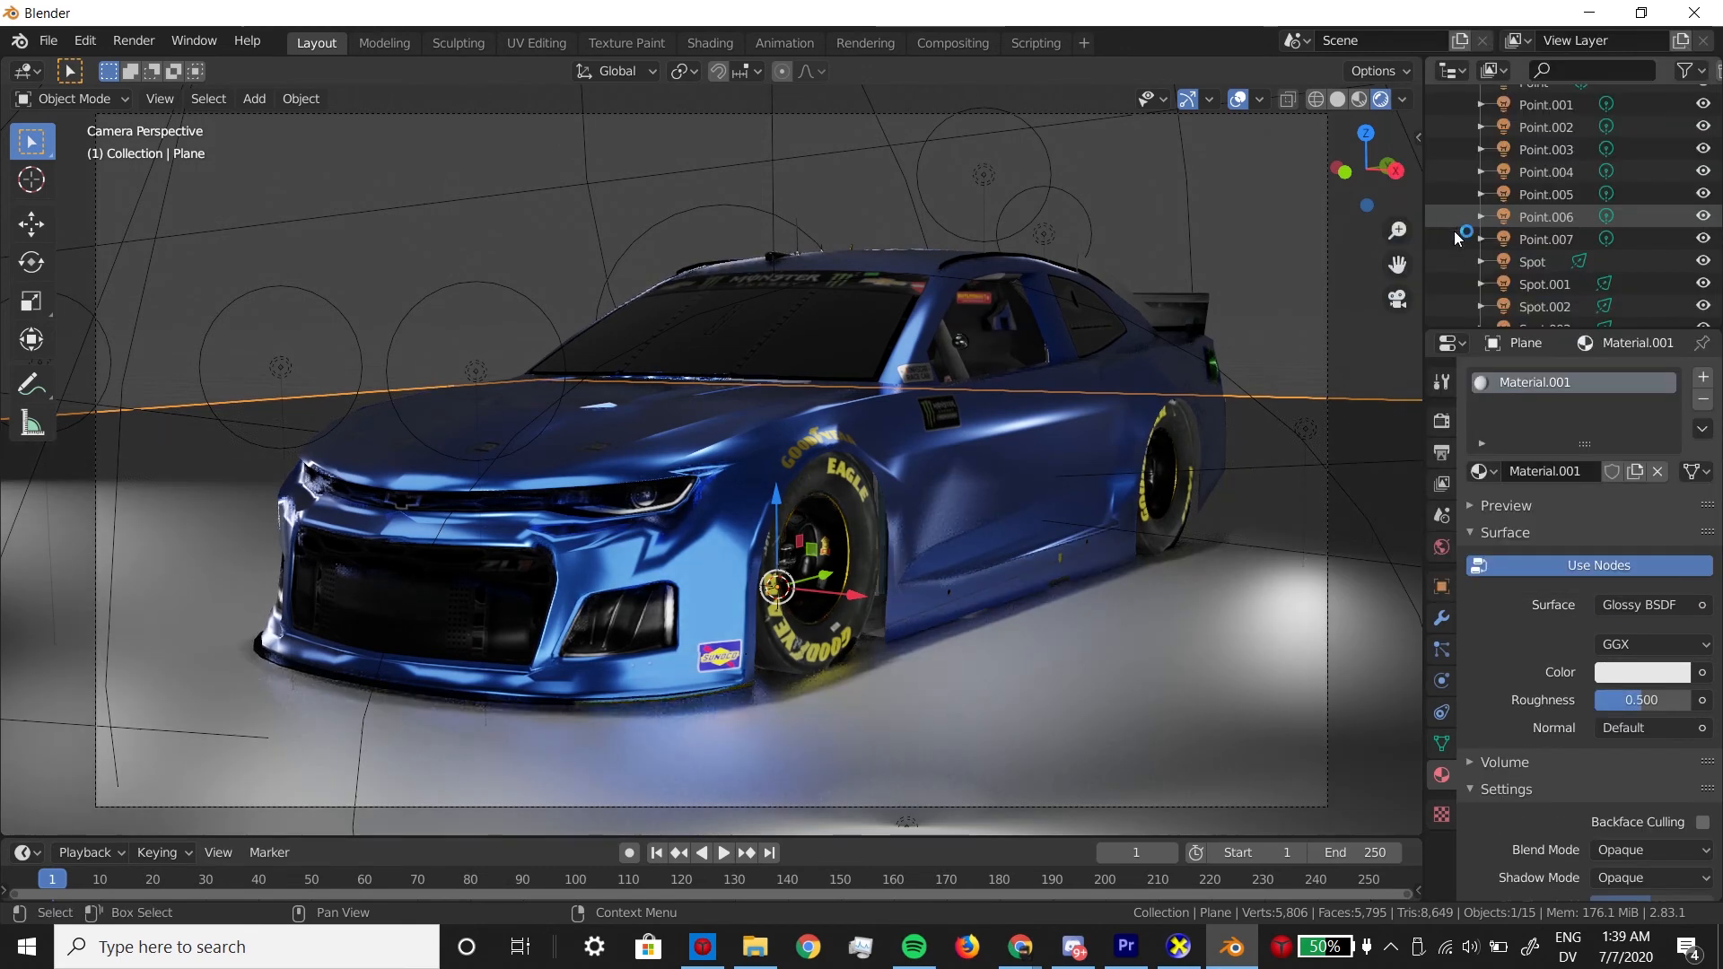
pyautogui.click(1642, 671)
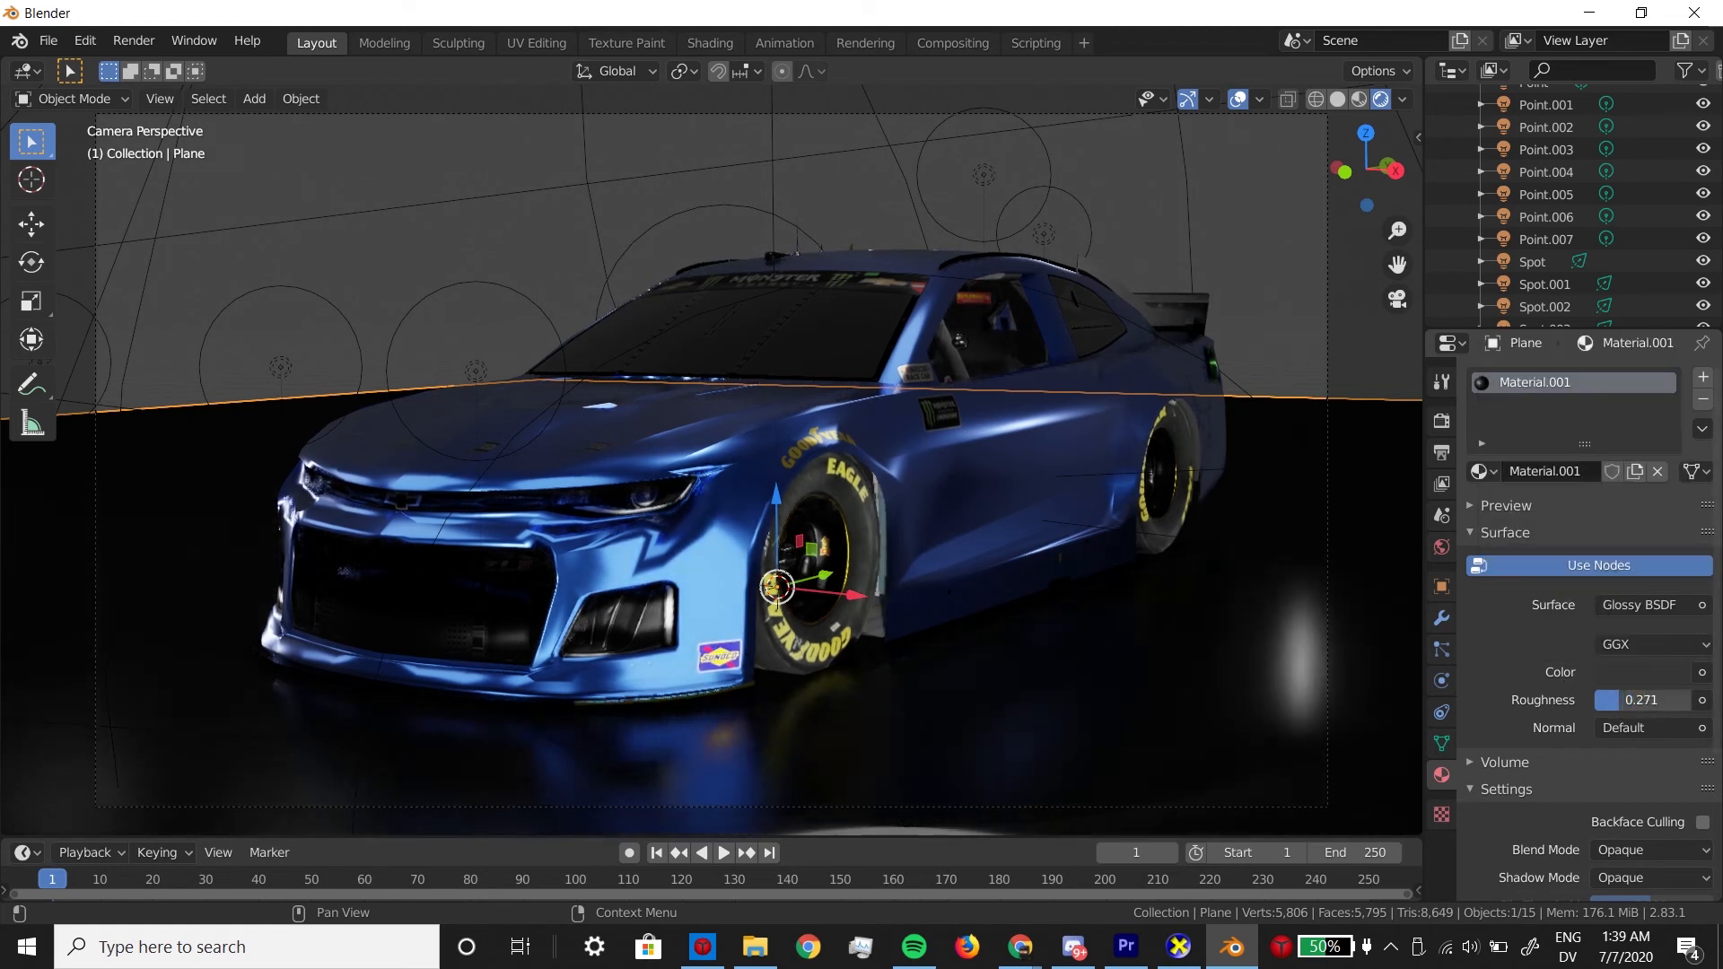
pyautogui.write('0.023')
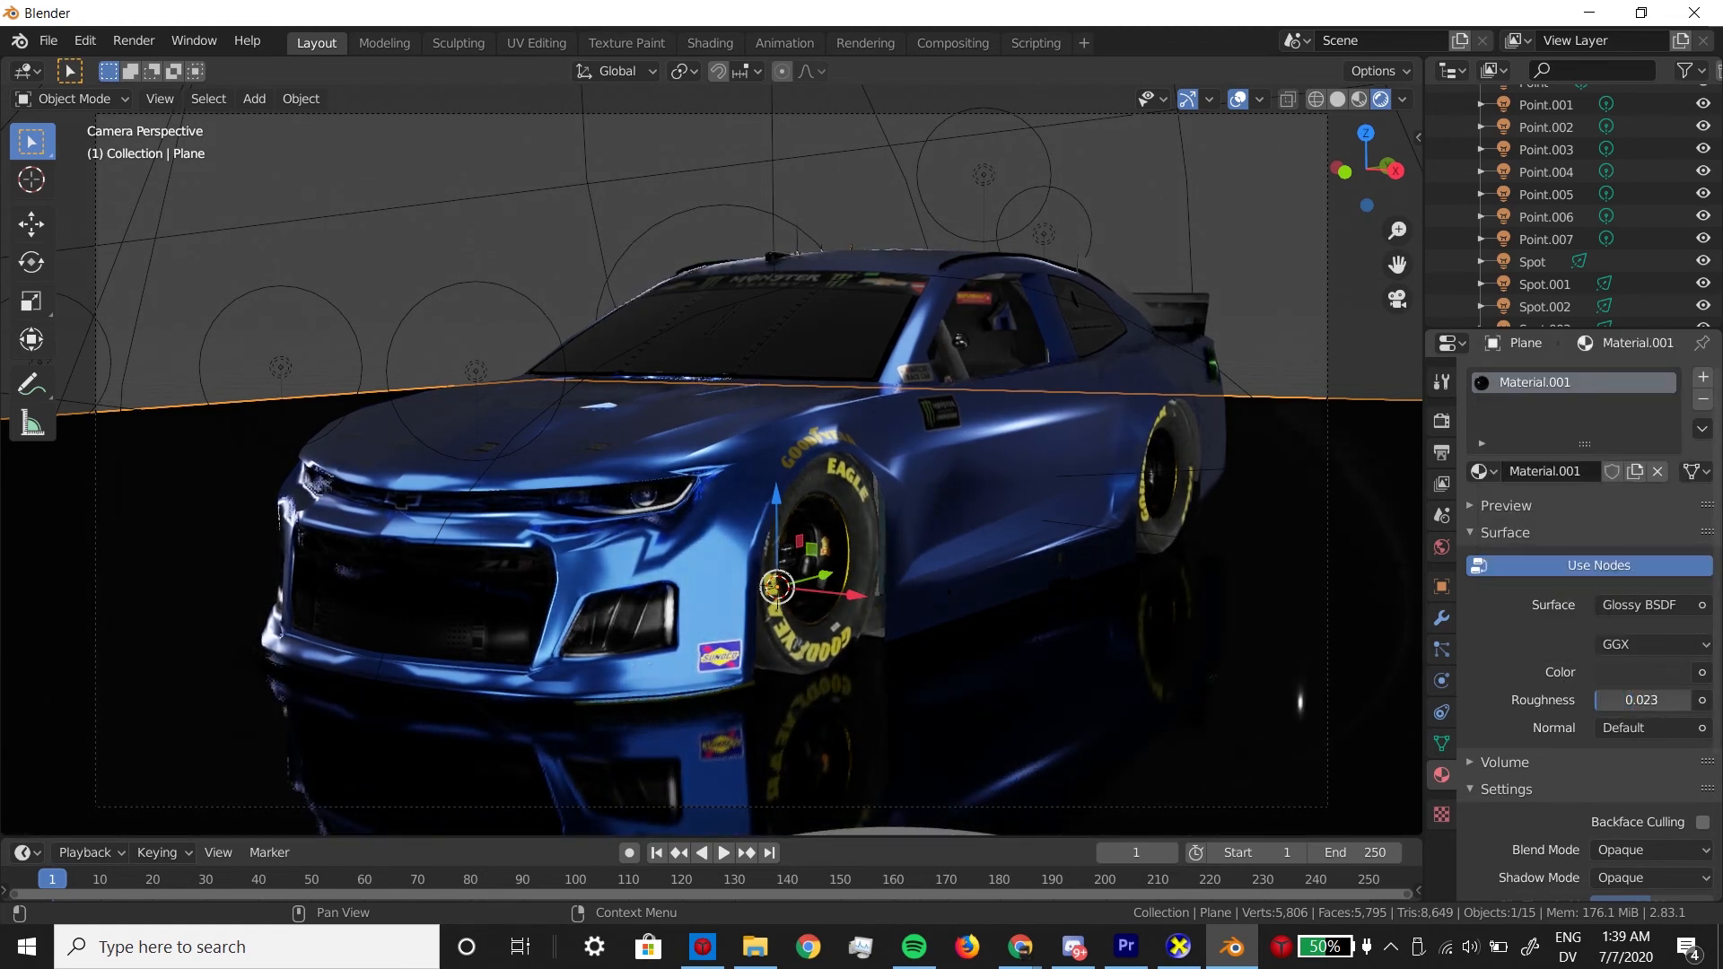